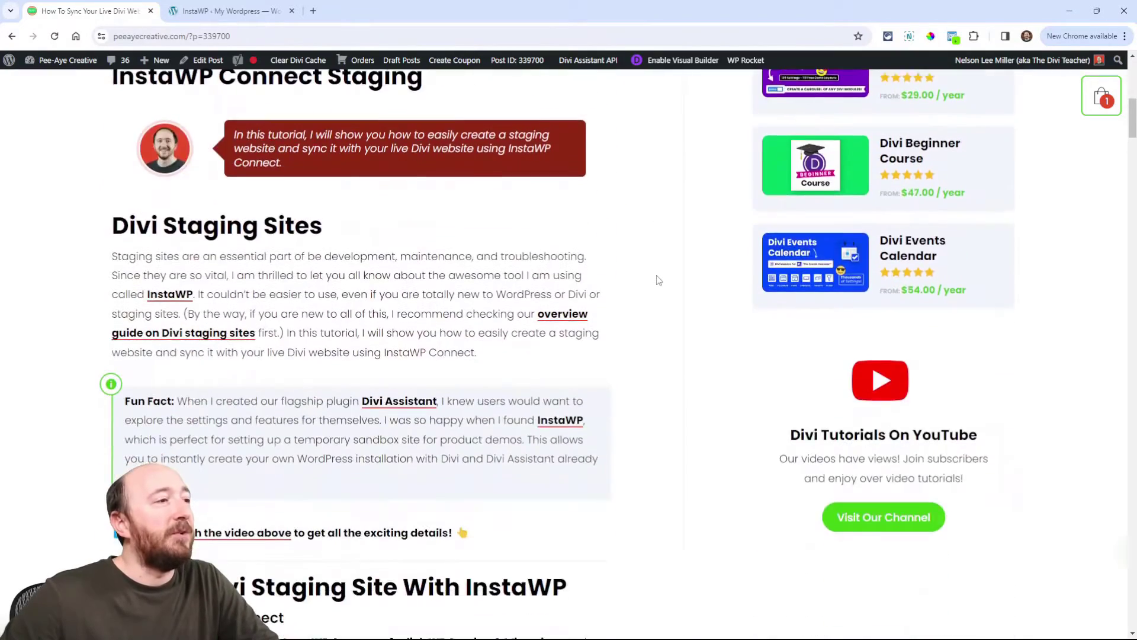
Read down to the install section, then bring up the live site's InstaWP Connect admin page
scroll("down", 3)
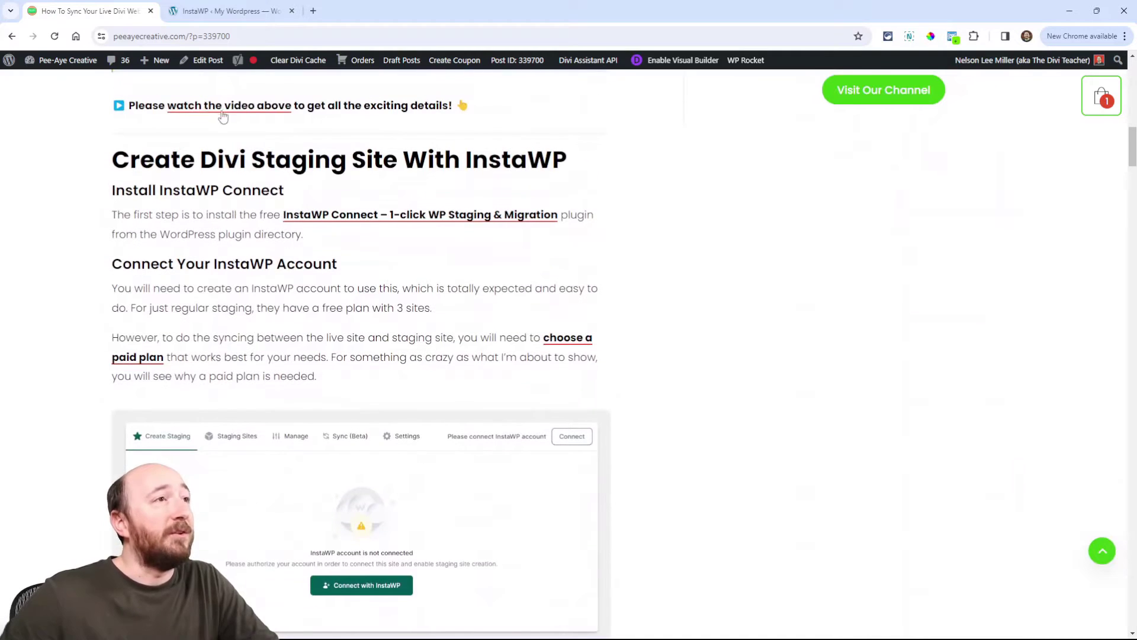
left_click(229, 10)
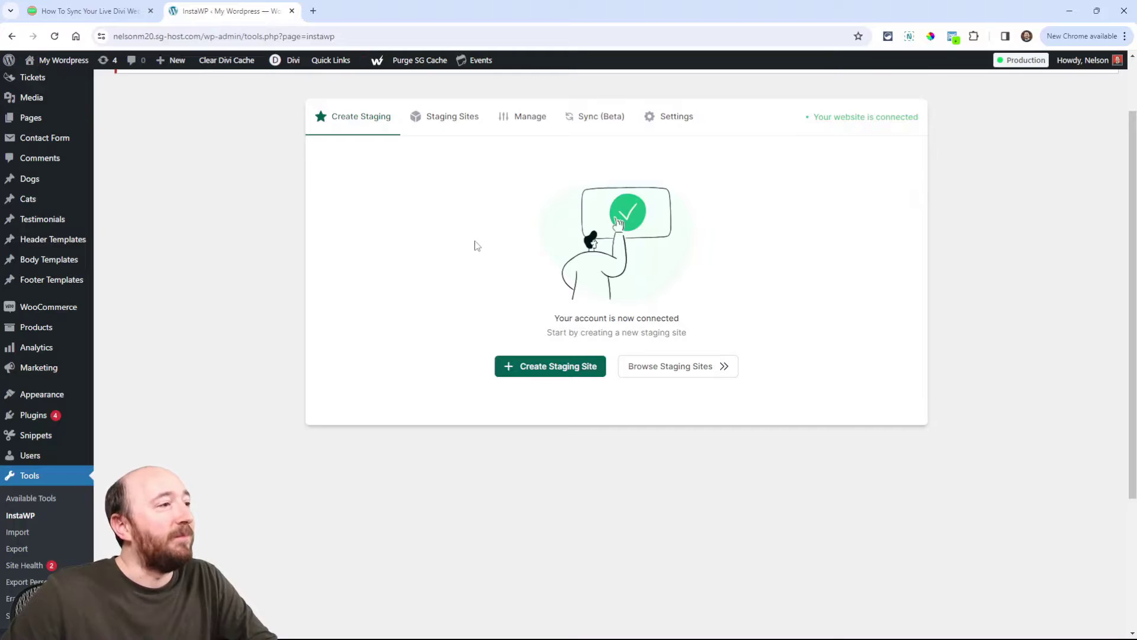
mouse_move(34, 414)
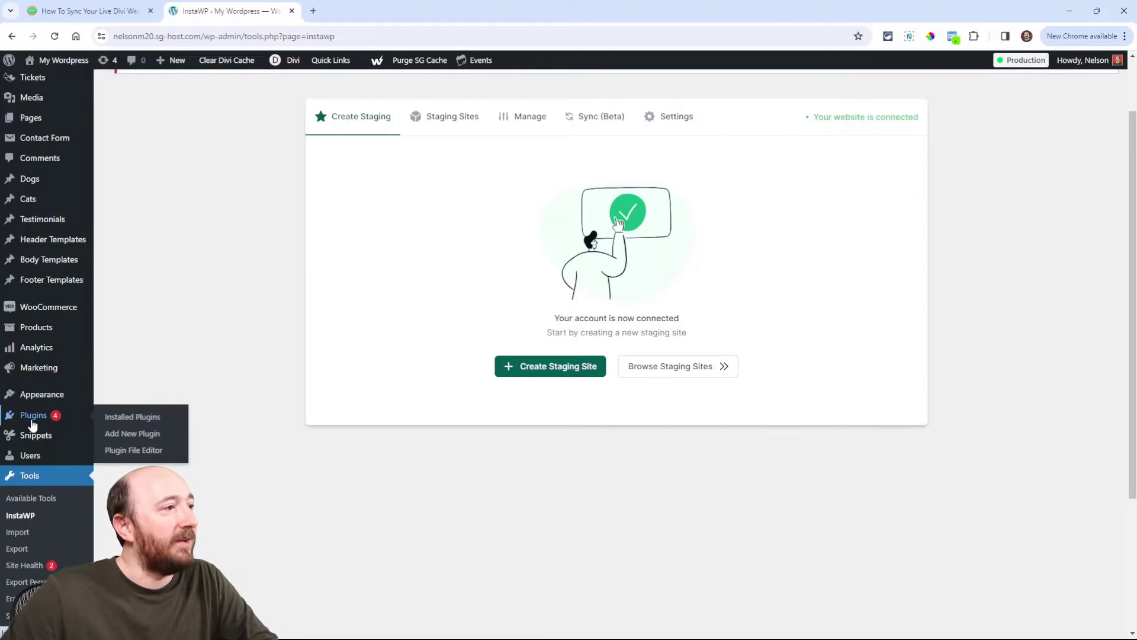
Search the Add Plugins page for 'inst' to confirm InstaWP Connect is already active
left_click(132, 433)
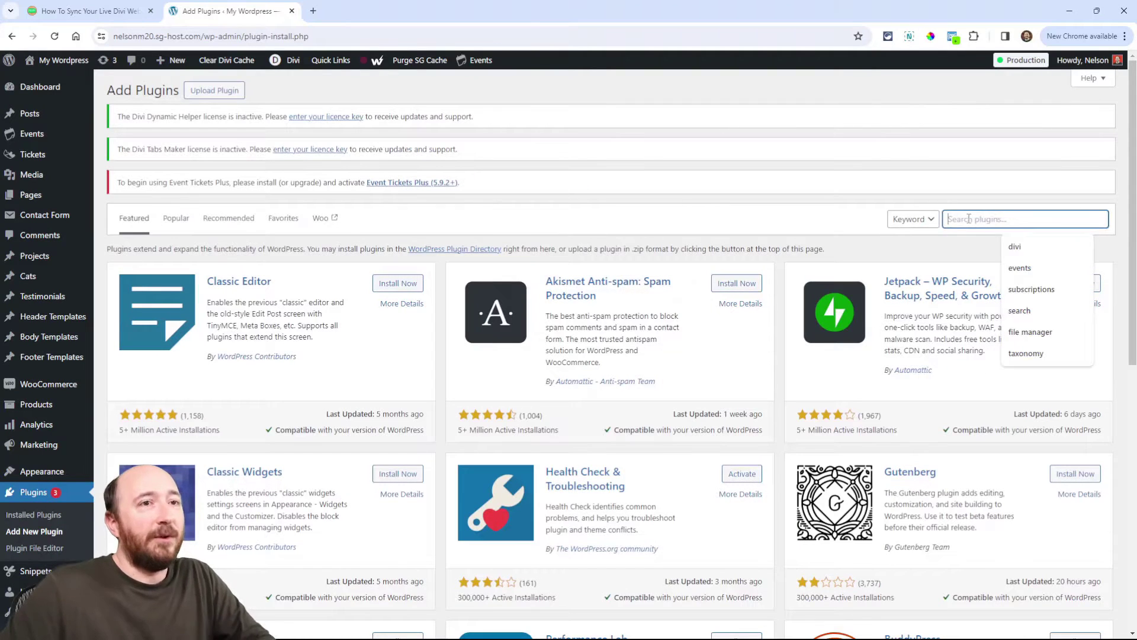
type("instawp")
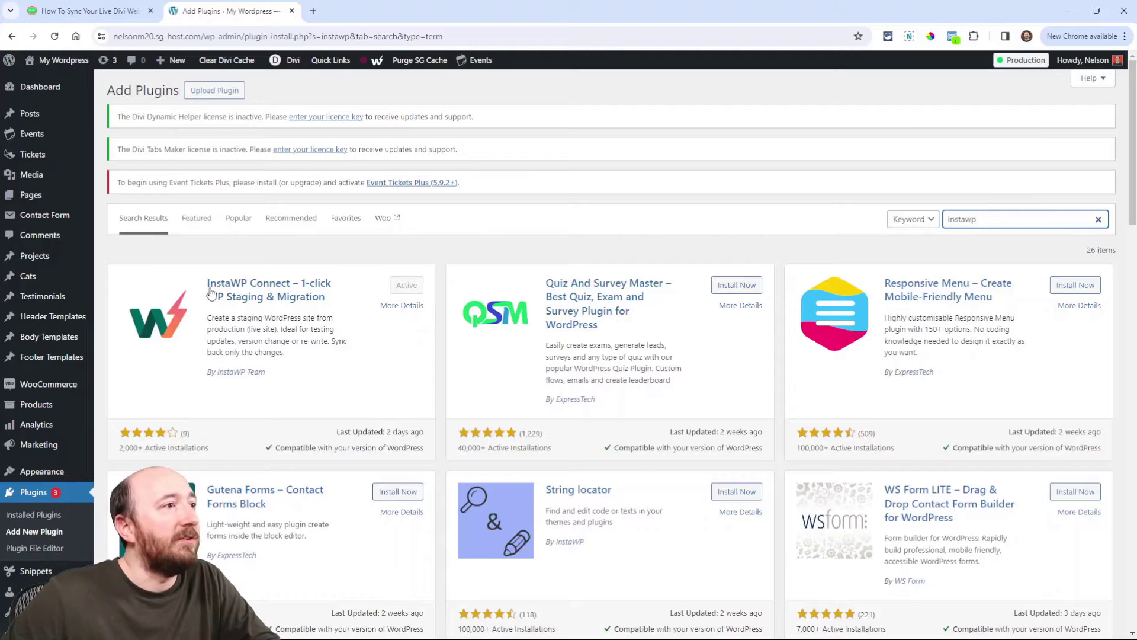
mouse_move(246, 290)
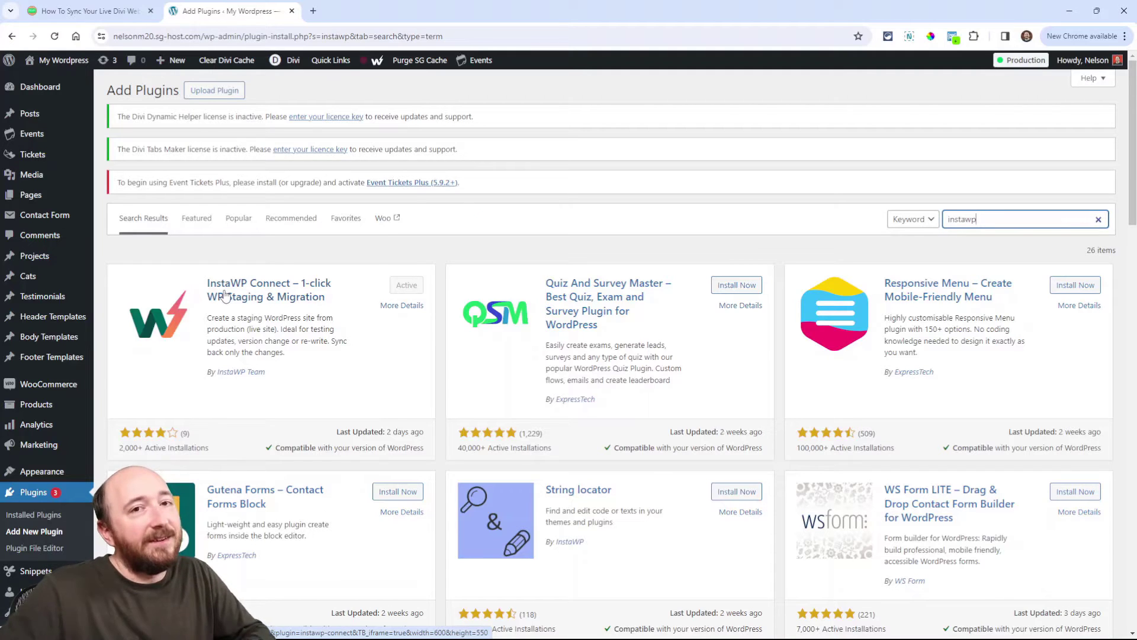
mouse_move(319, 290)
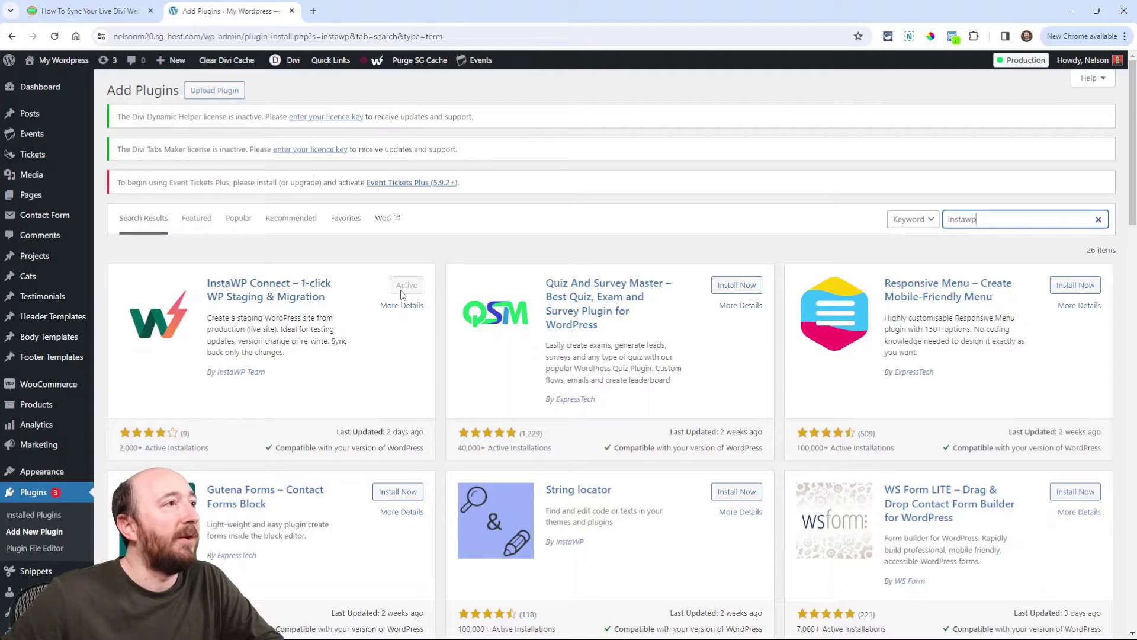
Return to the InstaWP Connect page via the toolbar's staging shortcut
left_click(376, 60)
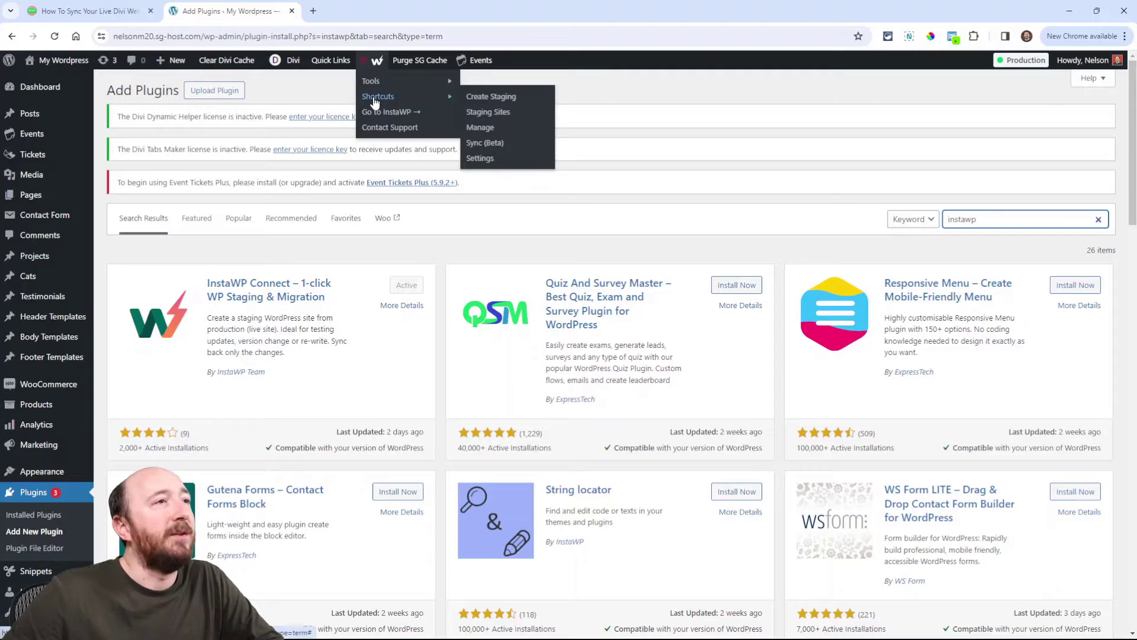
mouse_move(491, 102)
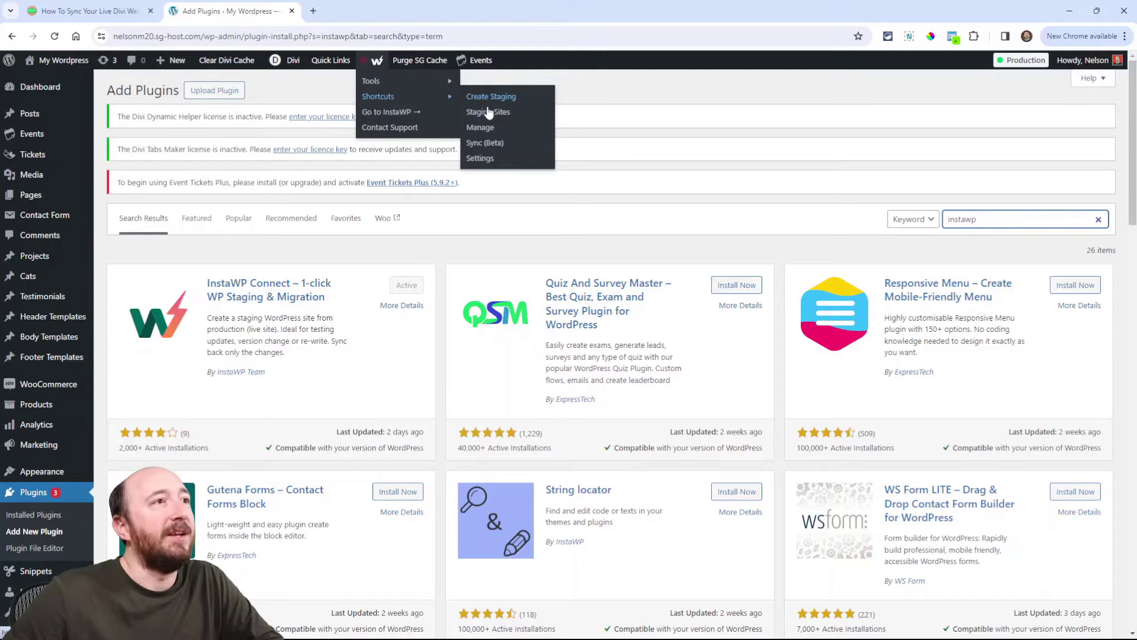
left_click(487, 112)
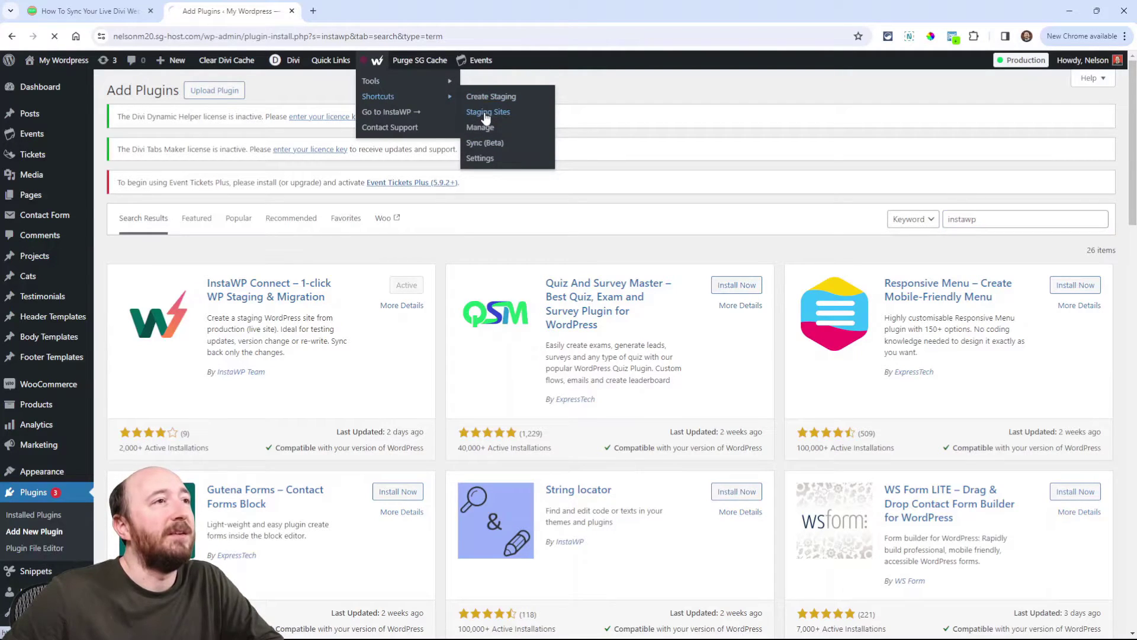
left_click(487, 112)
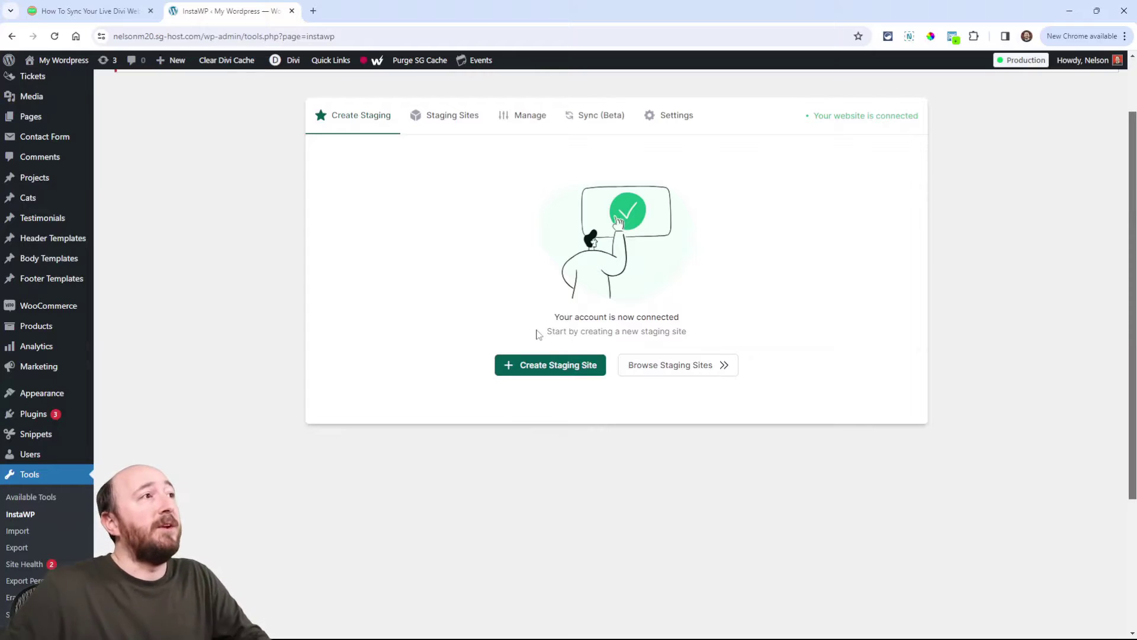
left_click(87, 11)
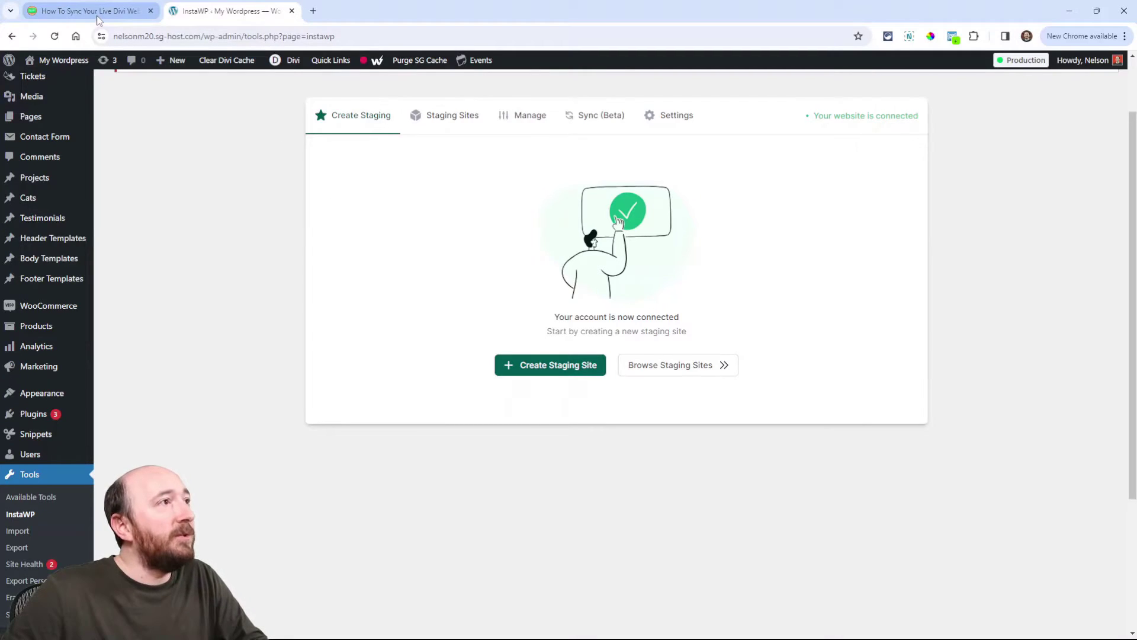
left_click(87, 10)
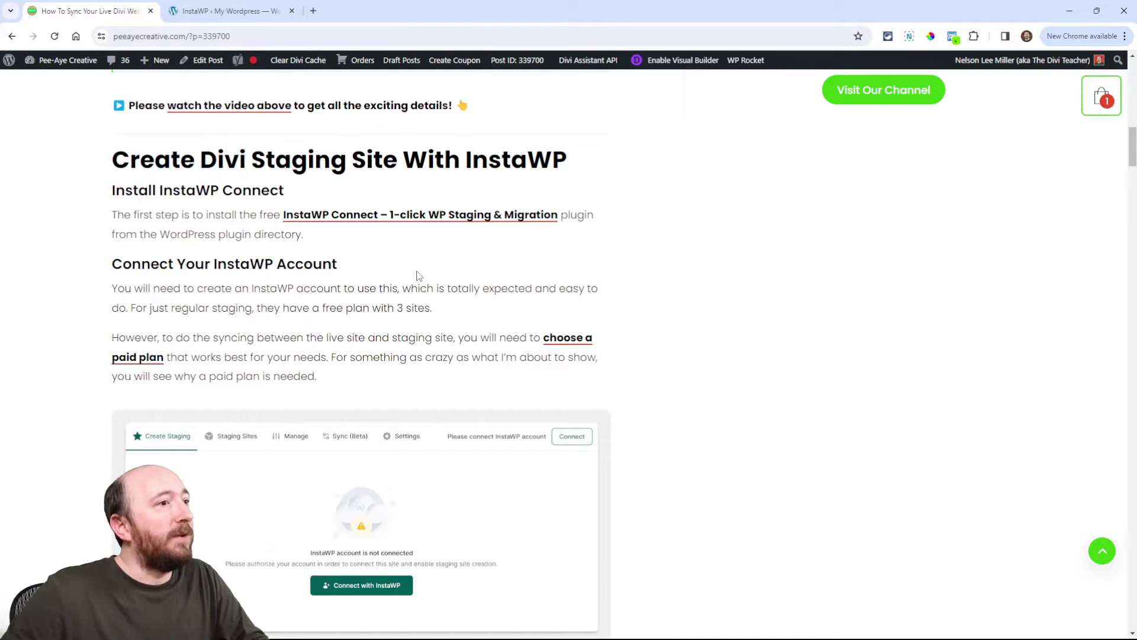
mouse_move(419, 227)
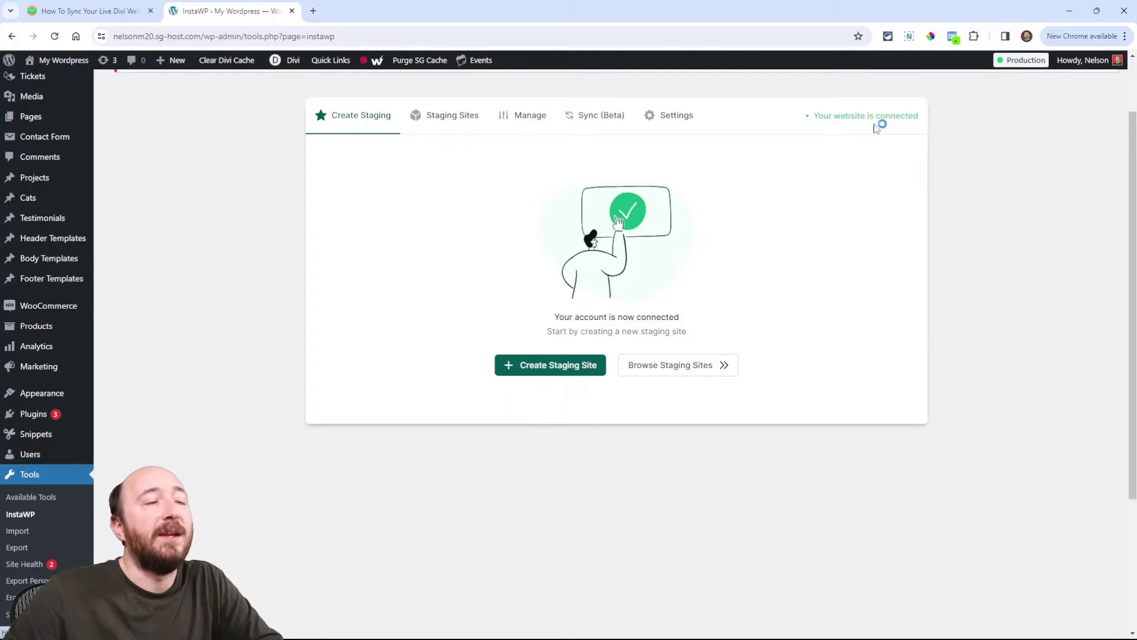
mouse_move(526, 354)
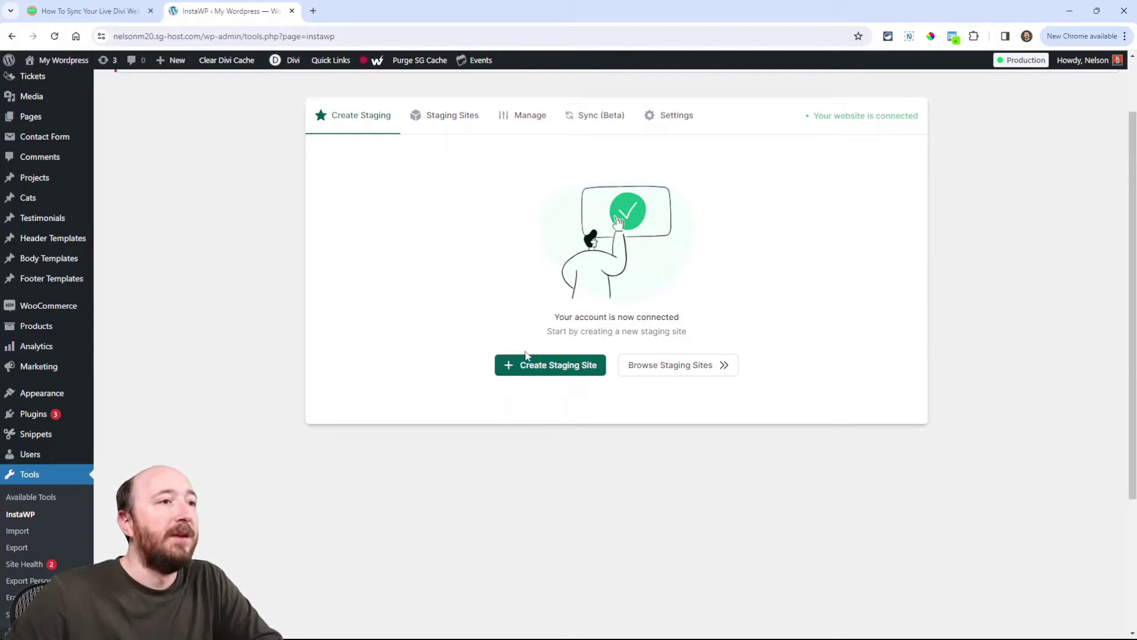
Start the Create Staging Site wizard at its staging type step
left_click(550, 365)
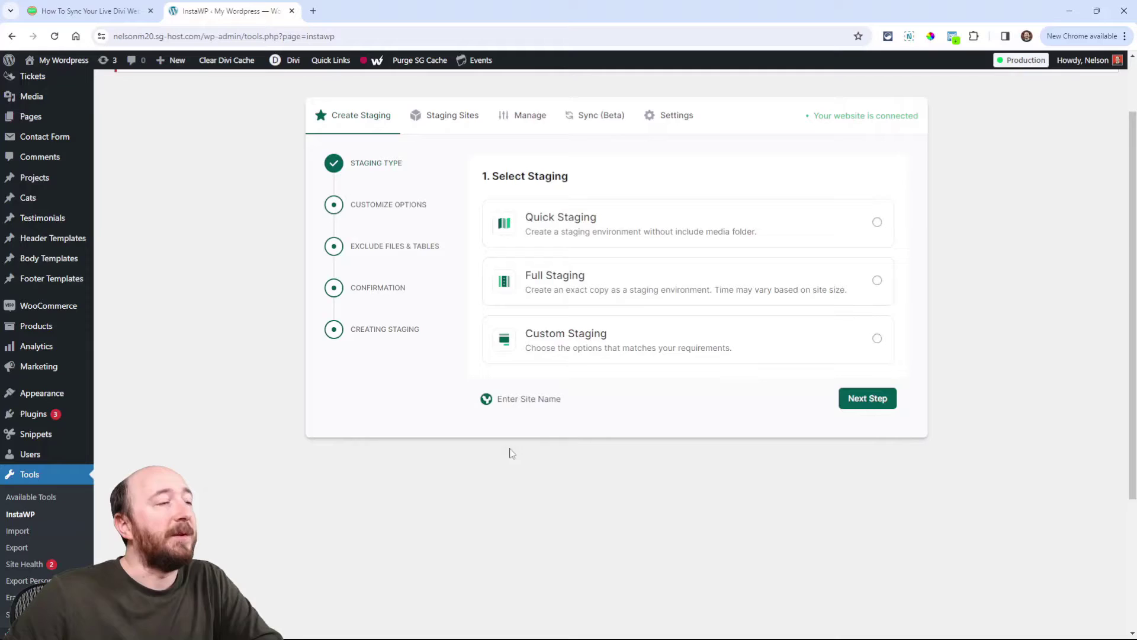
mouse_move(384, 191)
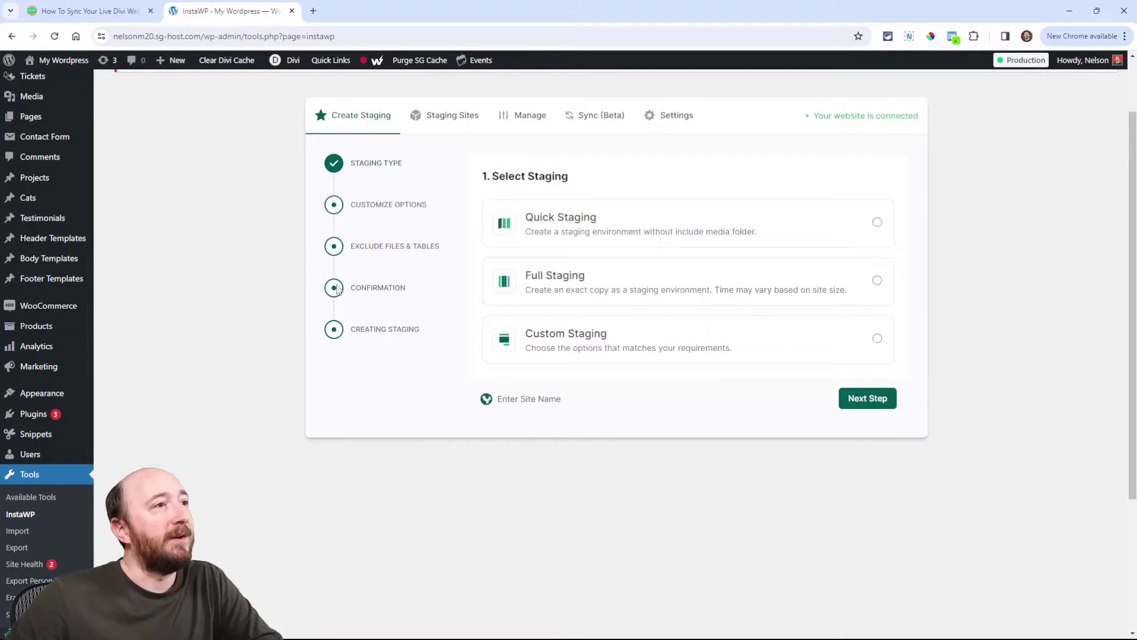
mouse_move(553, 230)
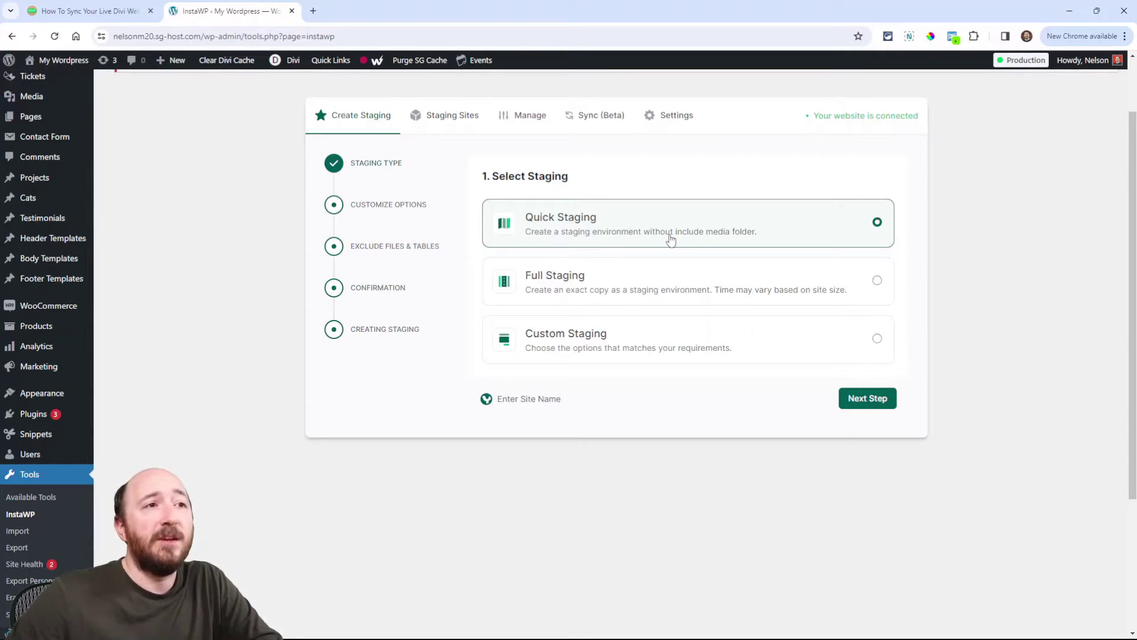
mouse_move(646, 255)
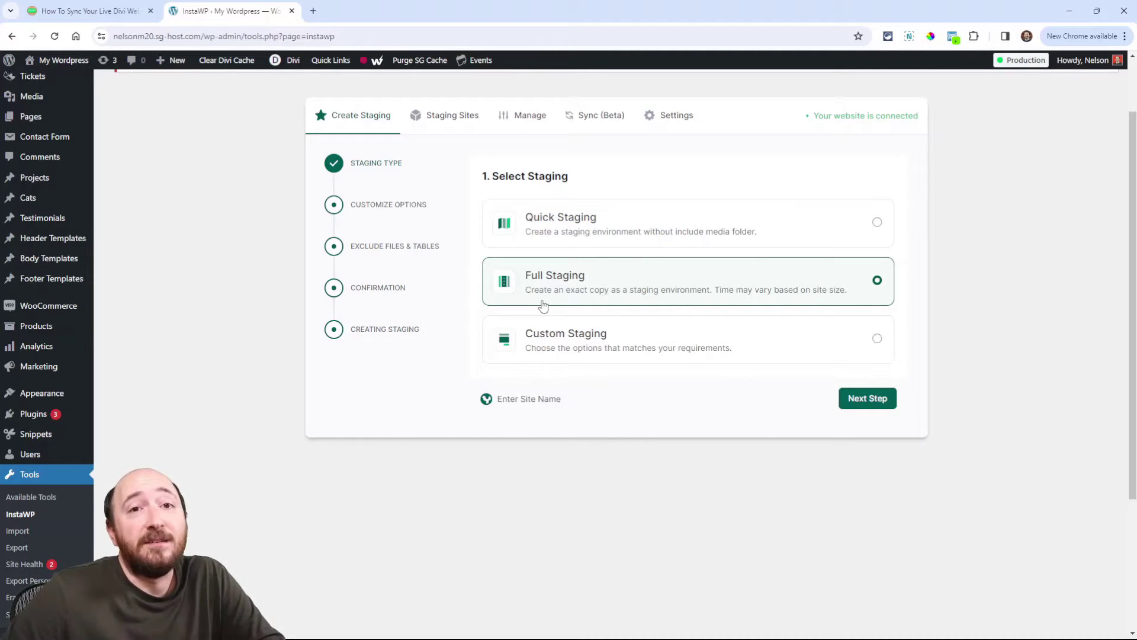
mouse_move(625, 336)
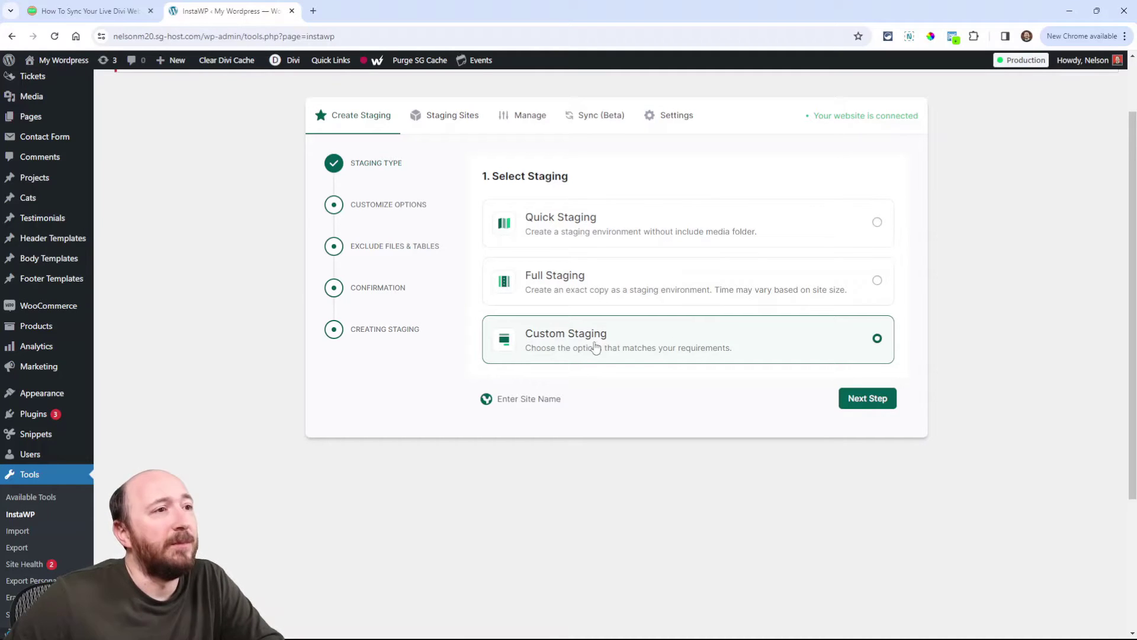
mouse_move(578, 285)
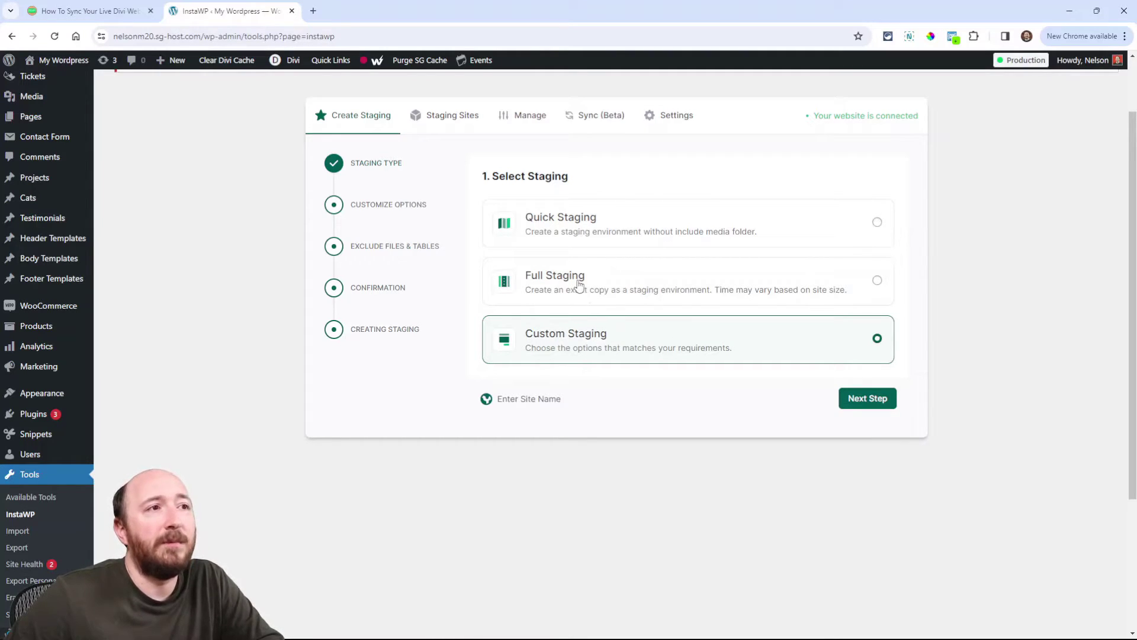
mouse_move(562, 231)
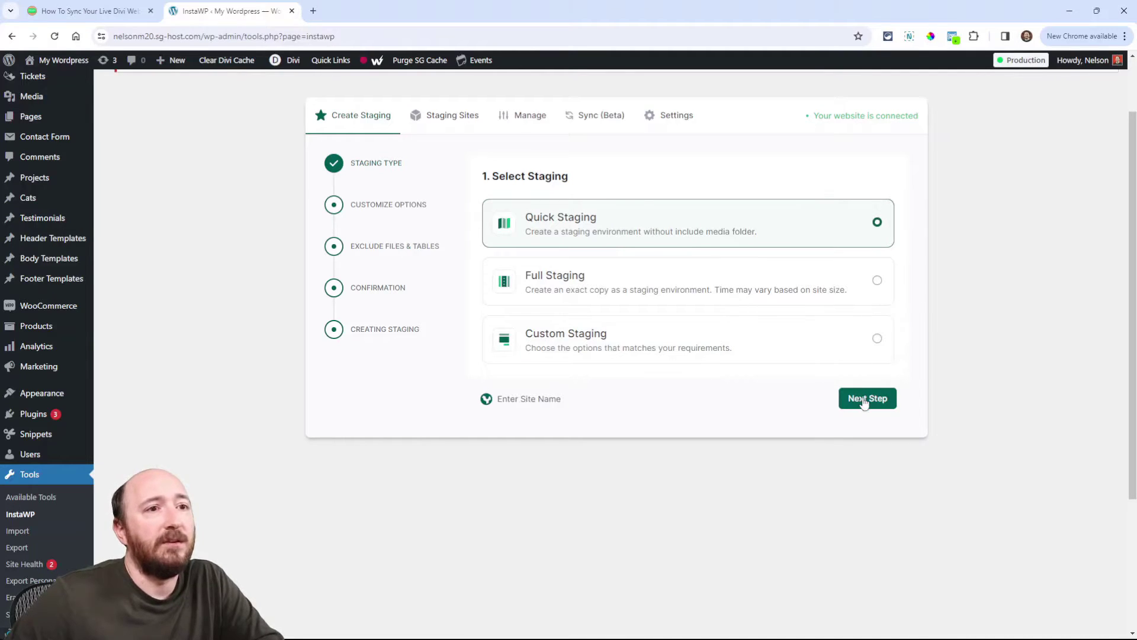
Keep Active Themes Only on, enable sync recording, and advance to the Exclude step
left_click(866, 397)
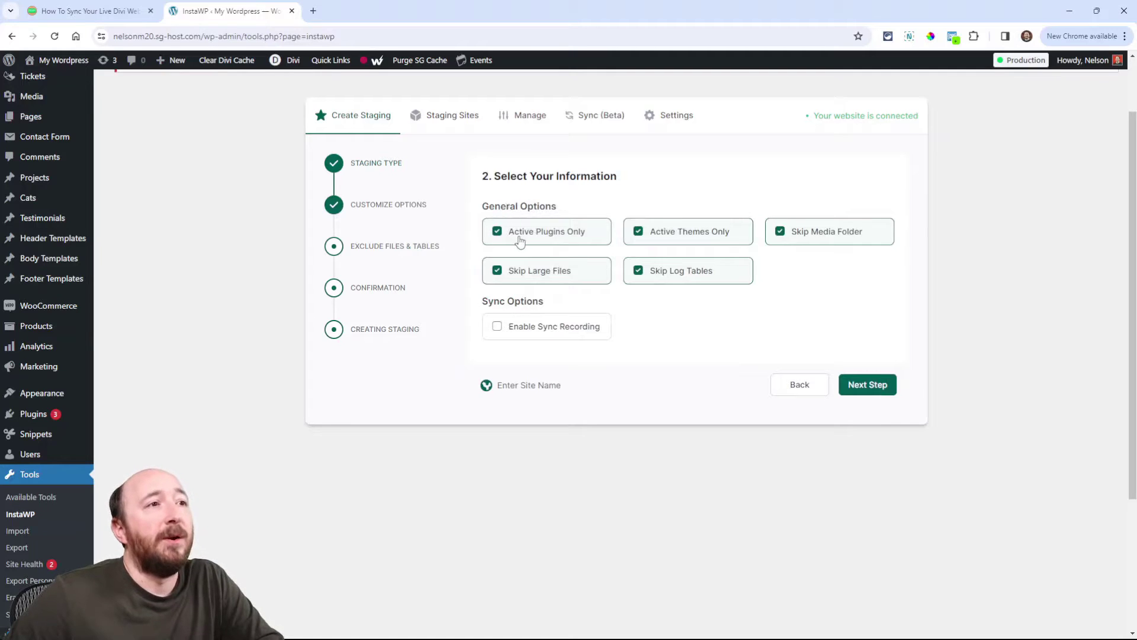
mouse_move(655, 236)
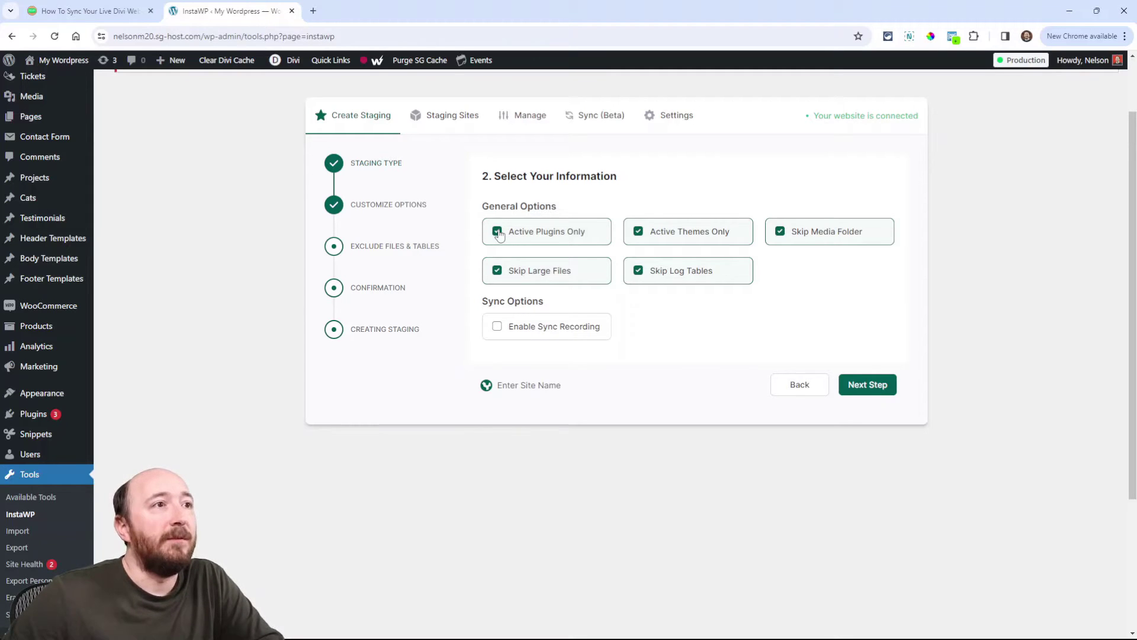
left_click(497, 231)
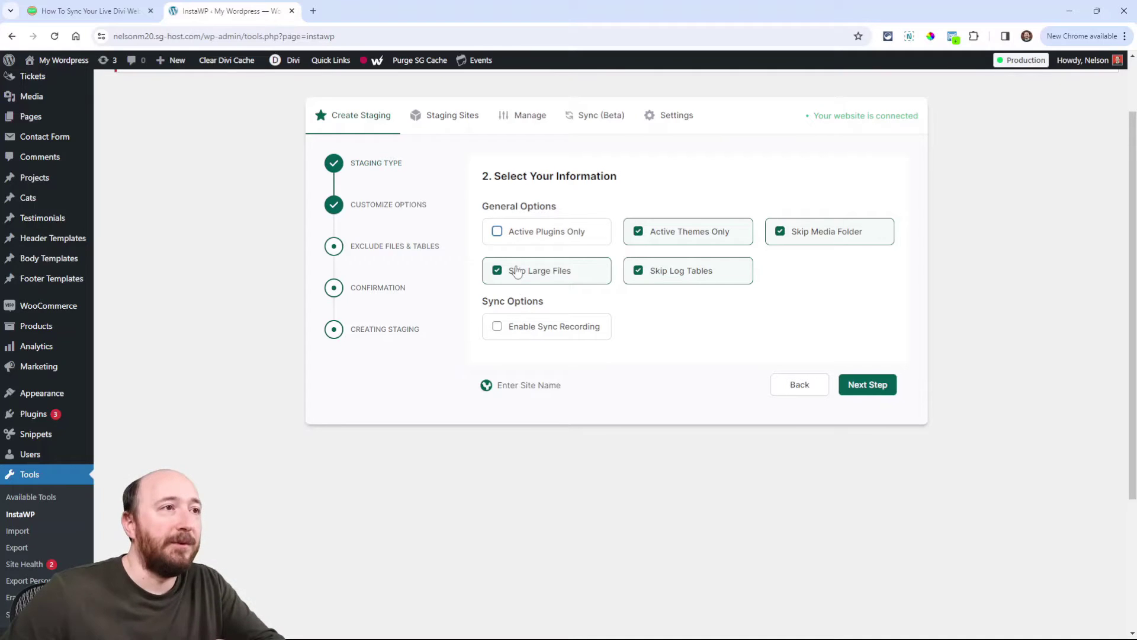
left_click(497, 230)
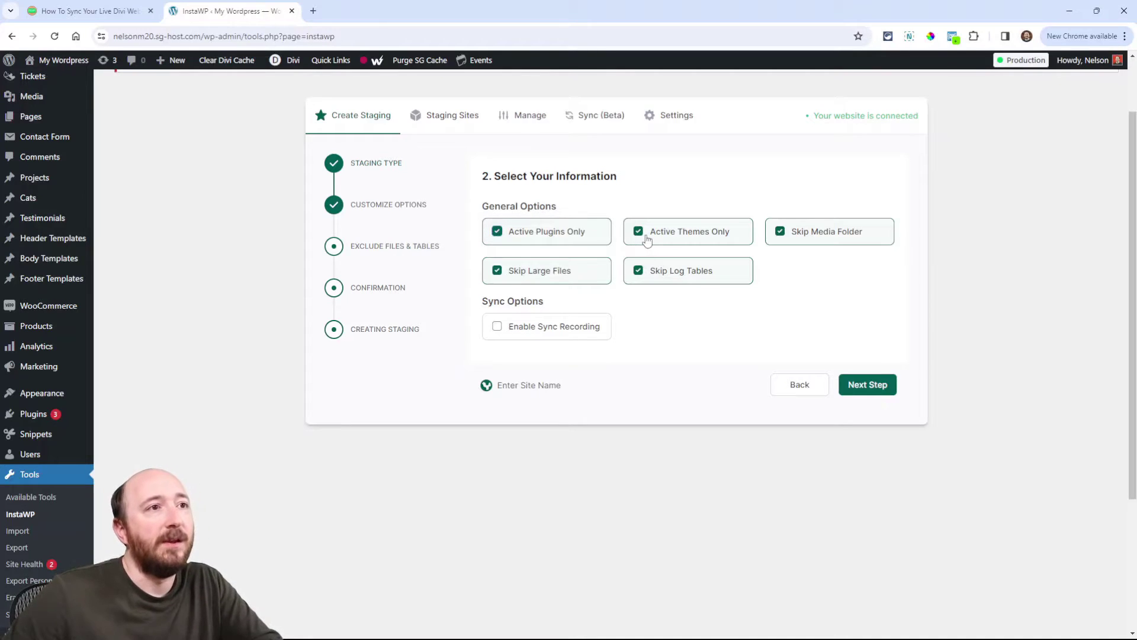
left_click(637, 231)
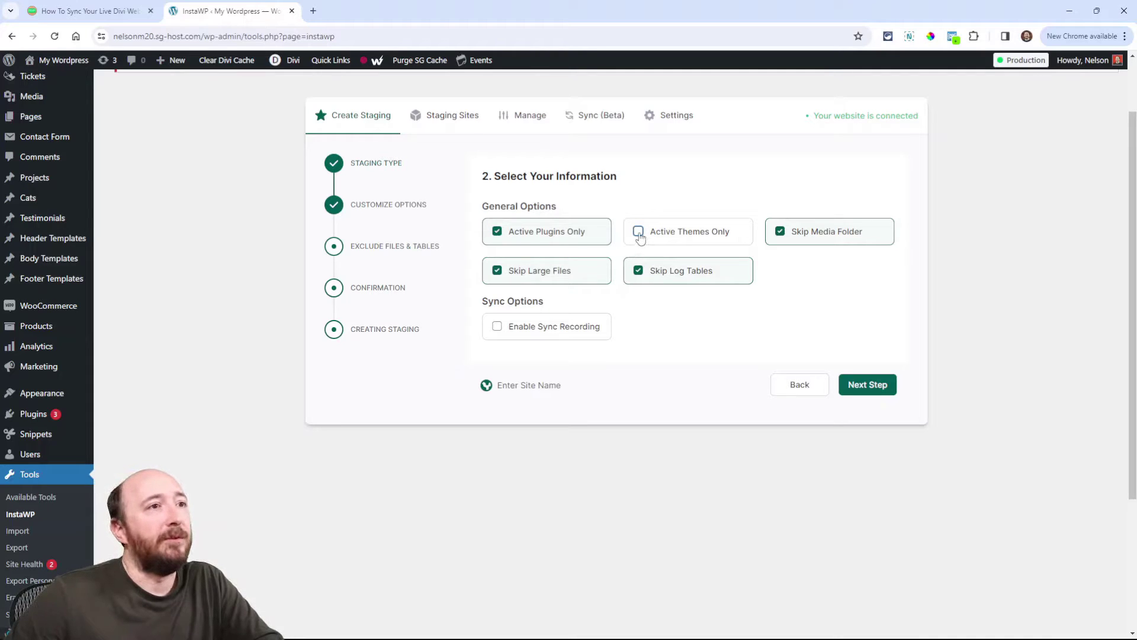
left_click(637, 230)
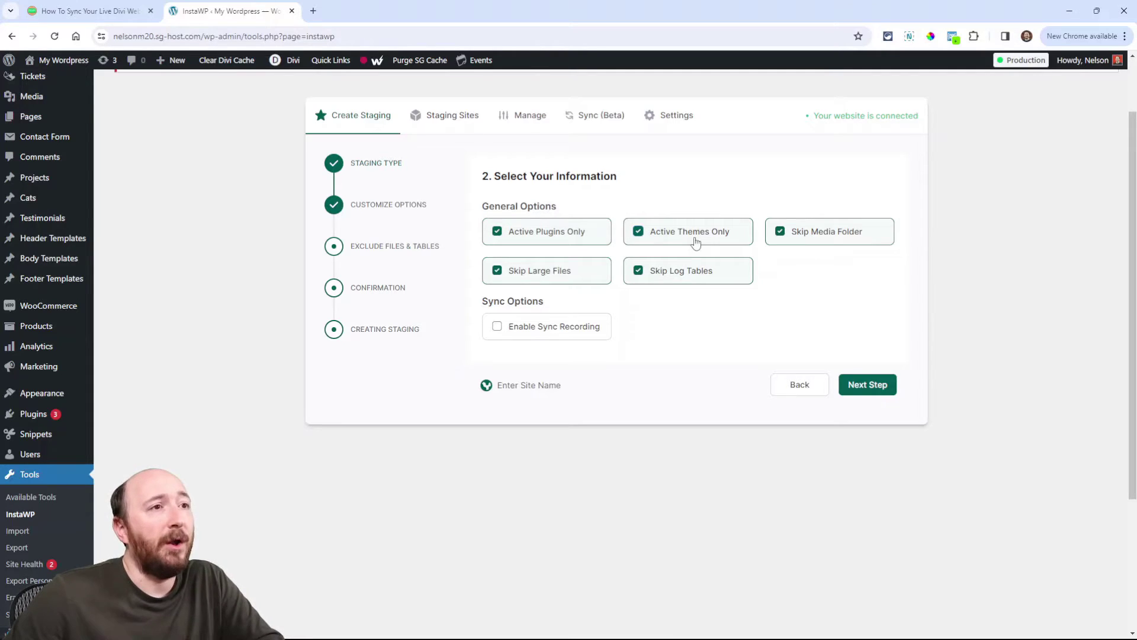
mouse_move(754, 235)
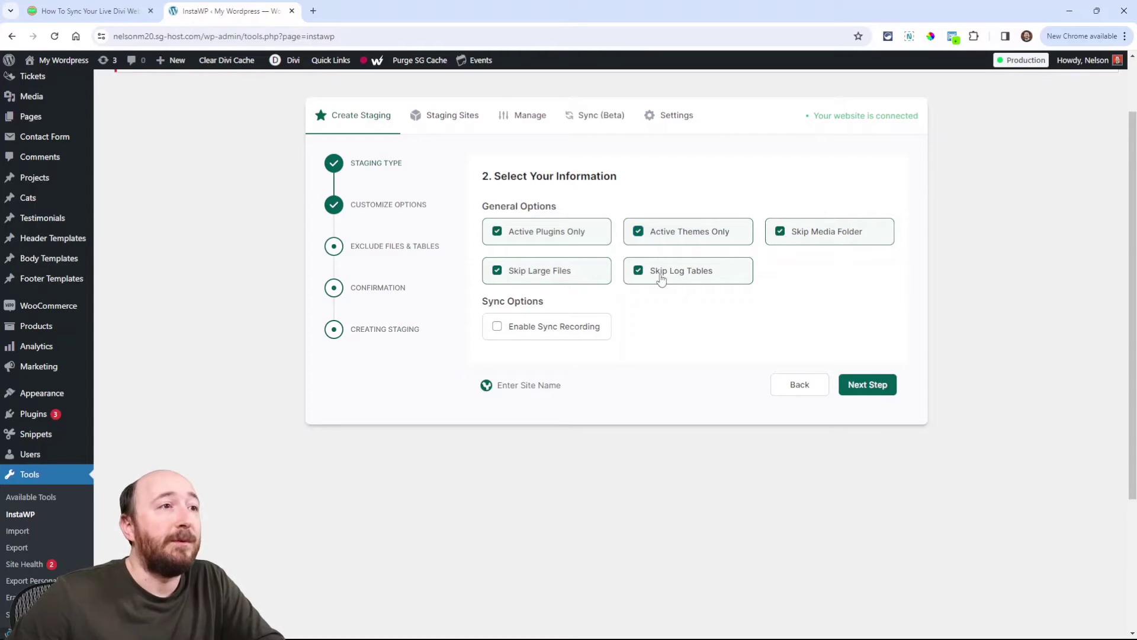
mouse_move(737, 283)
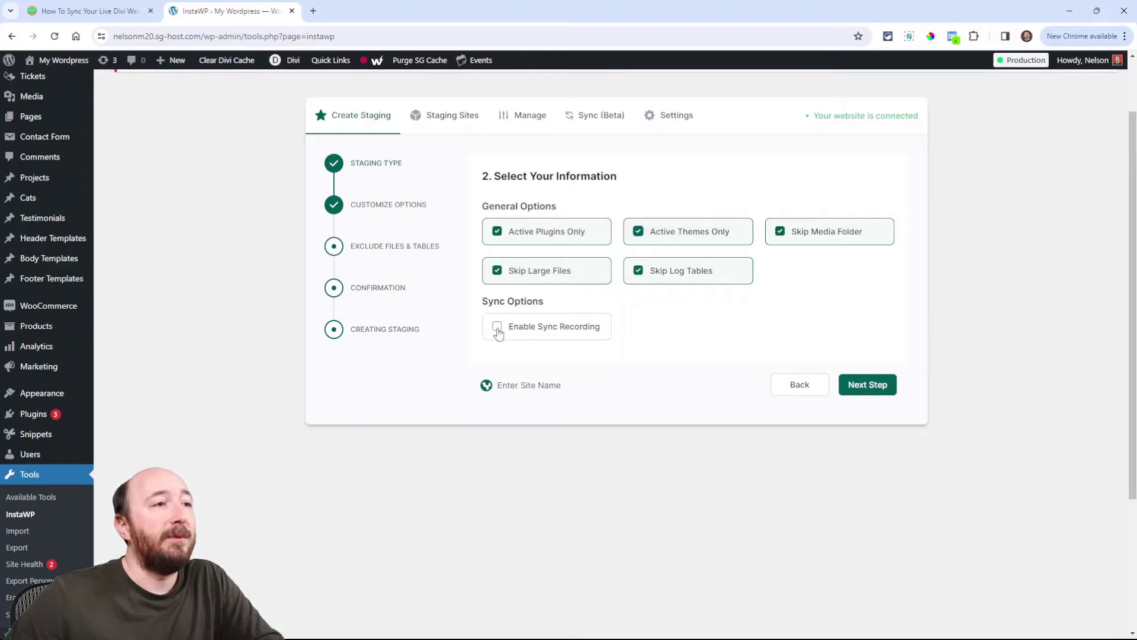
left_click(497, 326)
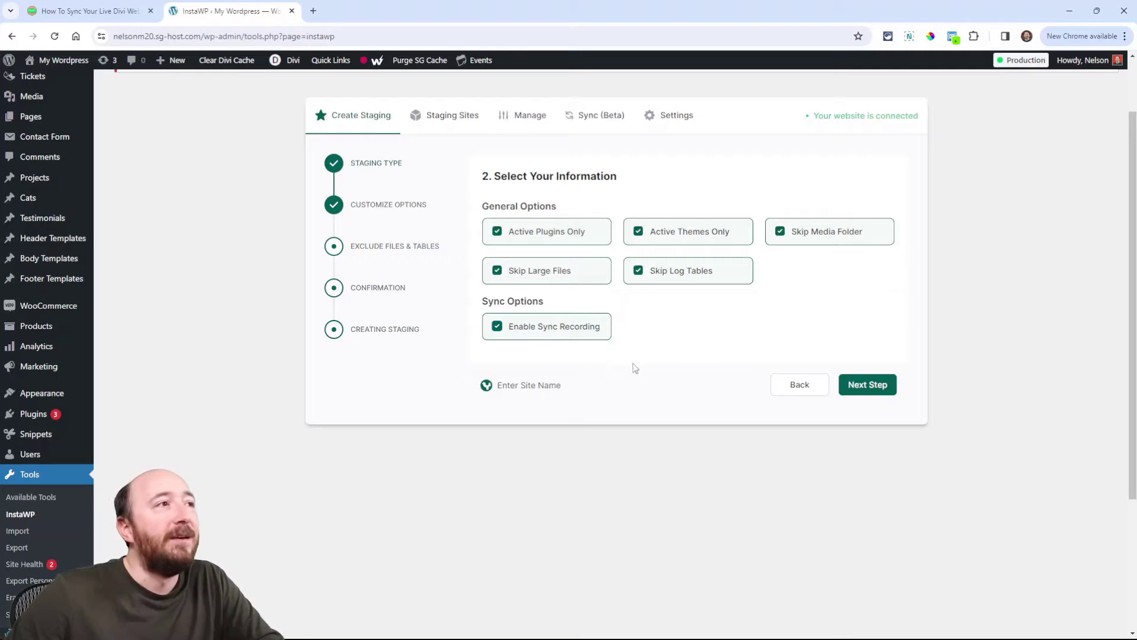
left_click(867, 384)
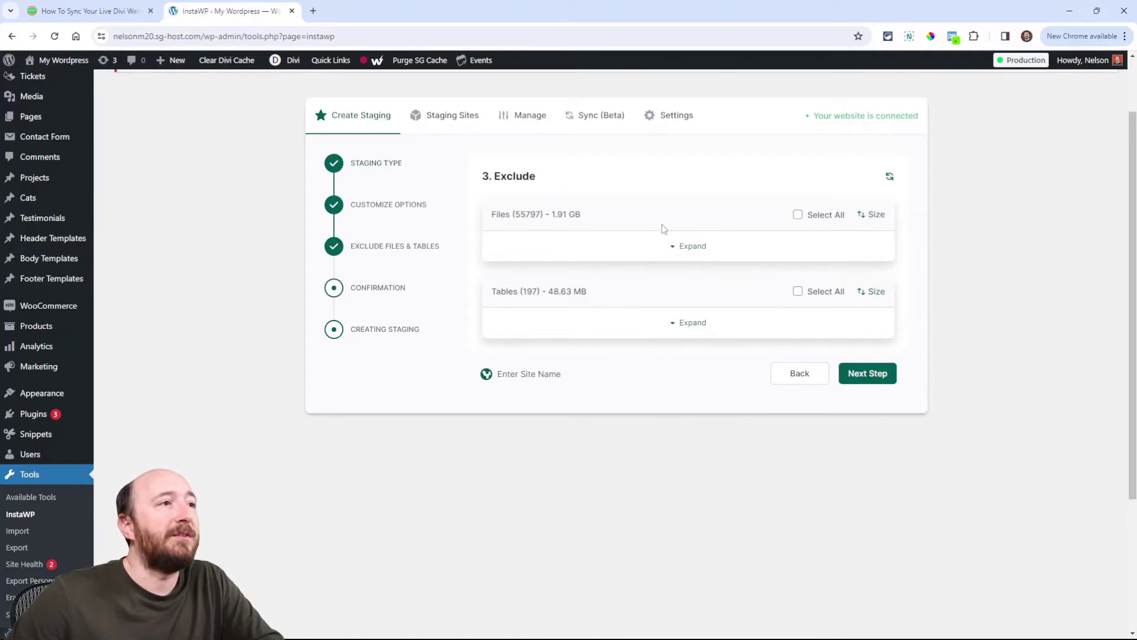
Expand the Files list, exclude nothing, and move on to the Confirmation step
left_click(691, 245)
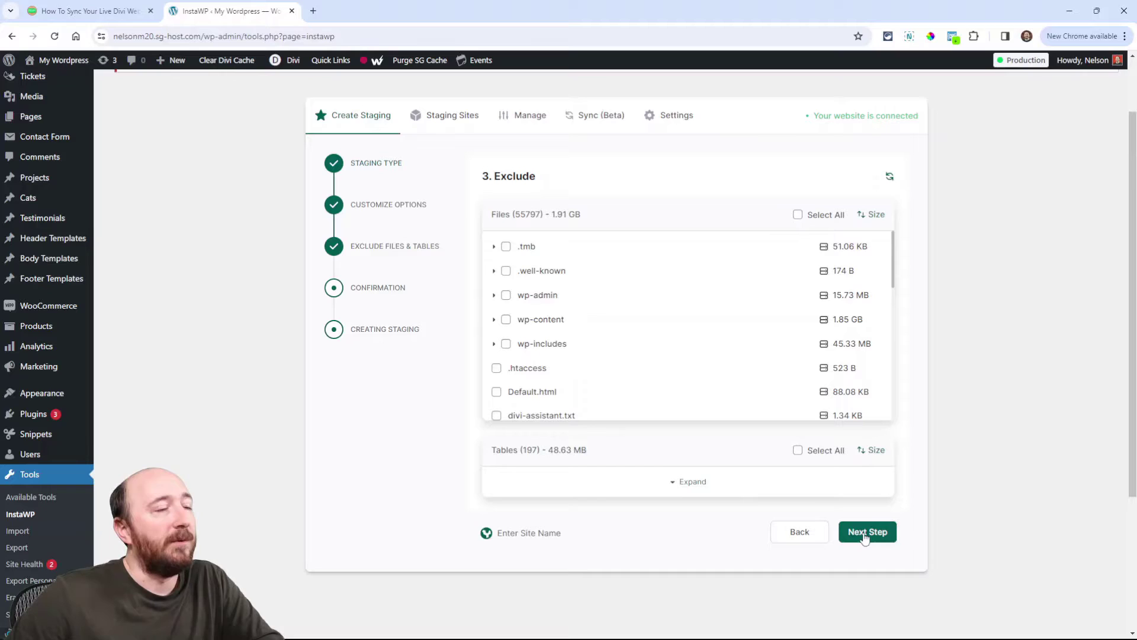
left_click(866, 532)
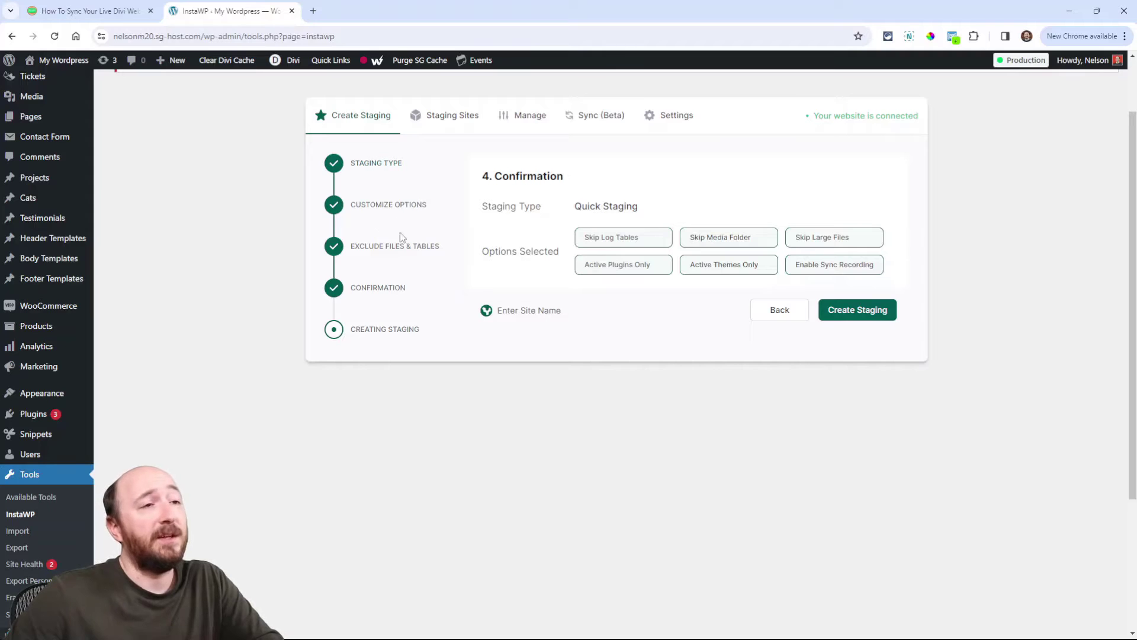
mouse_move(716, 215)
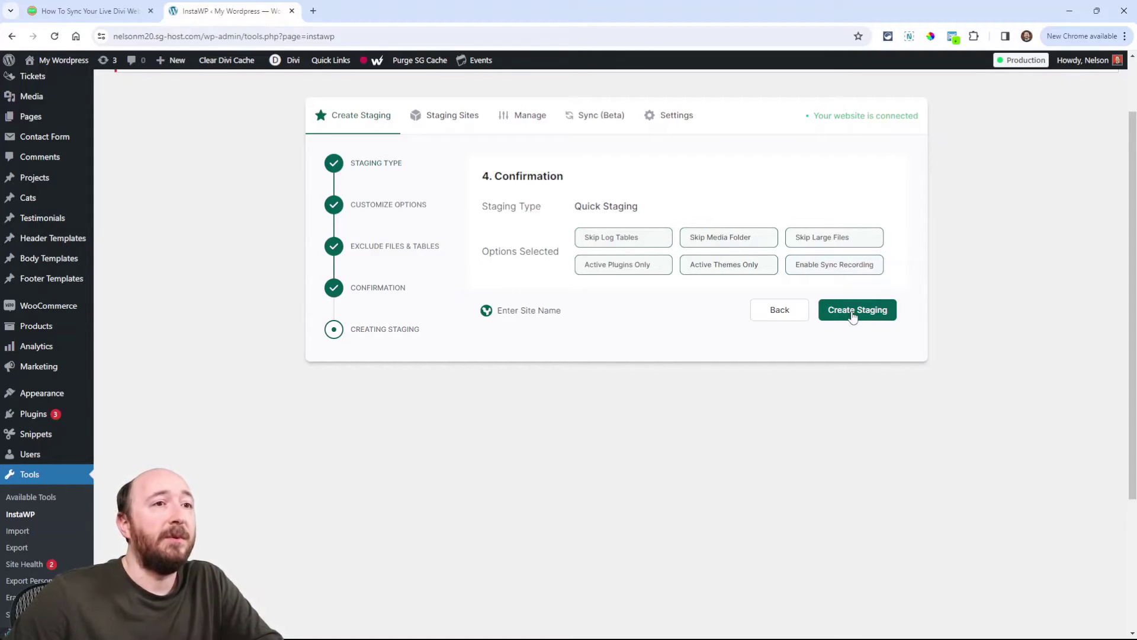
mouse_move(529, 310)
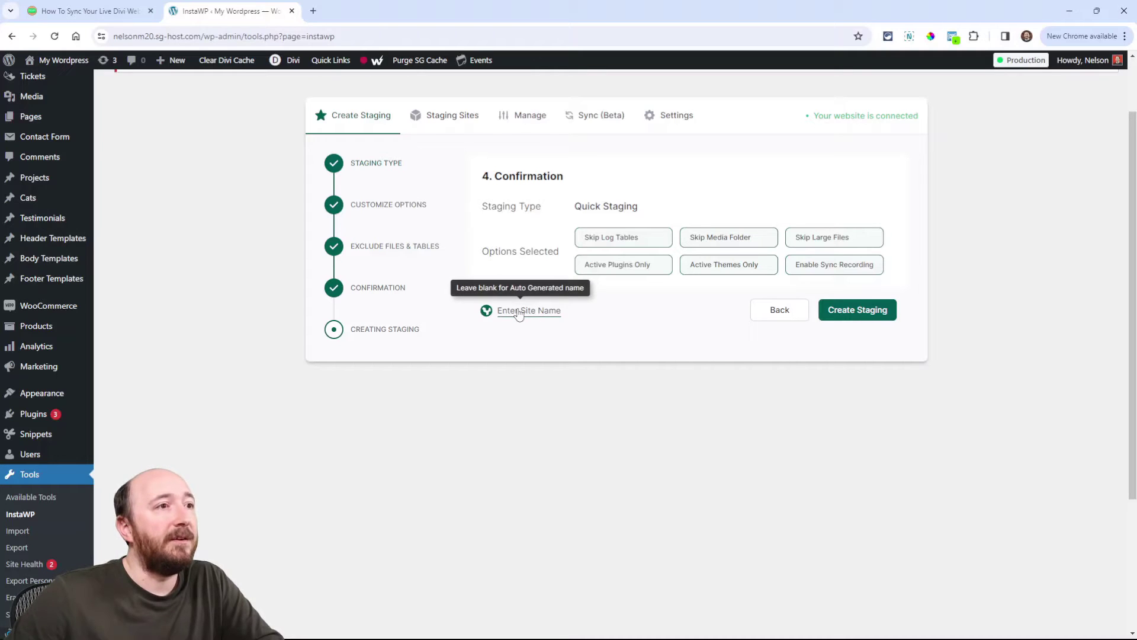
mouse_move(543, 326)
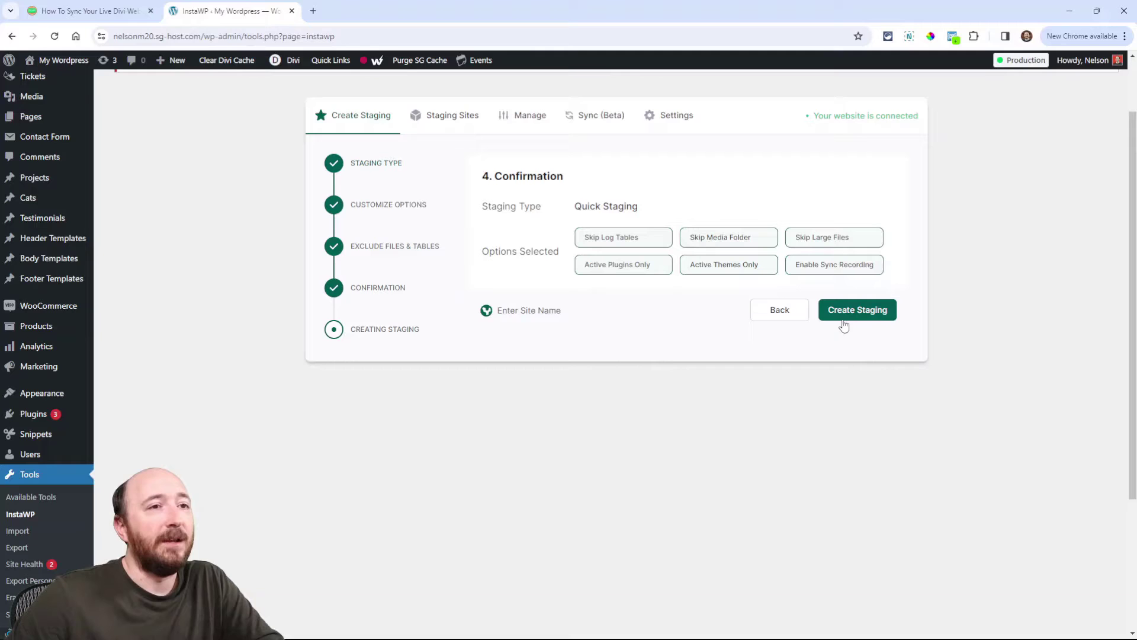
Create the staging site with no custom name, then return to the tutorial post
left_click(856, 310)
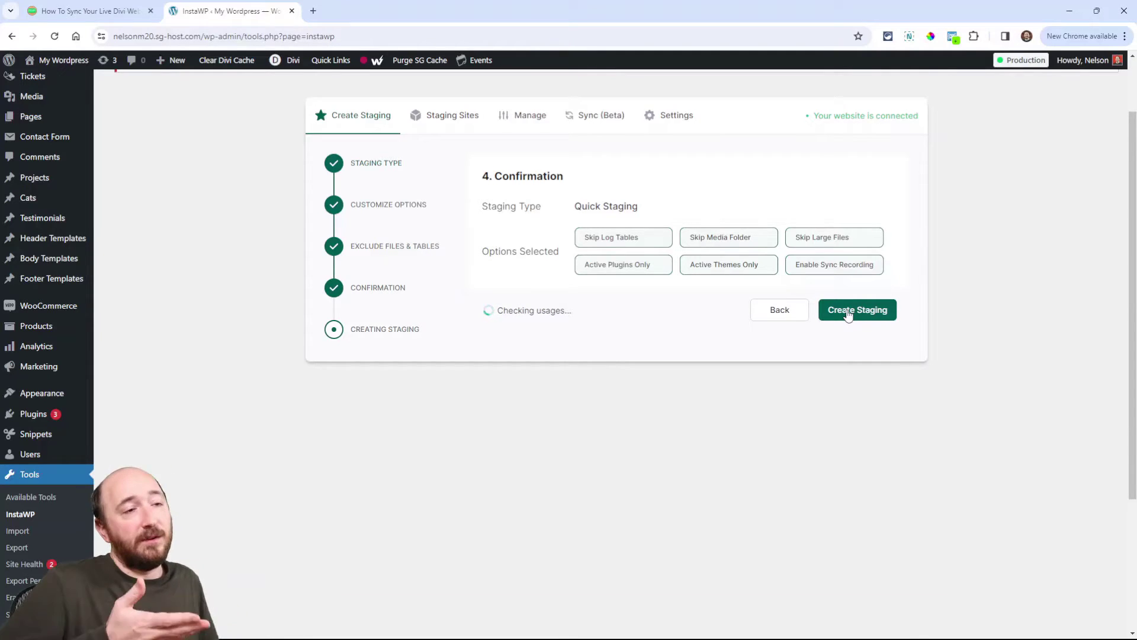
left_click(856, 310)
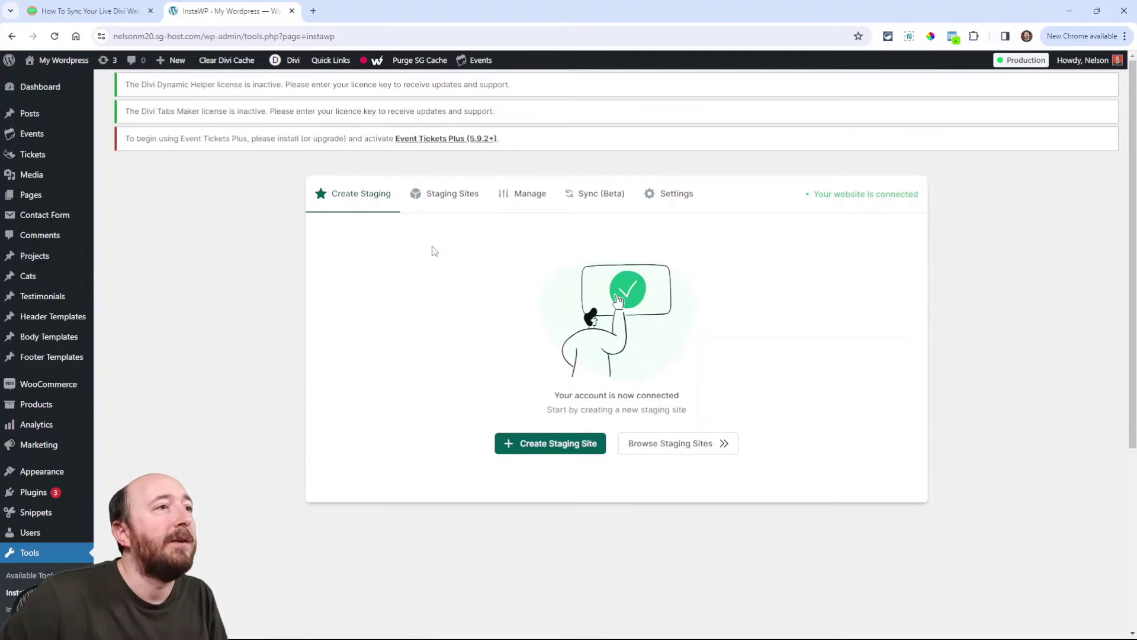
scroll("down", 3)
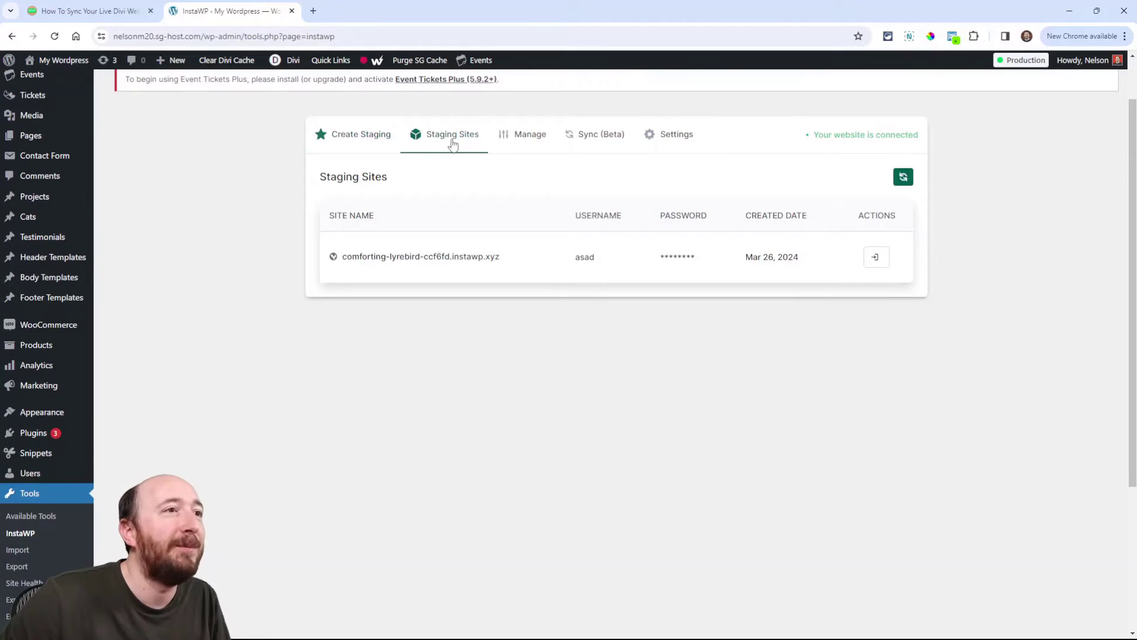
left_click(87, 11)
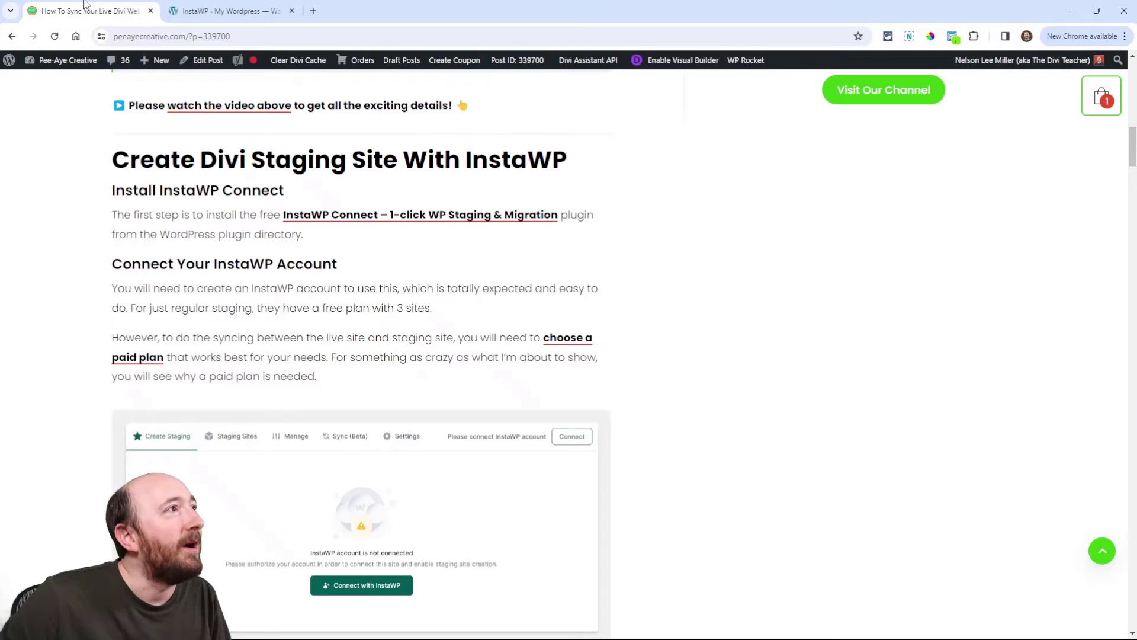
Review the tutorial's staging walkthrough, then return to the live site's Staging Sites list
scroll("down", 3)
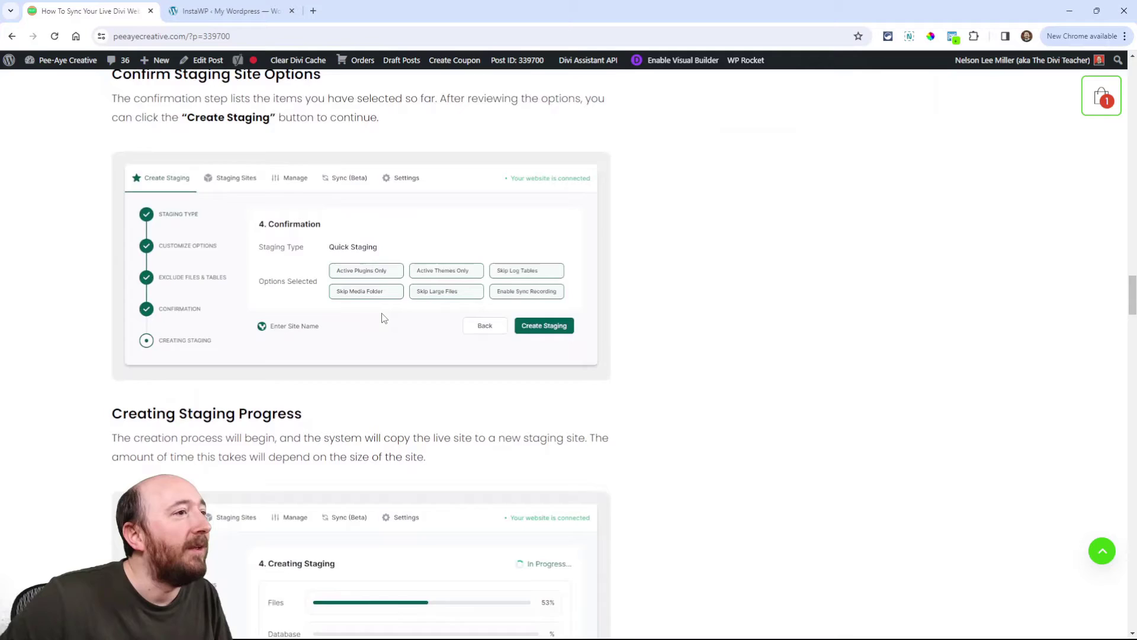
scroll("down", 3)
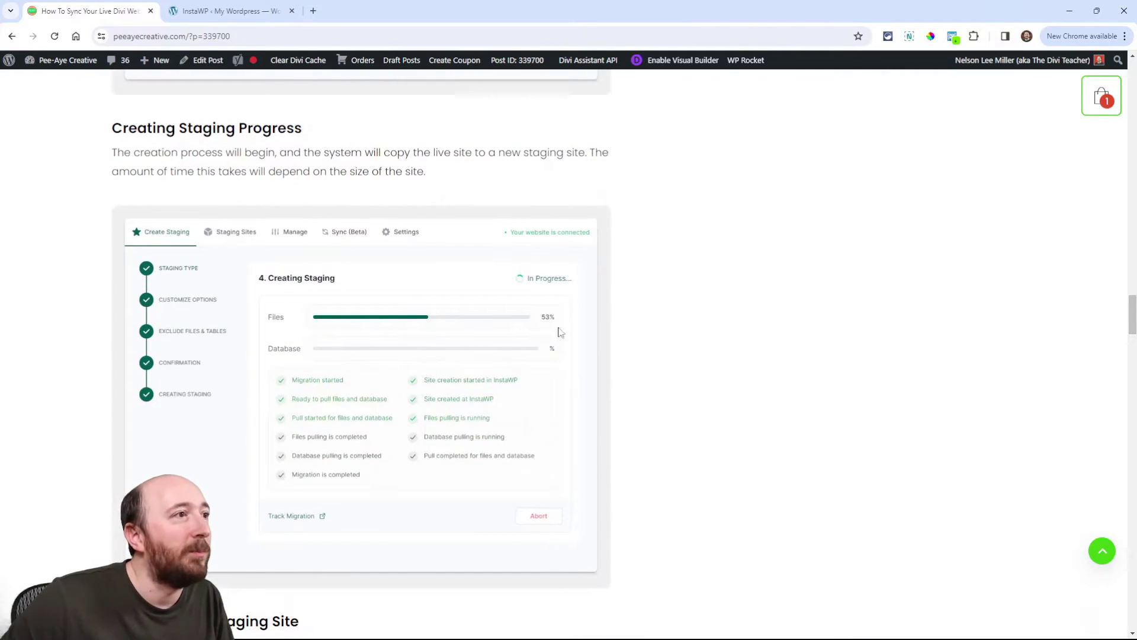
scroll("down", 3)
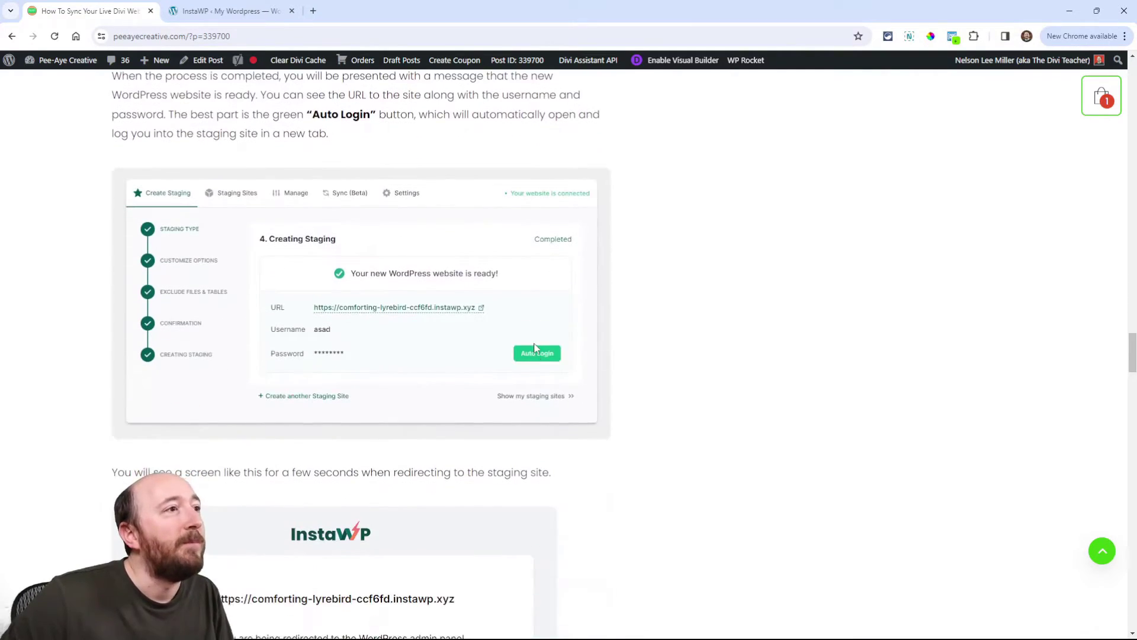
scroll("down", 3)
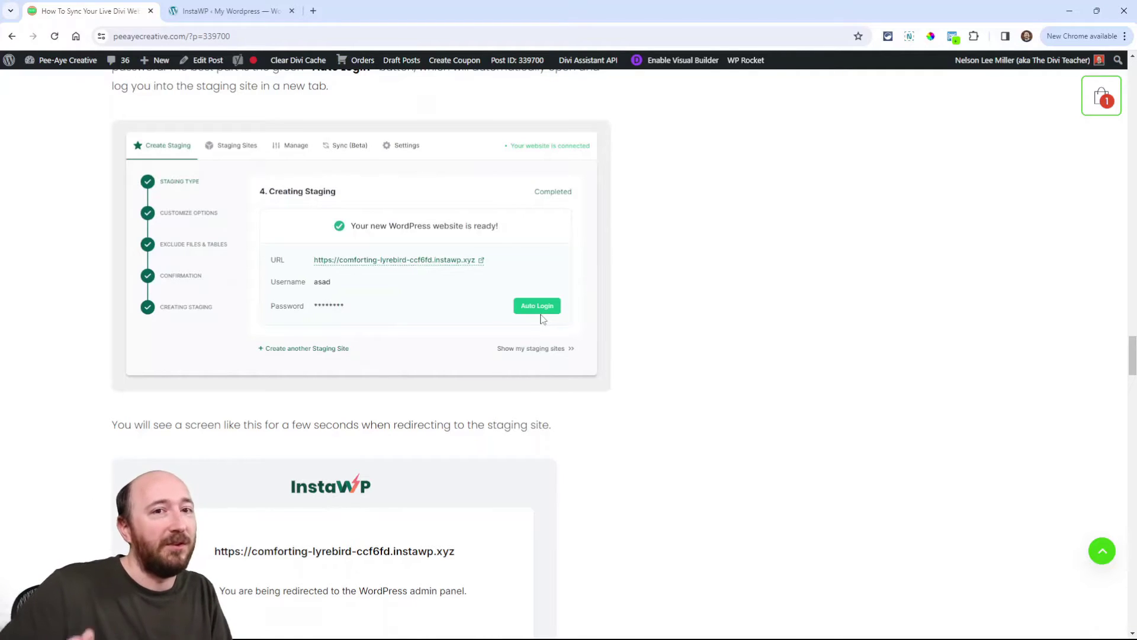
scroll("down", 3)
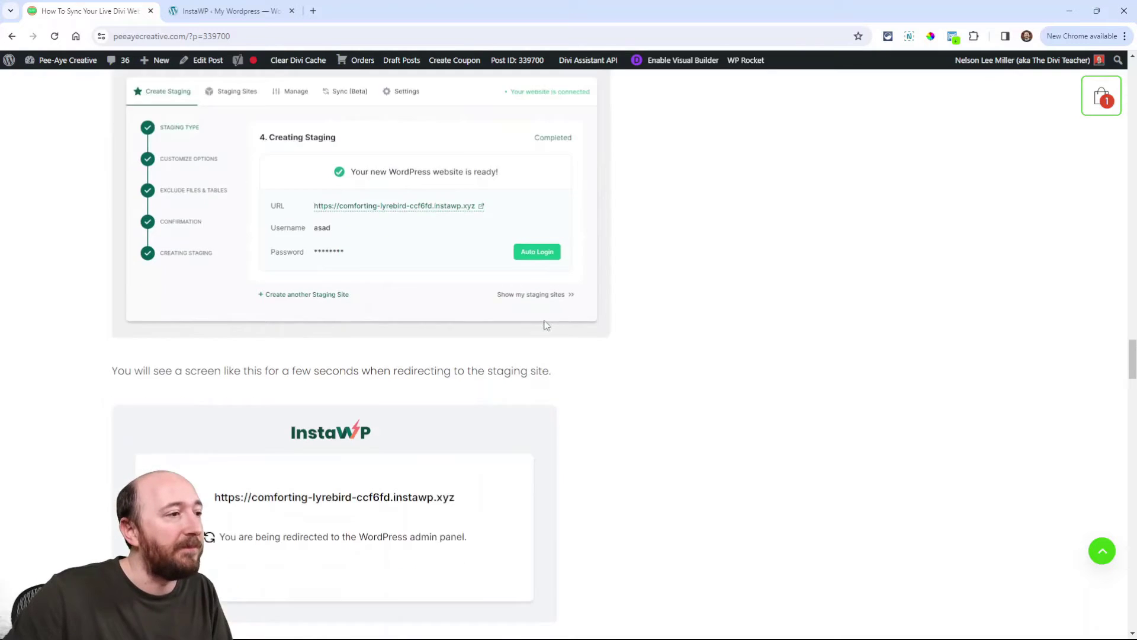
scroll("down", 3)
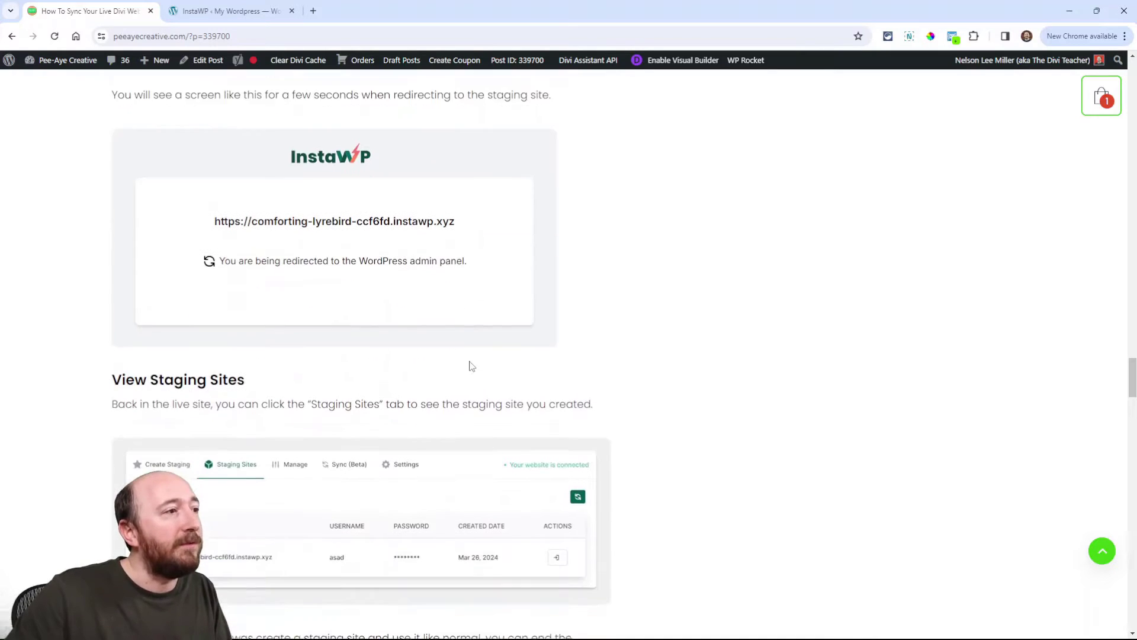
left_click(229, 11)
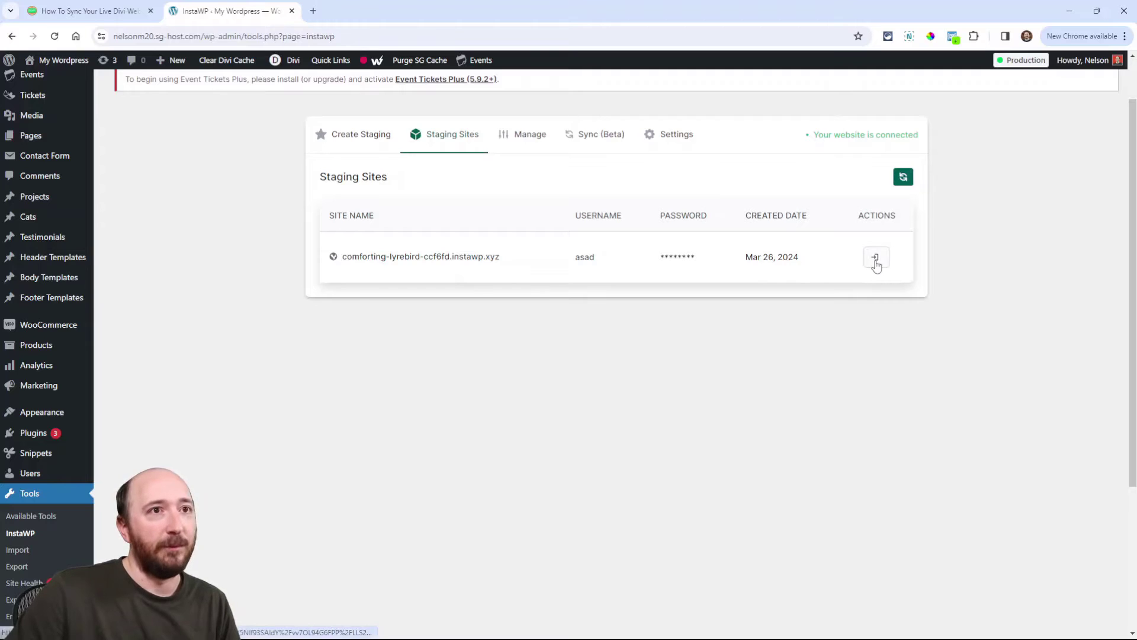
Log into comforting-lyrebird-ccf6fd.instawp.xyz's dashboard from the Staging Sites Actions column
left_click(875, 257)
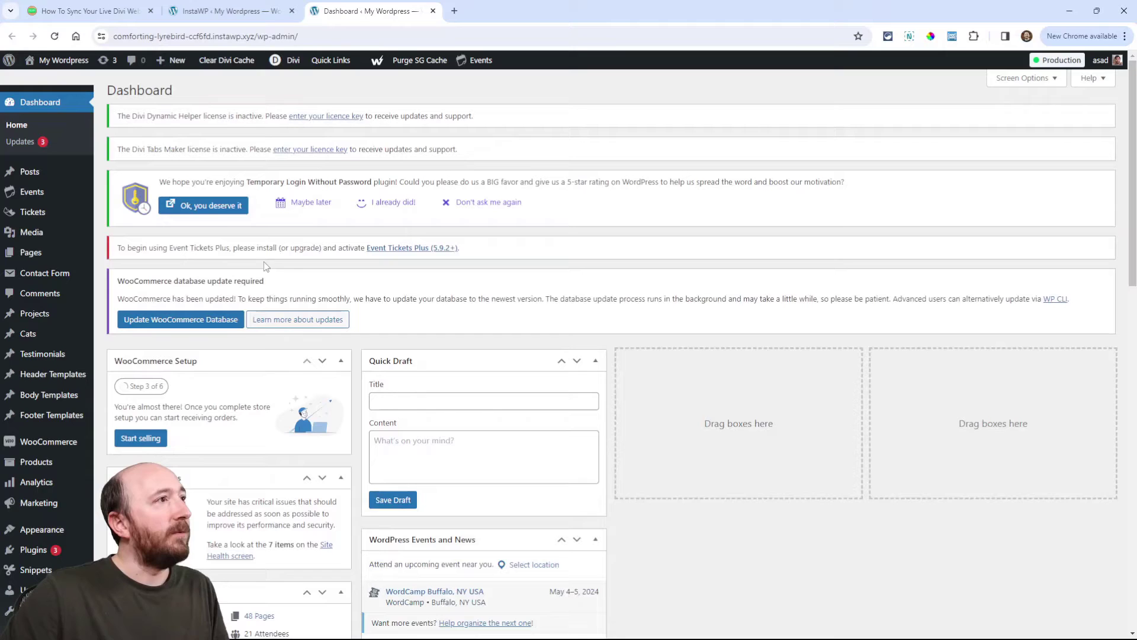
Bring up the InstaWP toolbar menu on the staging site's admin
scroll("down", 3)
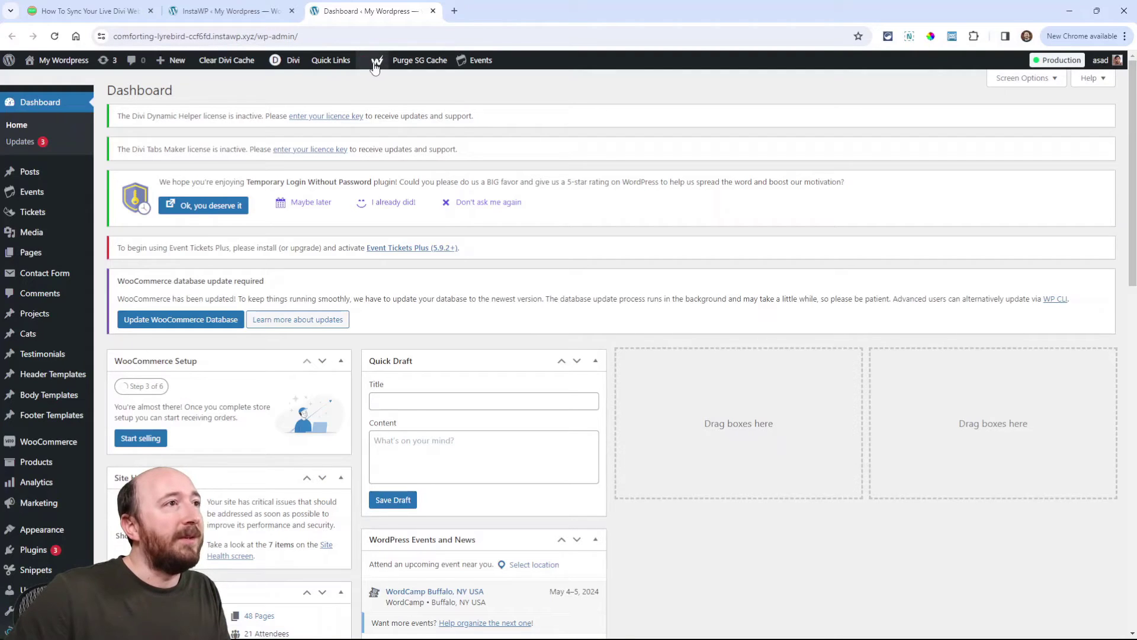
left_click(375, 60)
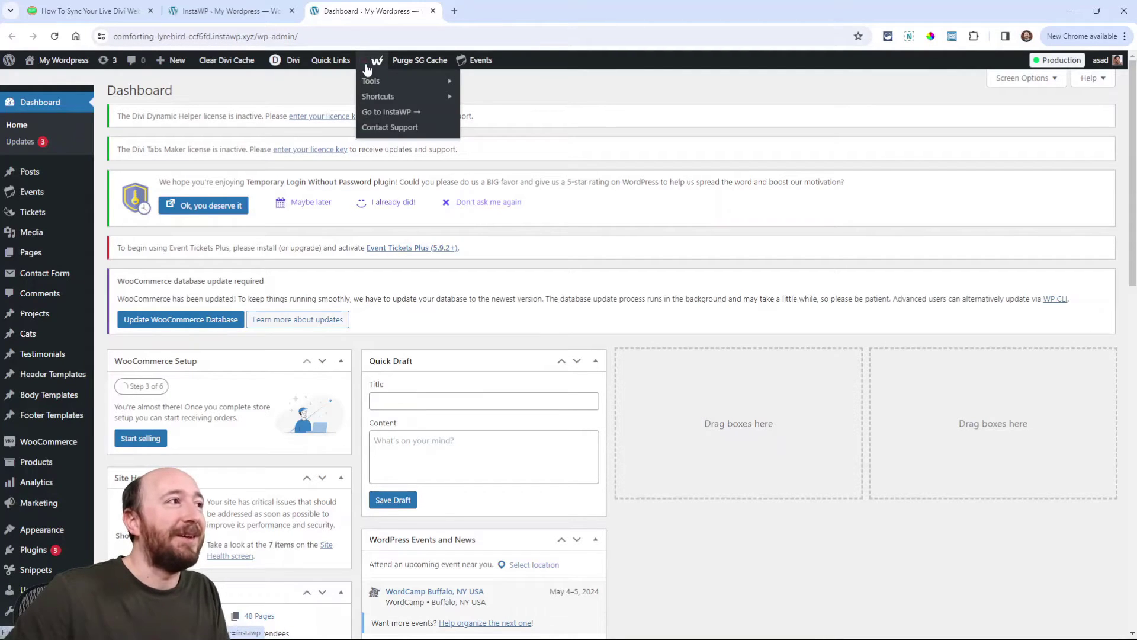
mouse_move(378, 96)
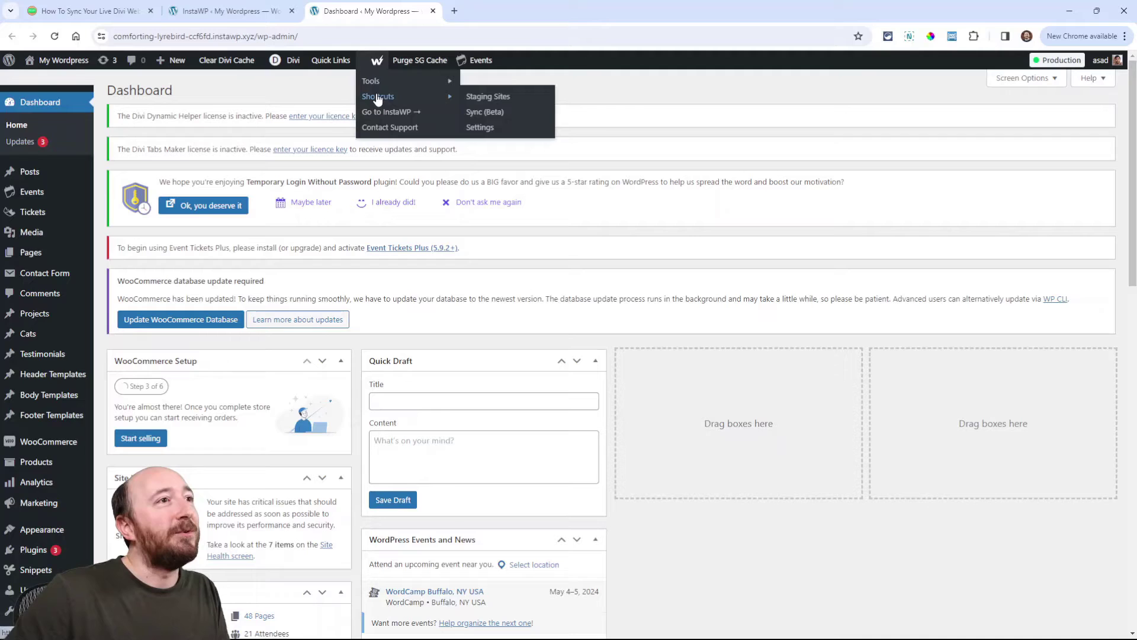
mouse_move(484, 112)
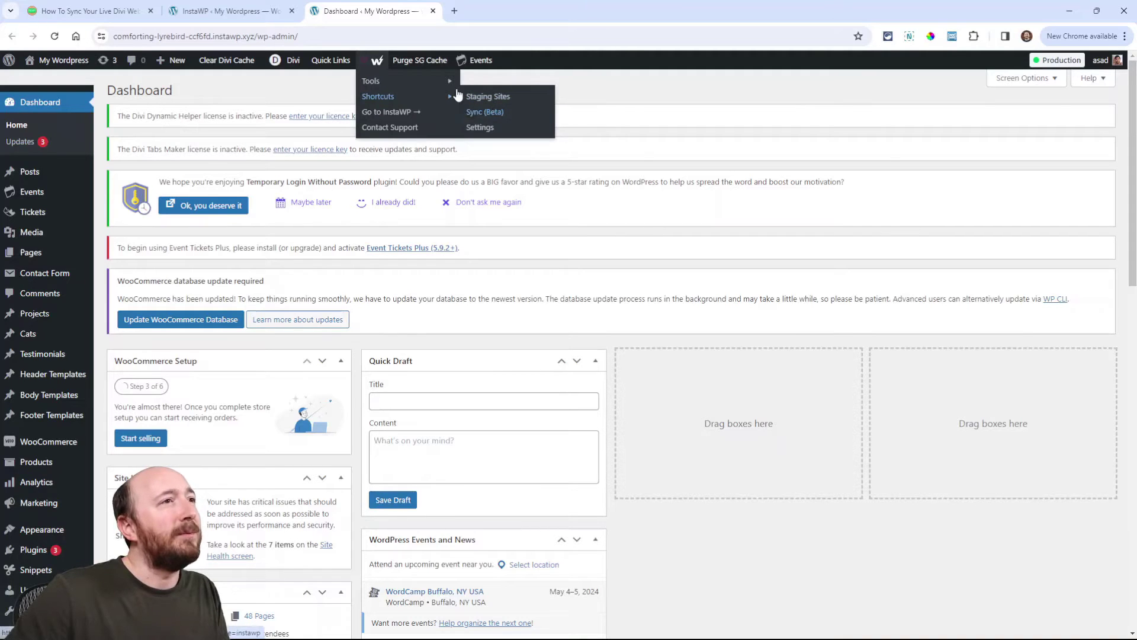
mouse_move(488, 100)
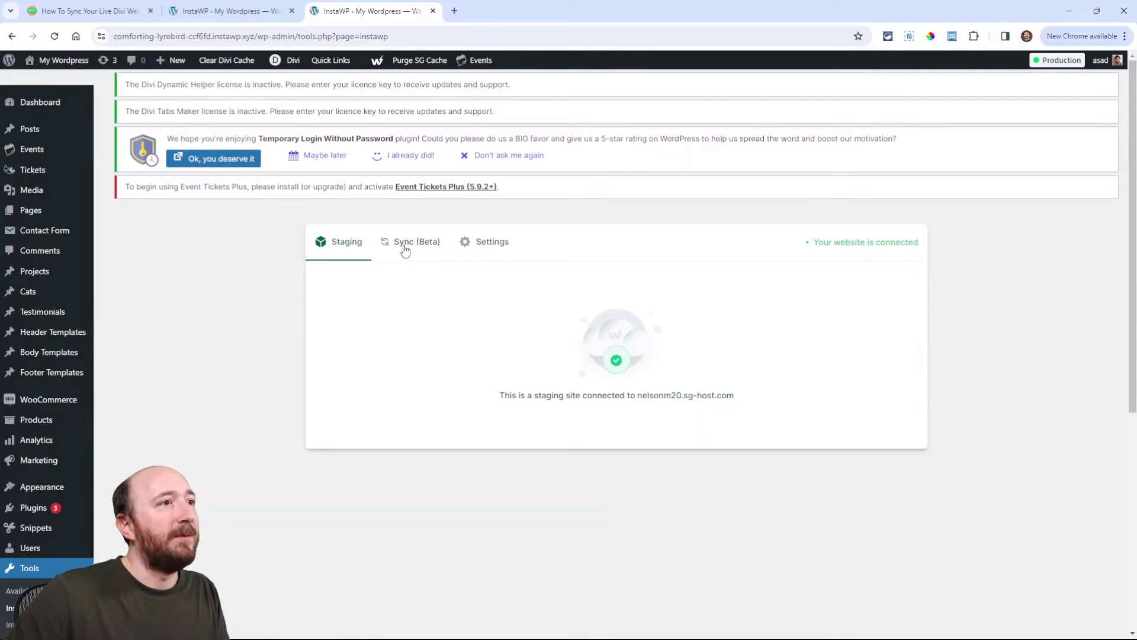
Show the Sync (Beta) change list and toggle Listening for Changes off then back on
left_click(416, 242)
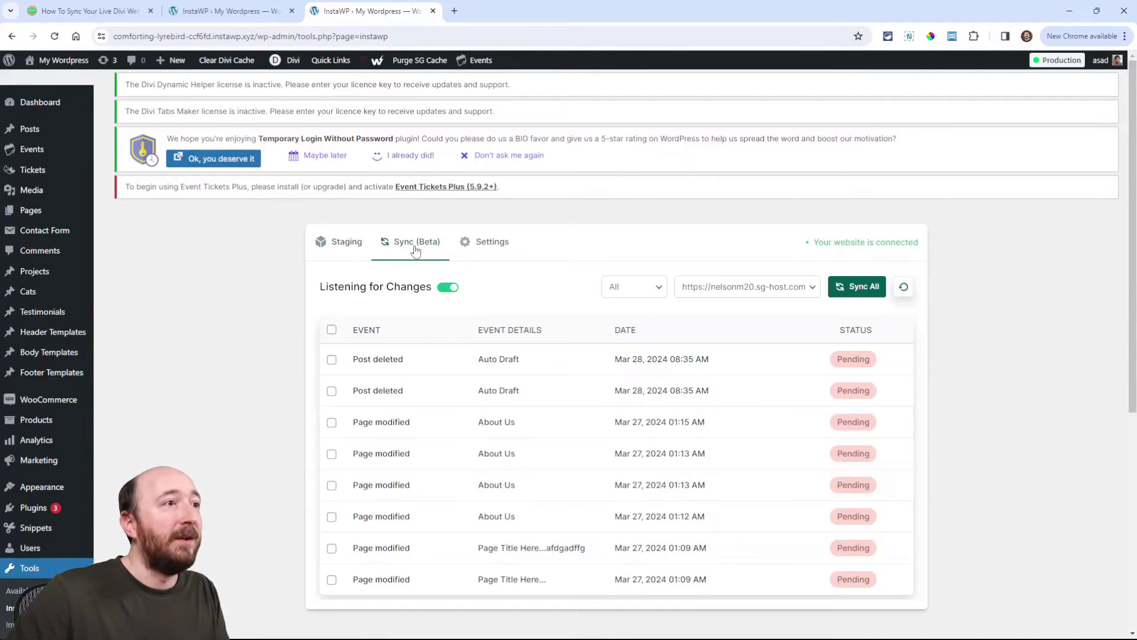
mouse_move(406, 300)
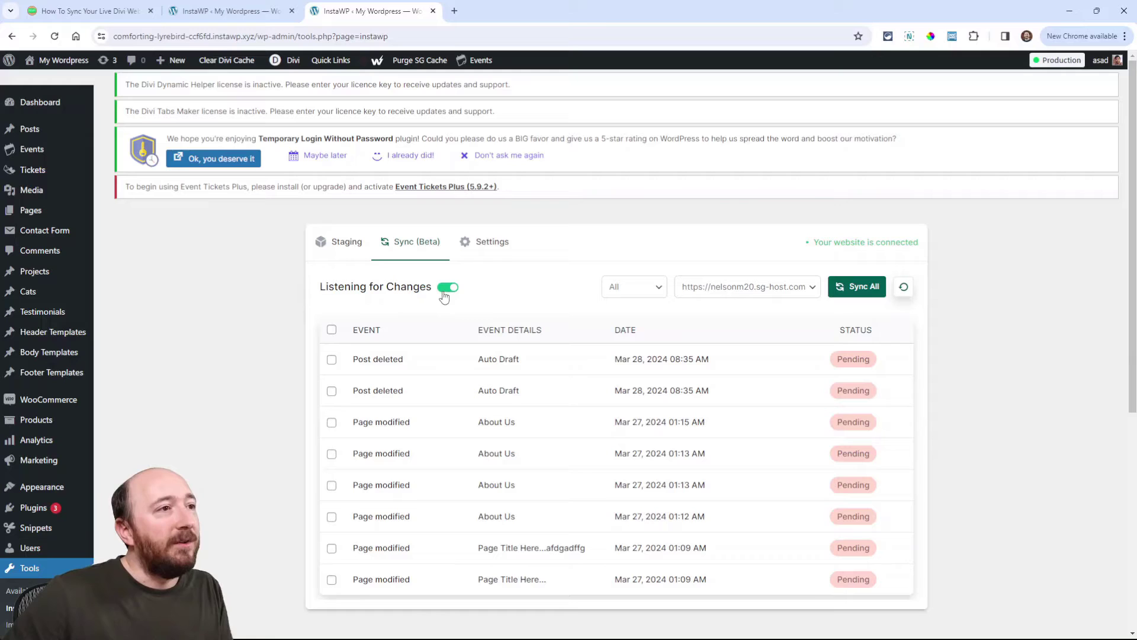
left_click(448, 287)
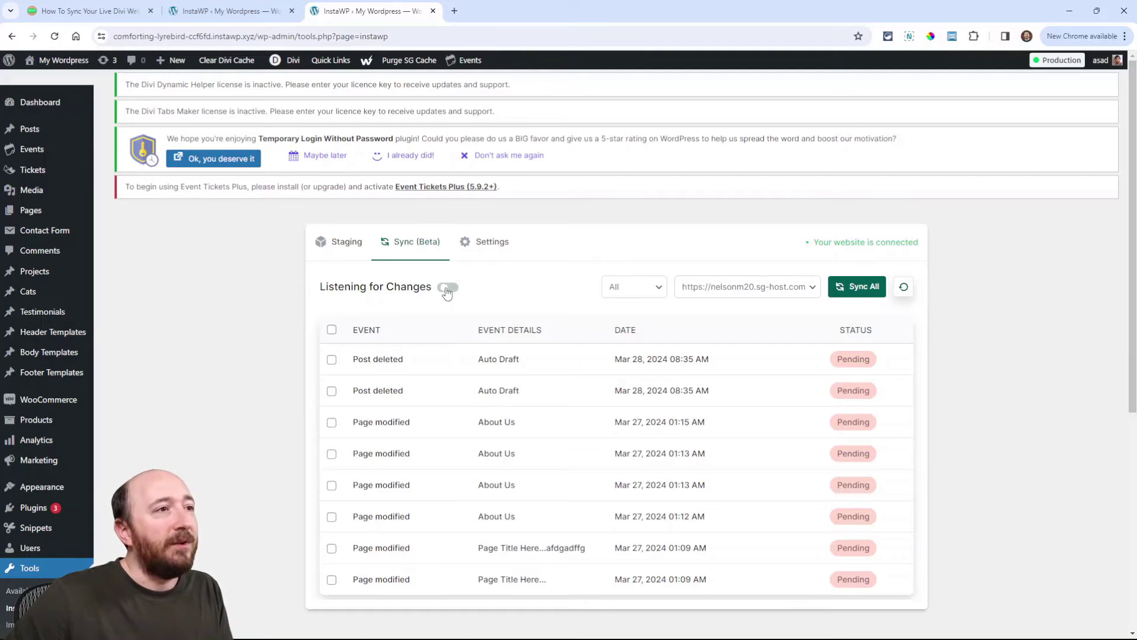
left_click(447, 285)
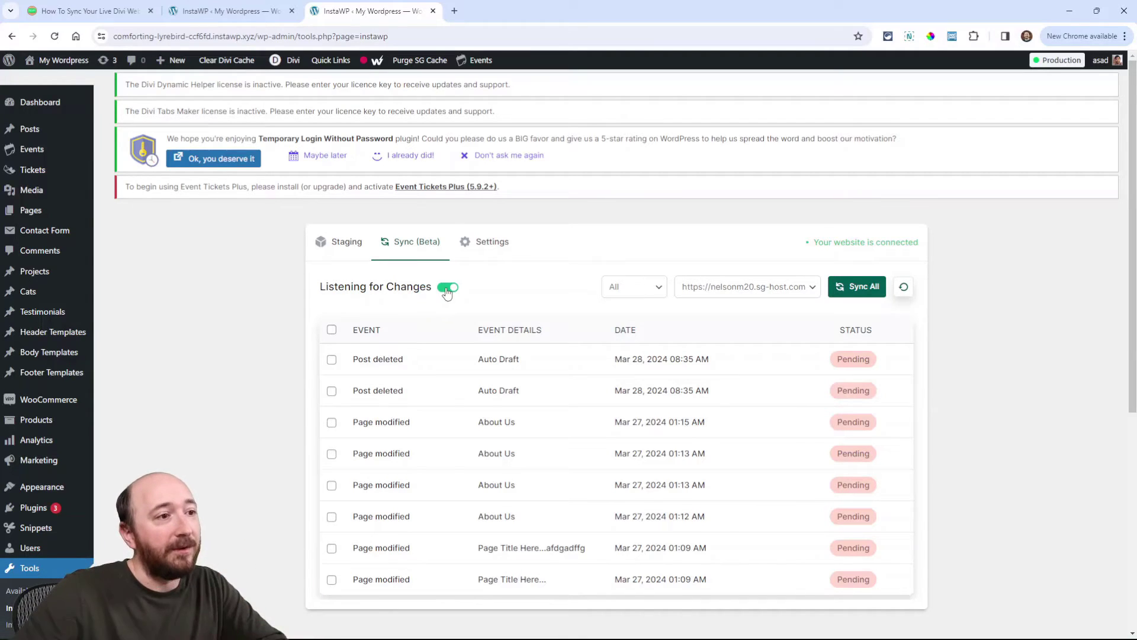
Review the eight pending events and start Sync All to the live site nelsonm20.sg-host.com
scroll("down", 3)
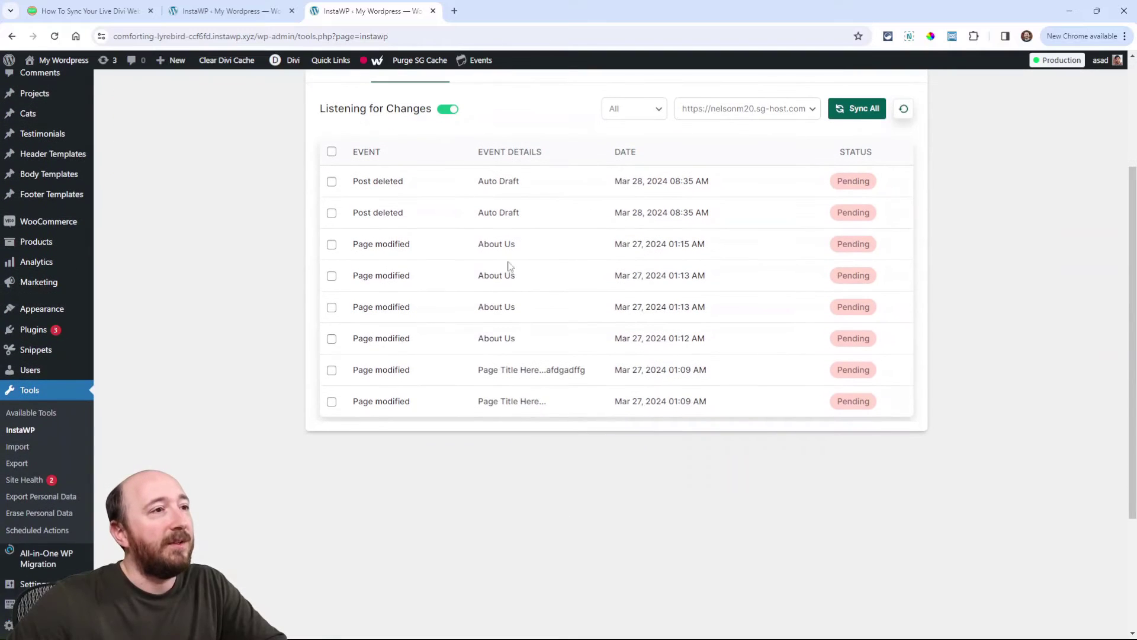
double_click(364, 400)
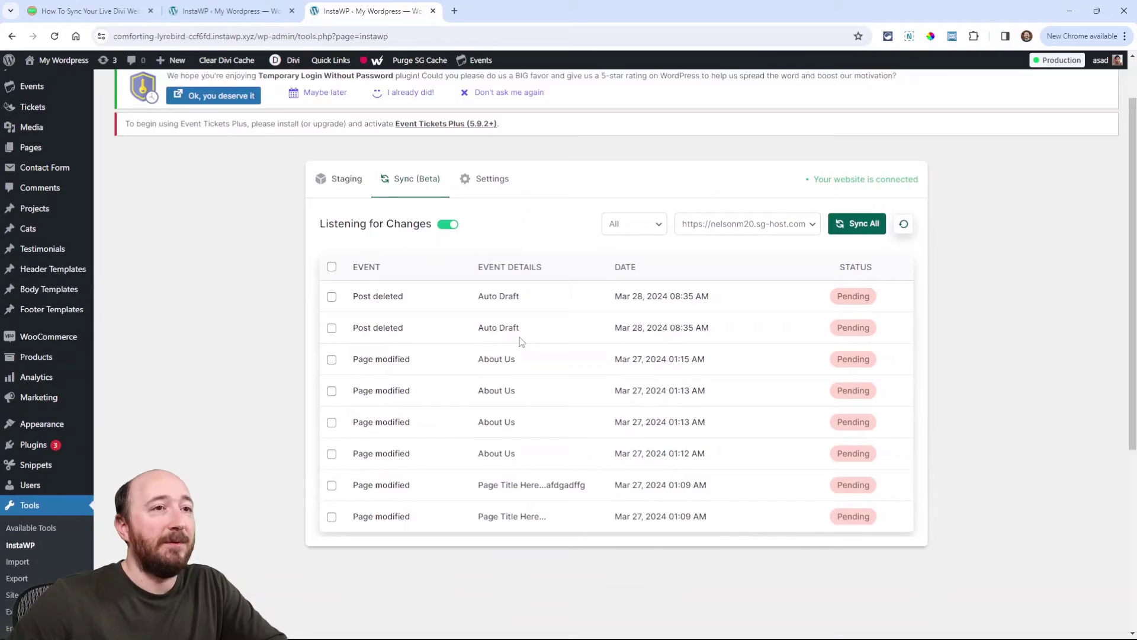
scroll("down", 3)
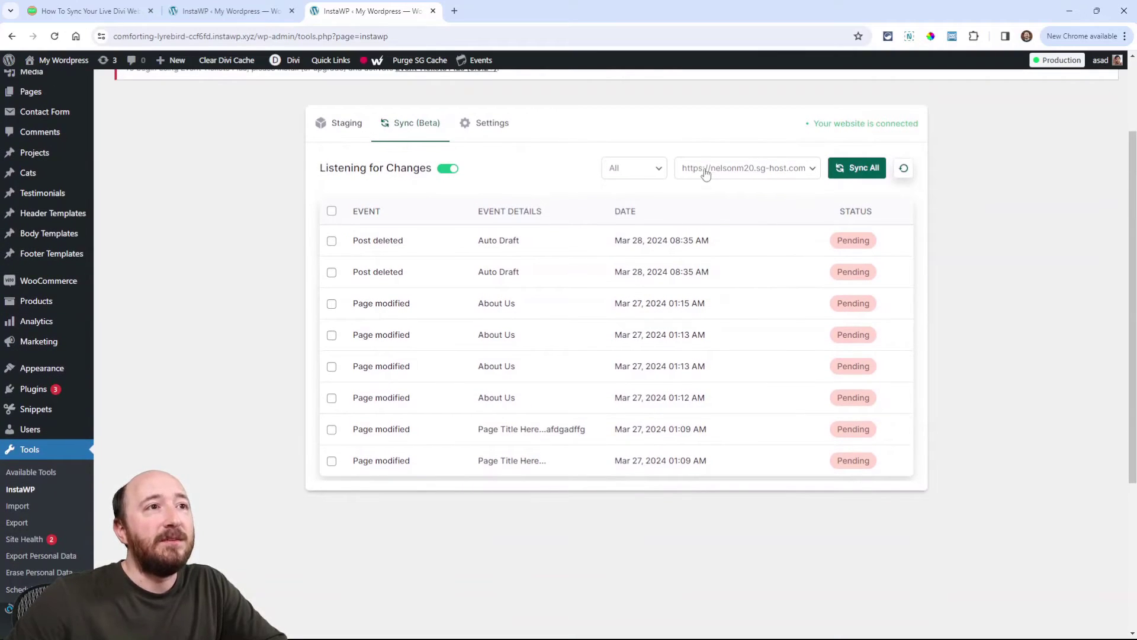
left_click(746, 168)
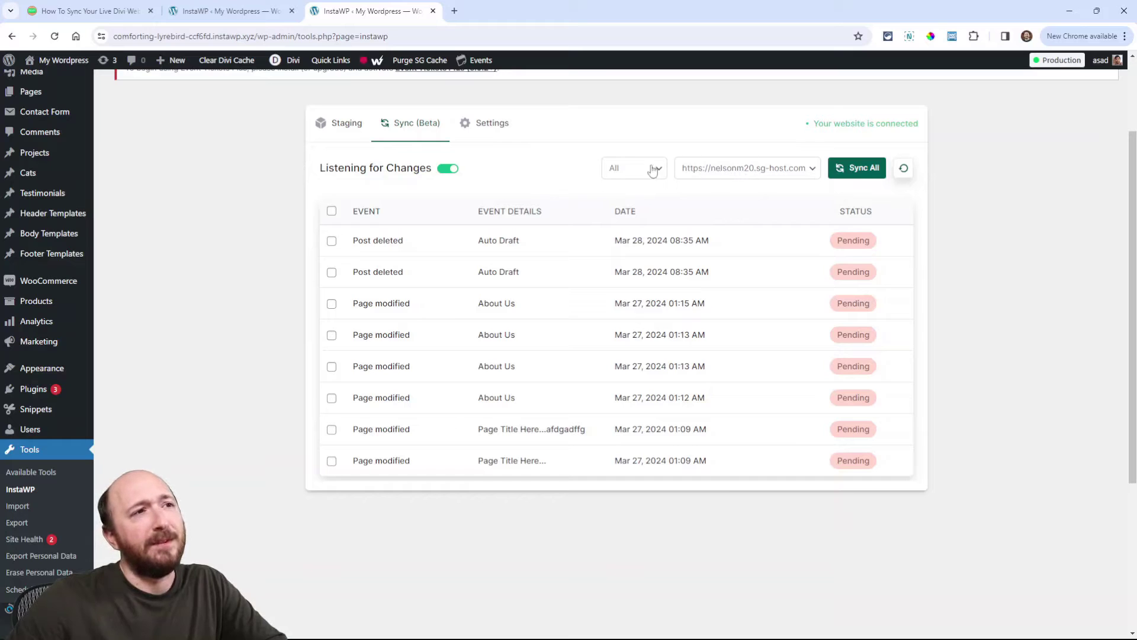
mouse_move(787, 177)
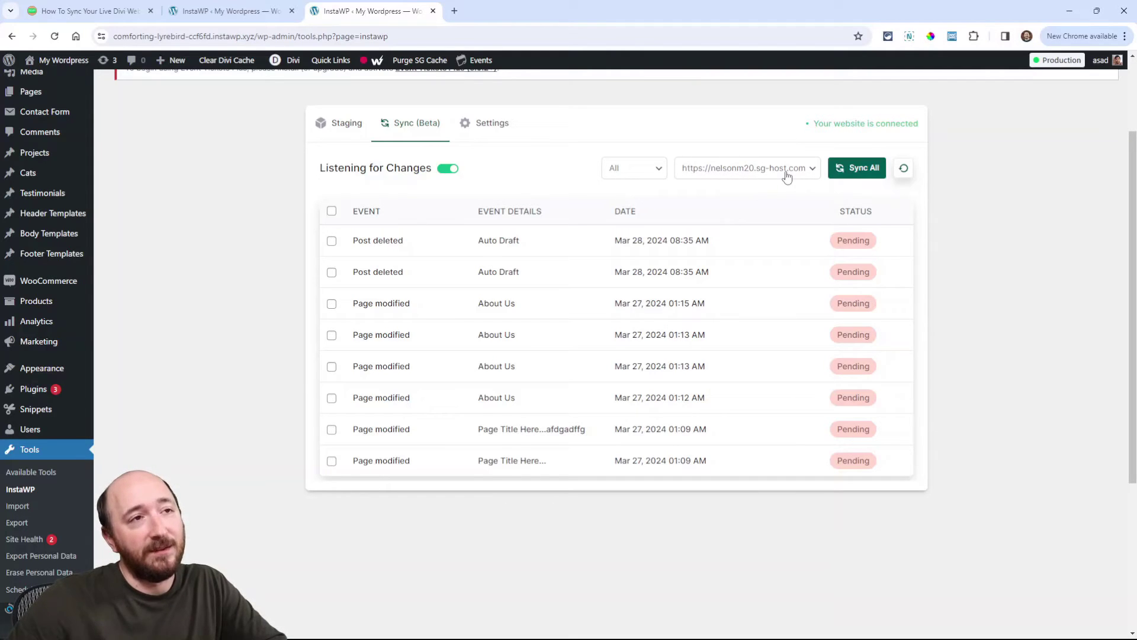
mouse_move(774, 178)
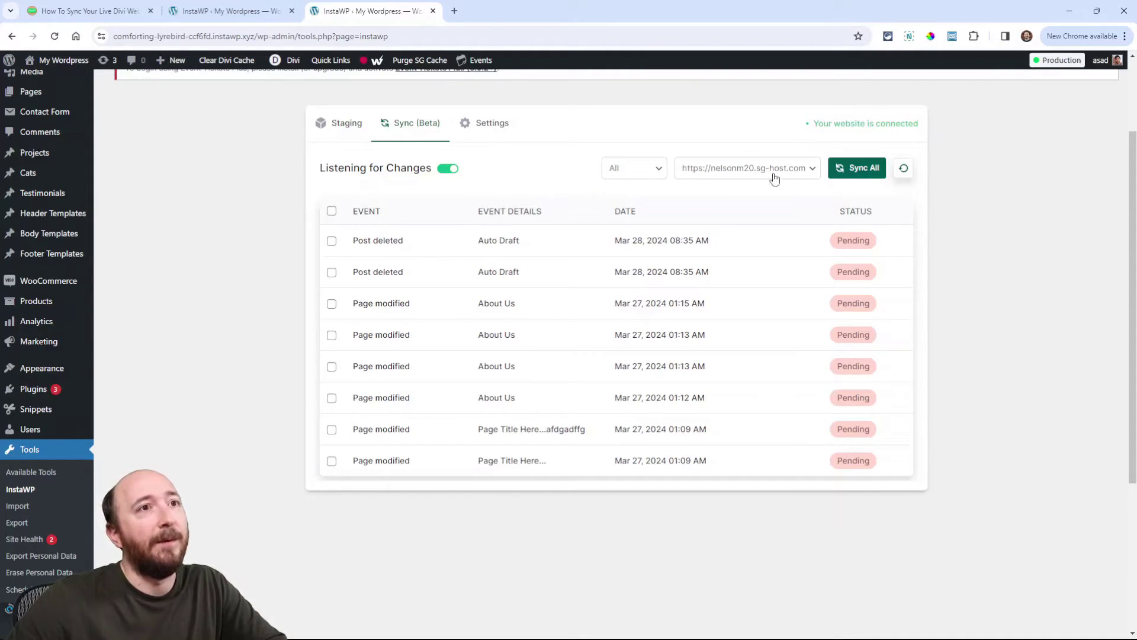
mouse_move(776, 195)
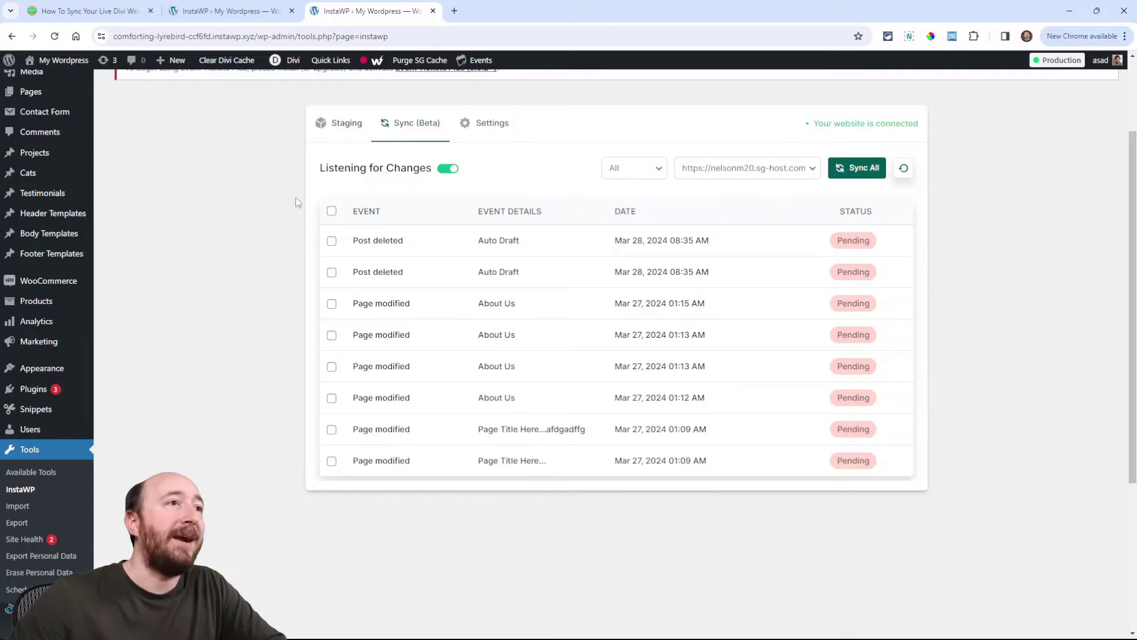
left_click(856, 168)
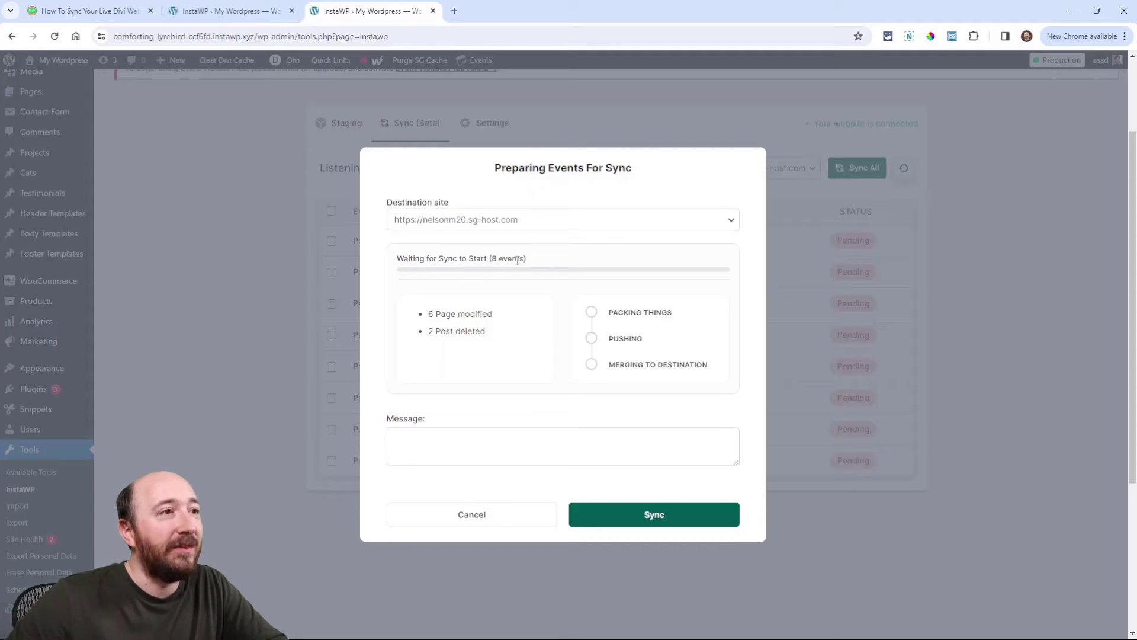
mouse_move(659, 520)
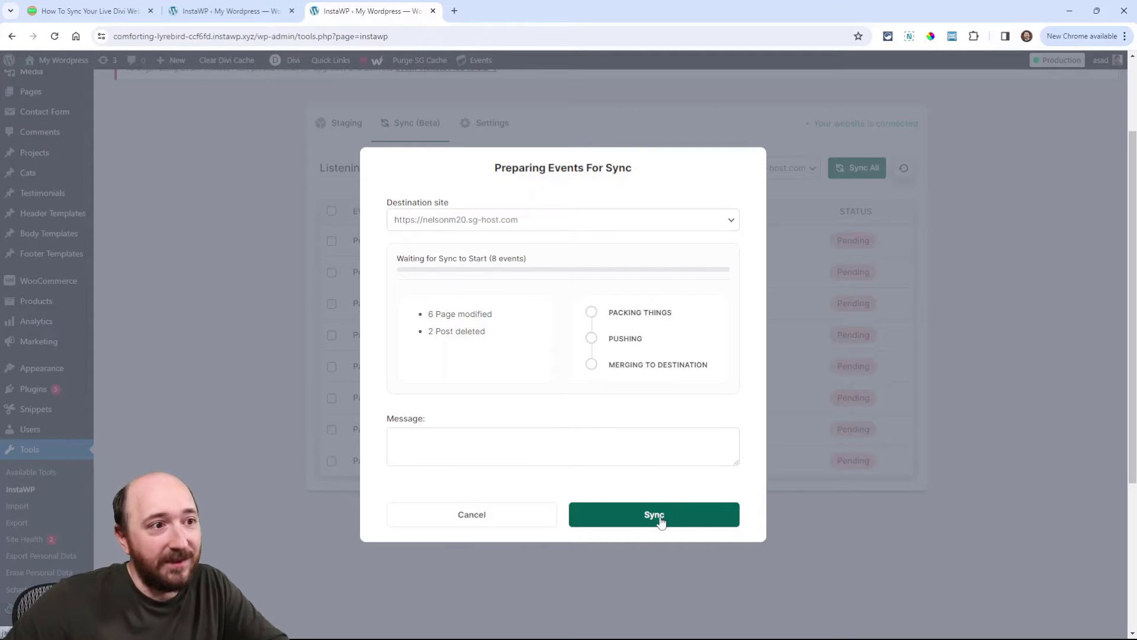
mouse_move(421, 301)
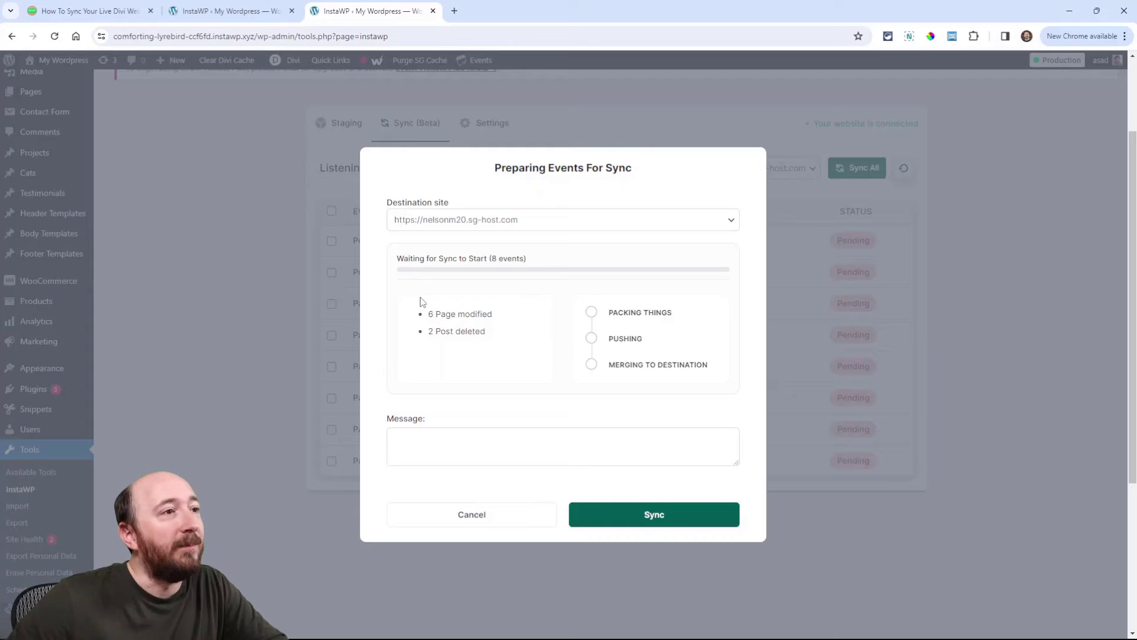
Run the sync of the eight events to 100% completion and close the summary
double_click(459, 313)
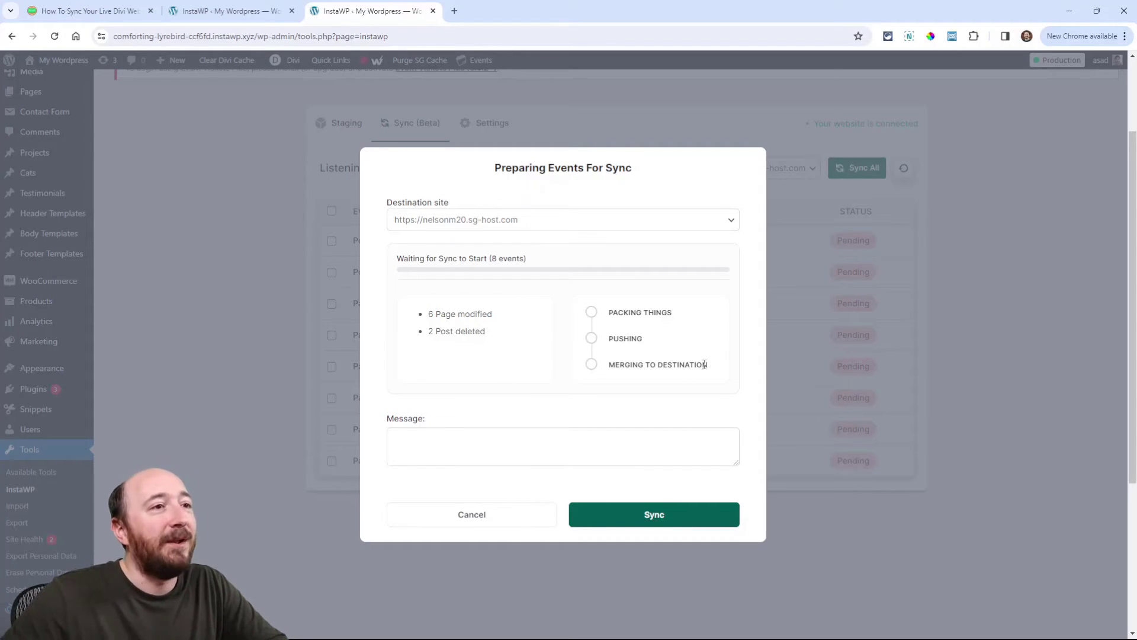
mouse_move(562, 320)
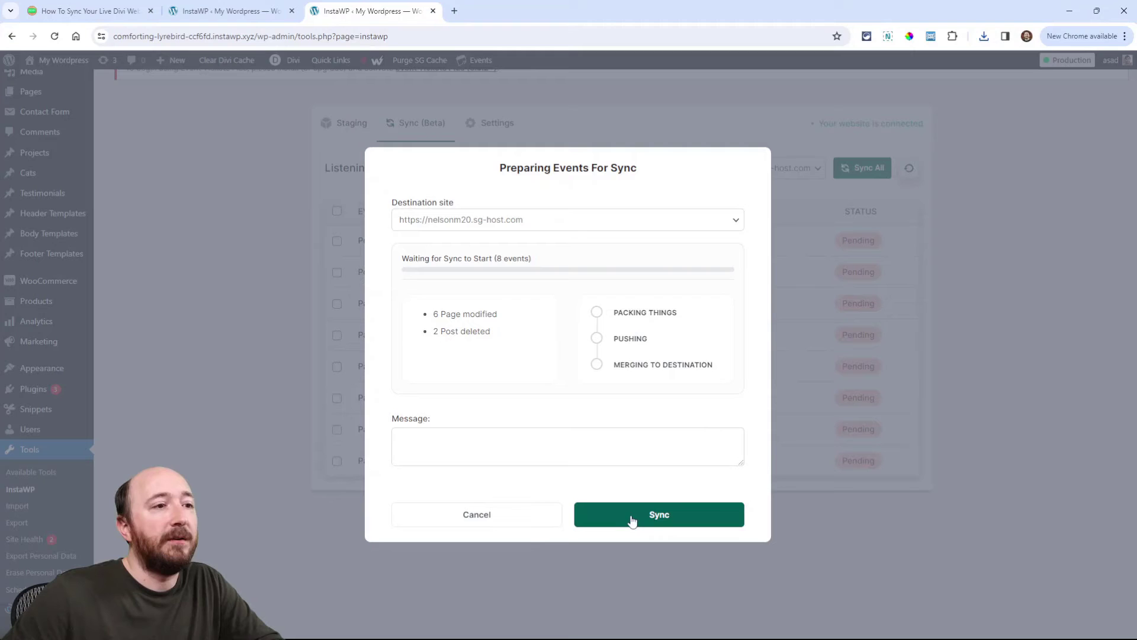
left_click(658, 514)
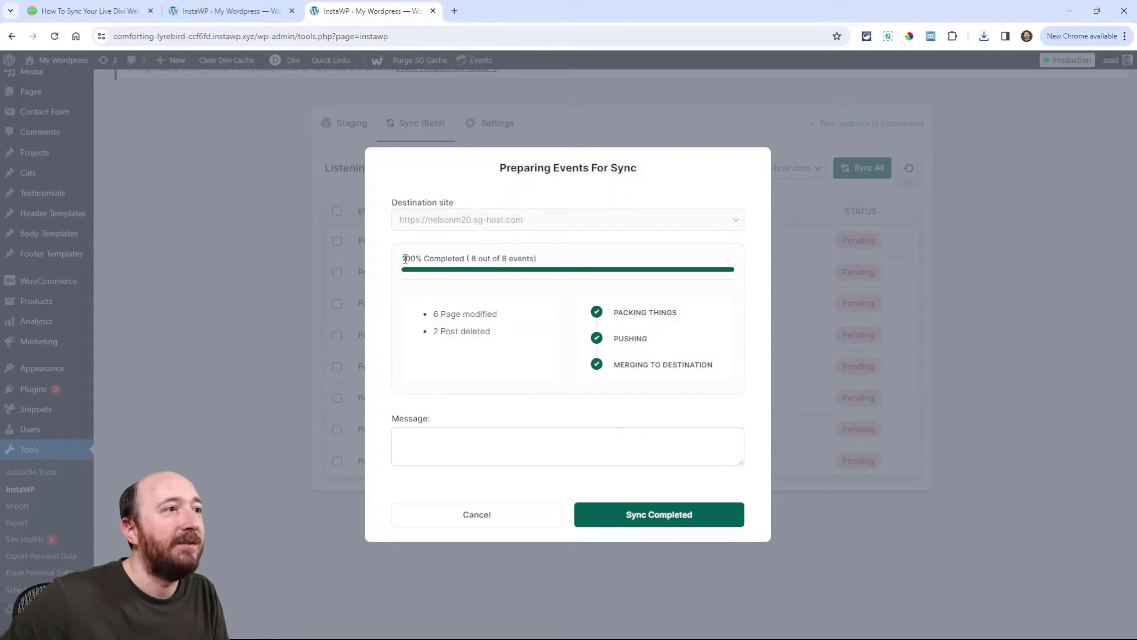
left_click(657, 514)
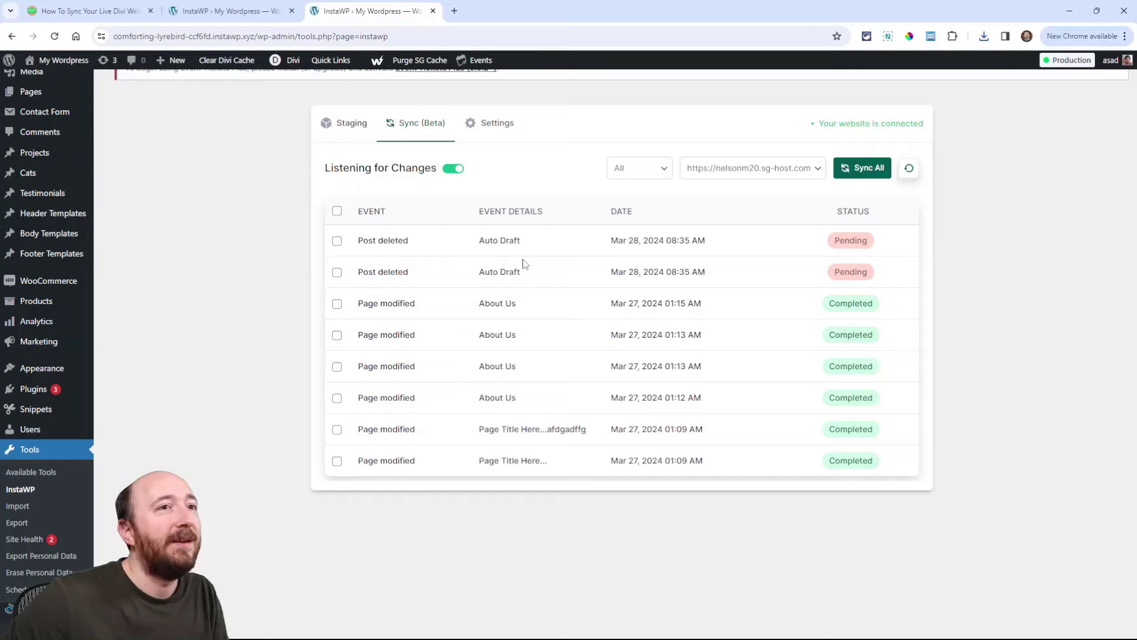
mouse_move(850, 303)
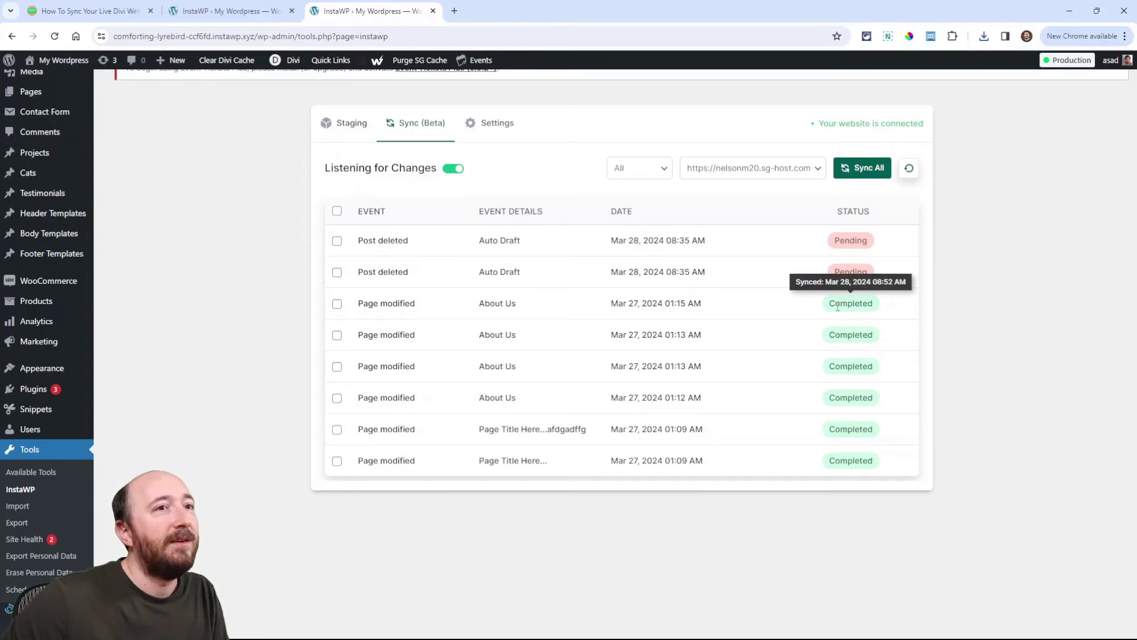
mouse_move(524, 235)
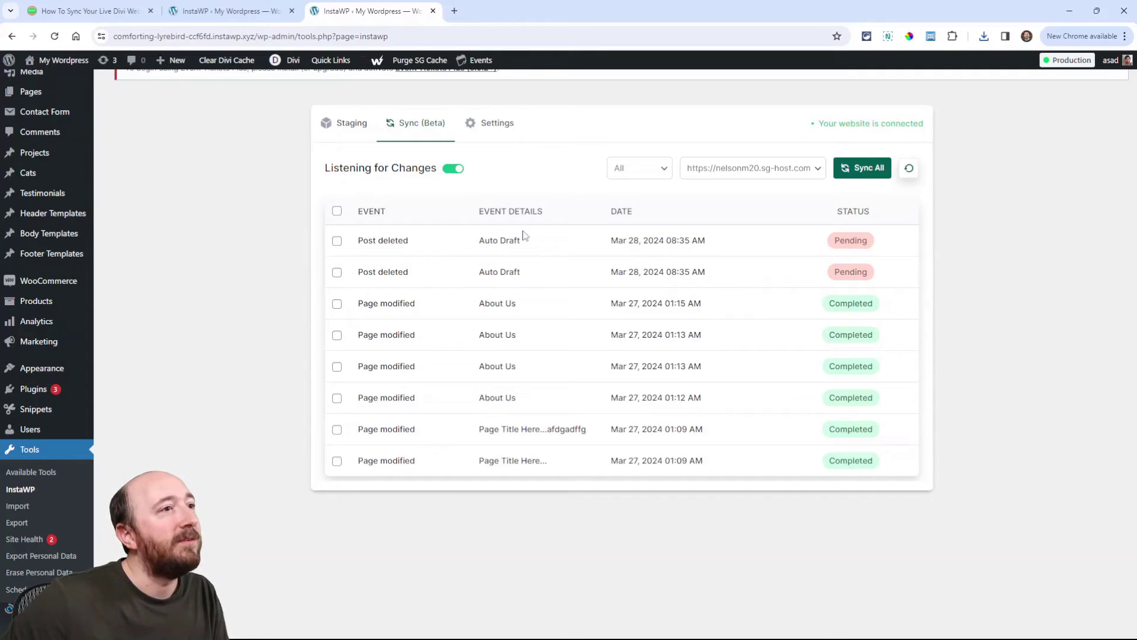
mouse_move(498, 403)
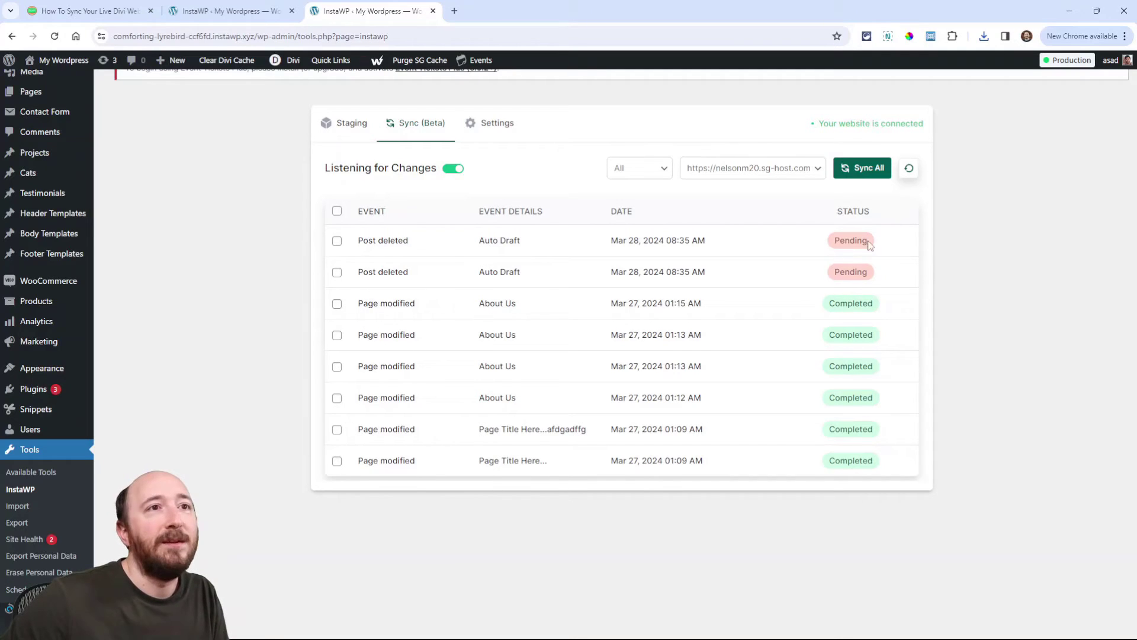
mouse_move(834, 284)
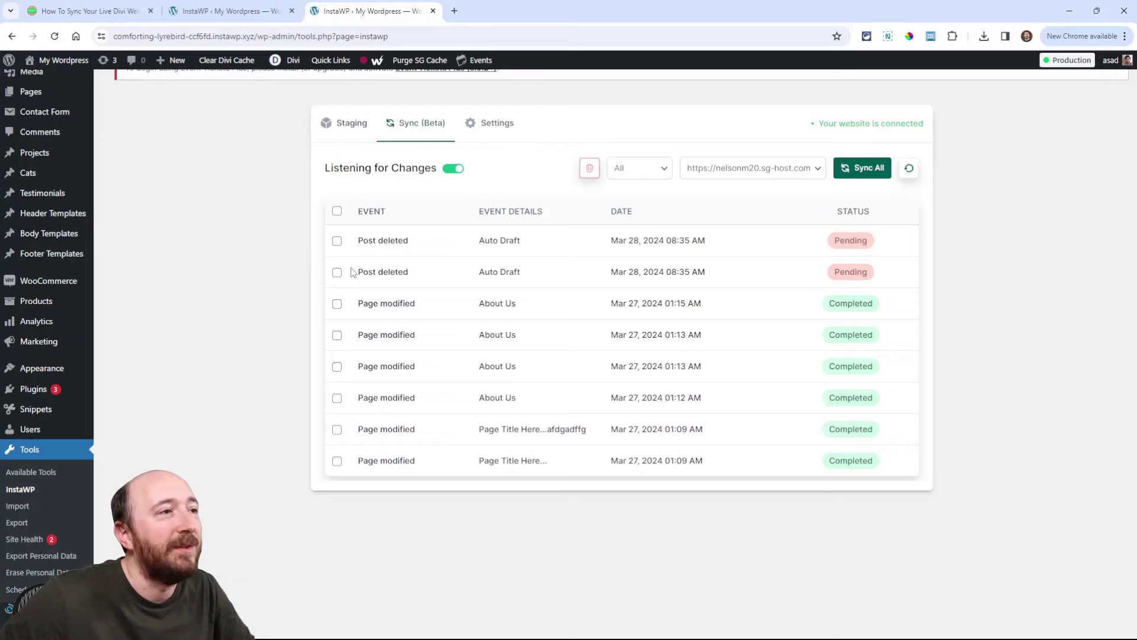
Review the sync log, then start a new page on the staging site via Pages > Add New Page
double_click(499, 272)
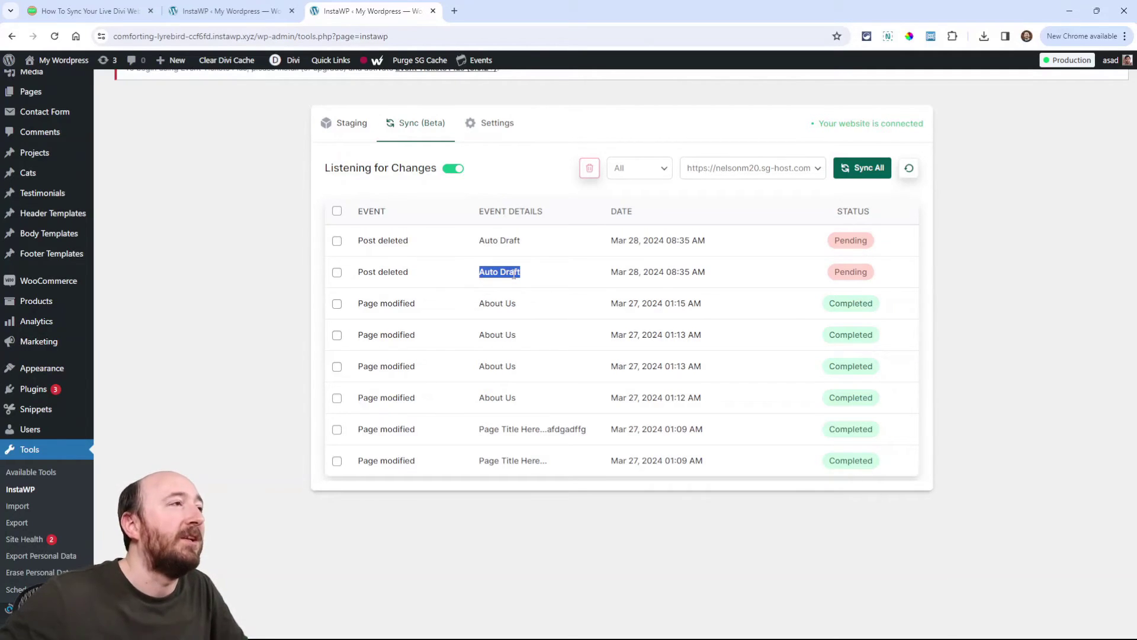
mouse_move(254, 265)
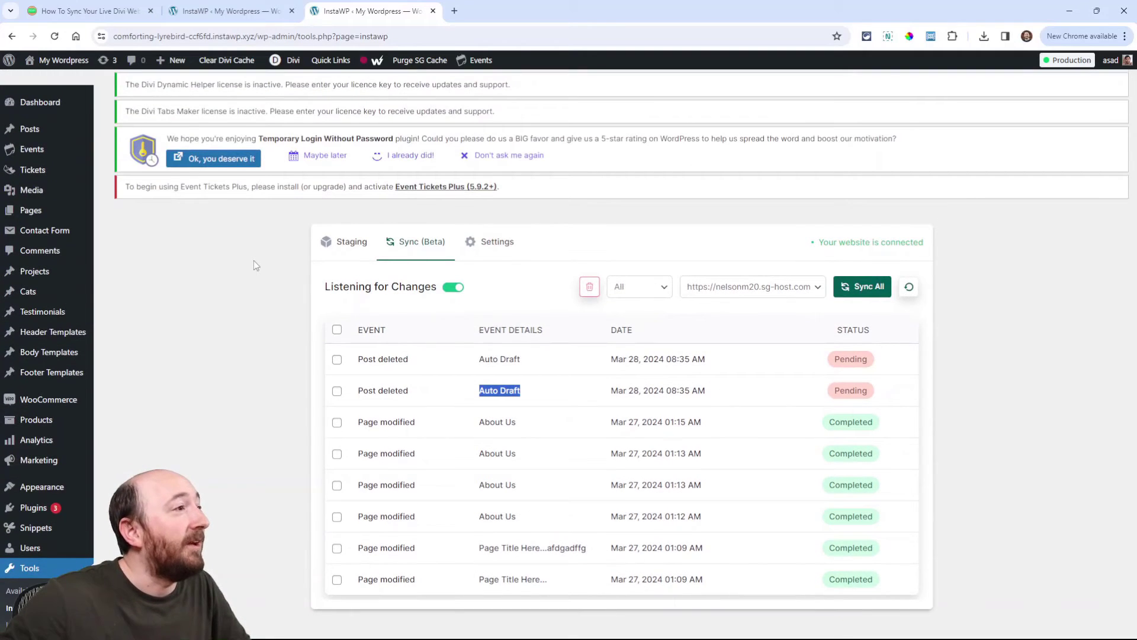
scroll("down", 3)
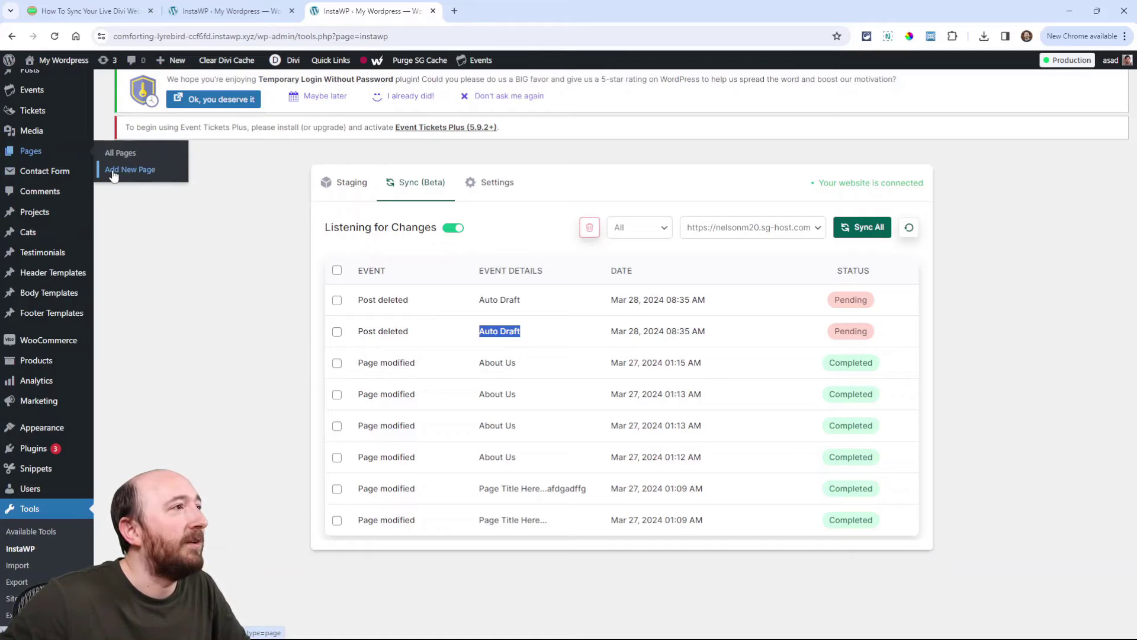
left_click(130, 169)
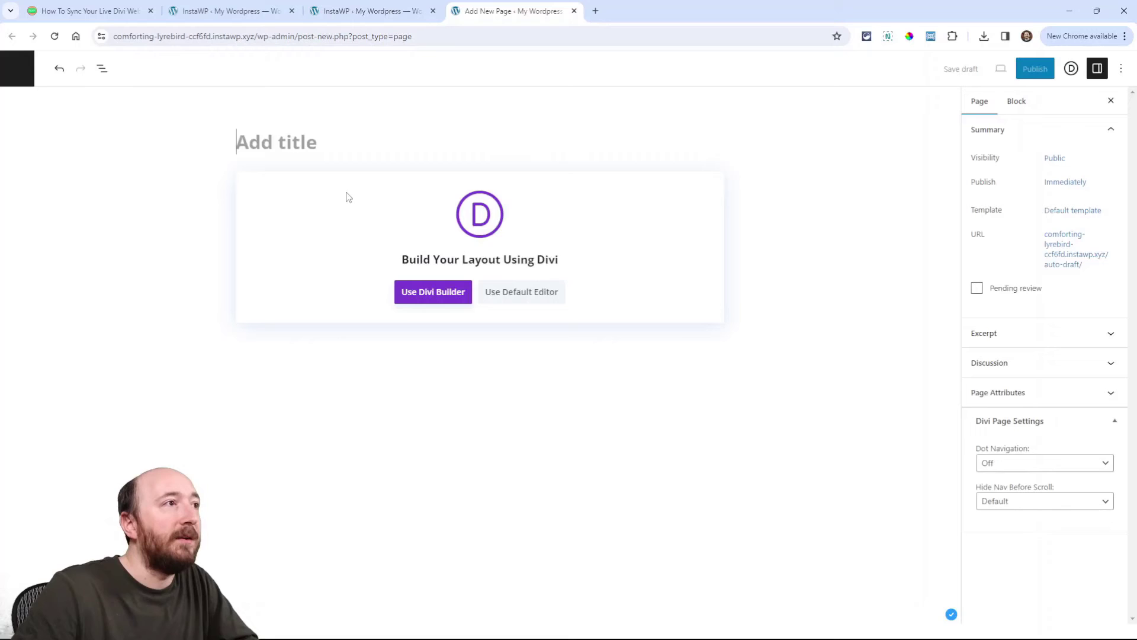
Publish a staging page titled 'New Page For Tutorial' and return to the sync log
type("New Page For T")
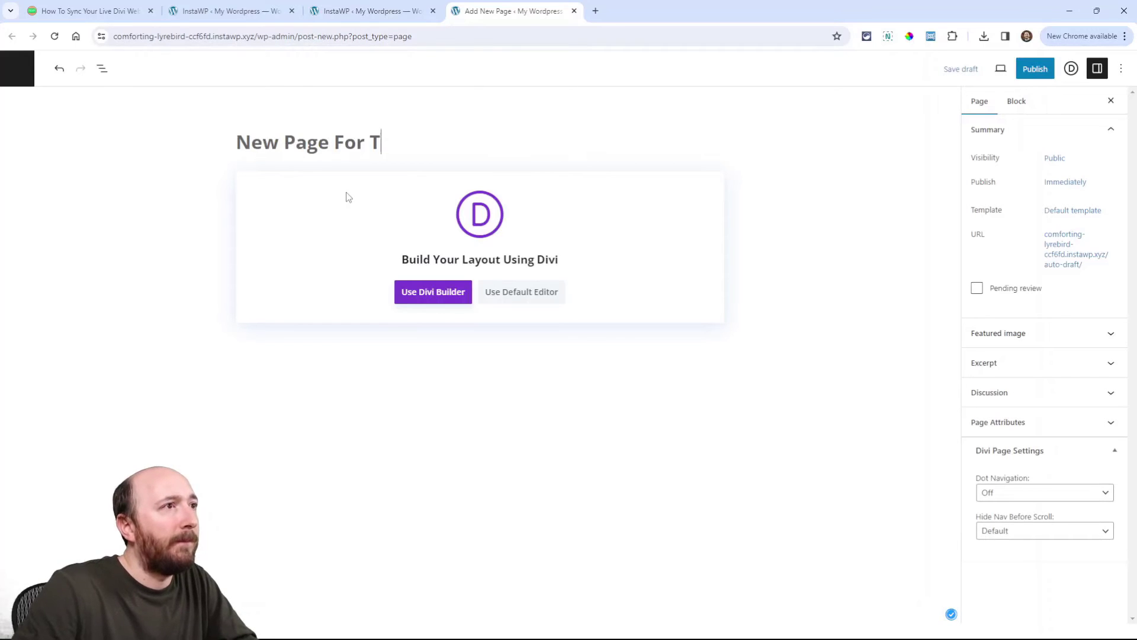
type("utorial")
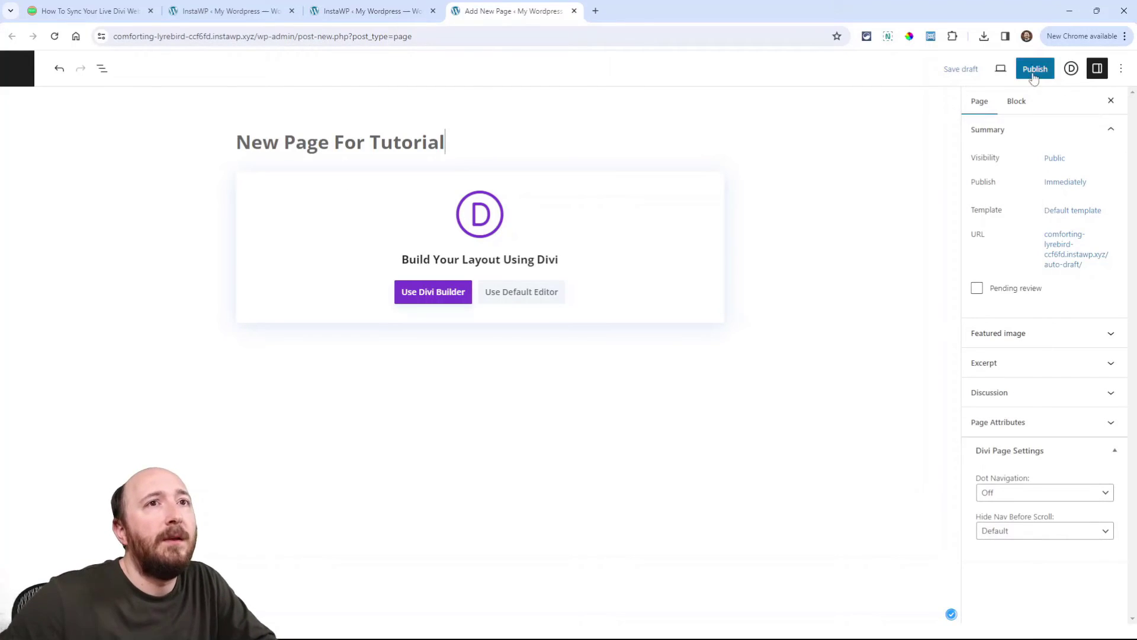
left_click(1034, 69)
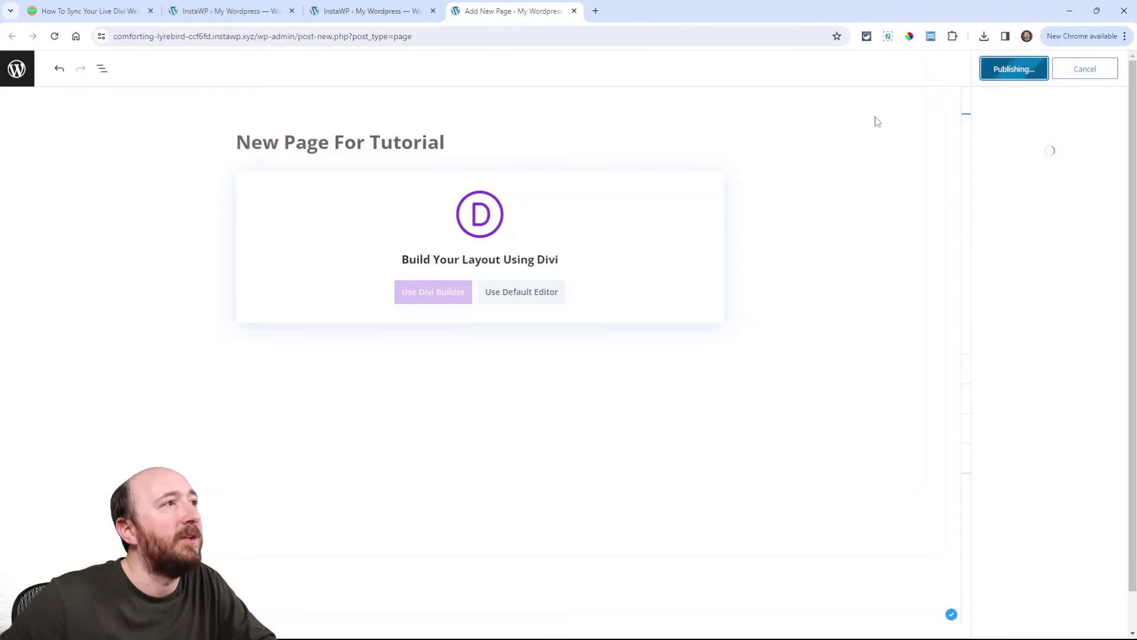
mouse_move(546, 114)
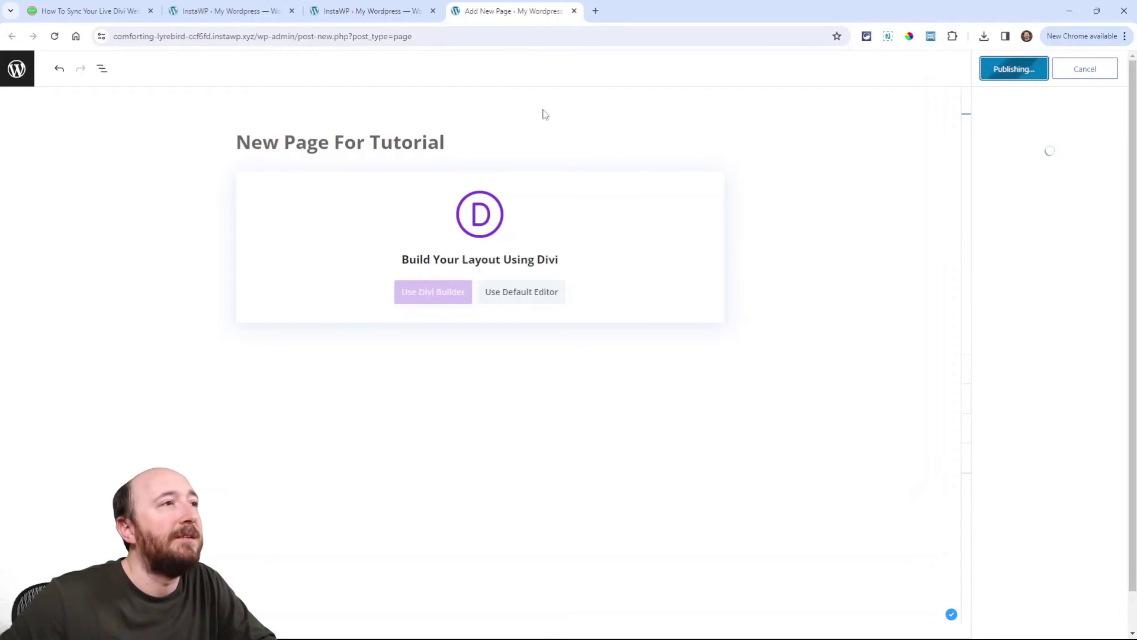
left_click(372, 11)
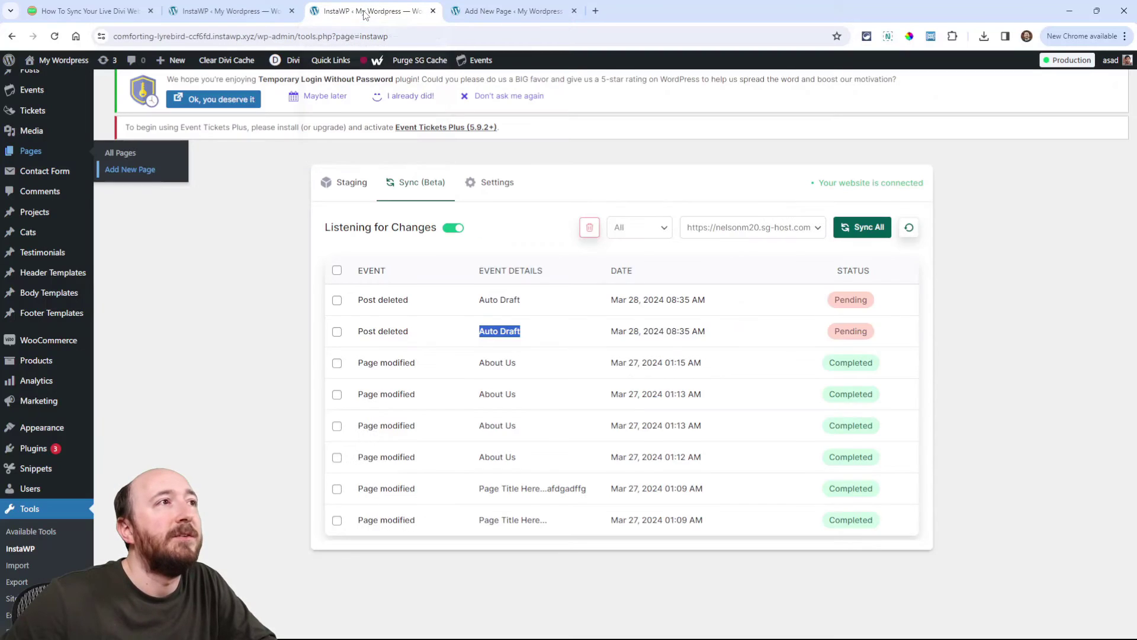
mouse_move(446, 209)
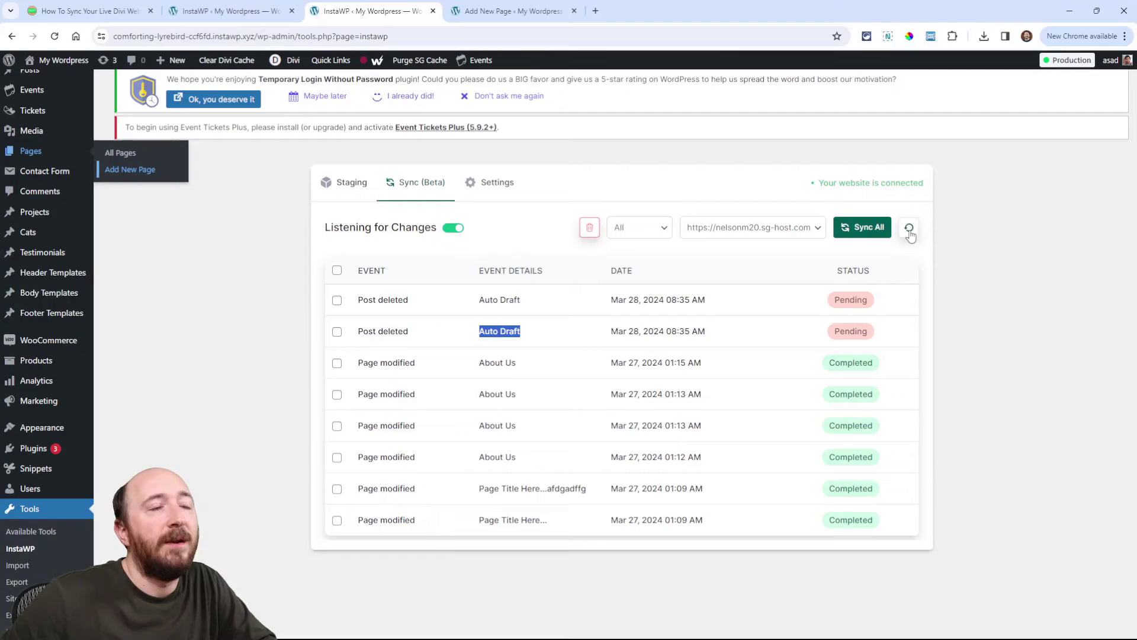
Refresh the event list, select the two New Page For Tutorial events and run Sync Selected
left_click(908, 227)
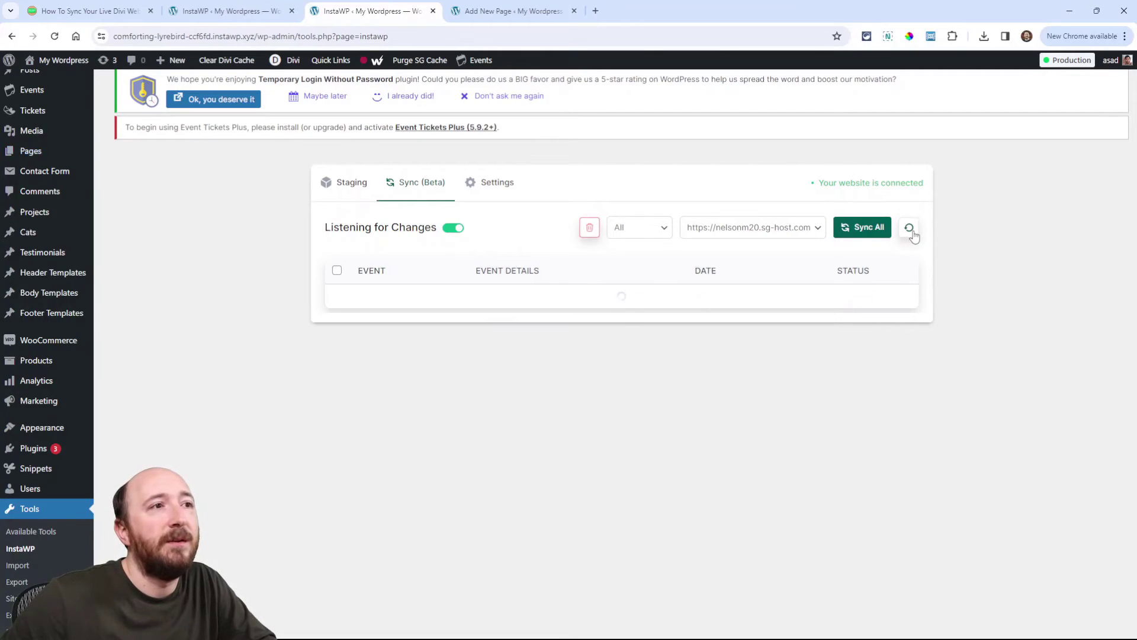
left_click(909, 227)
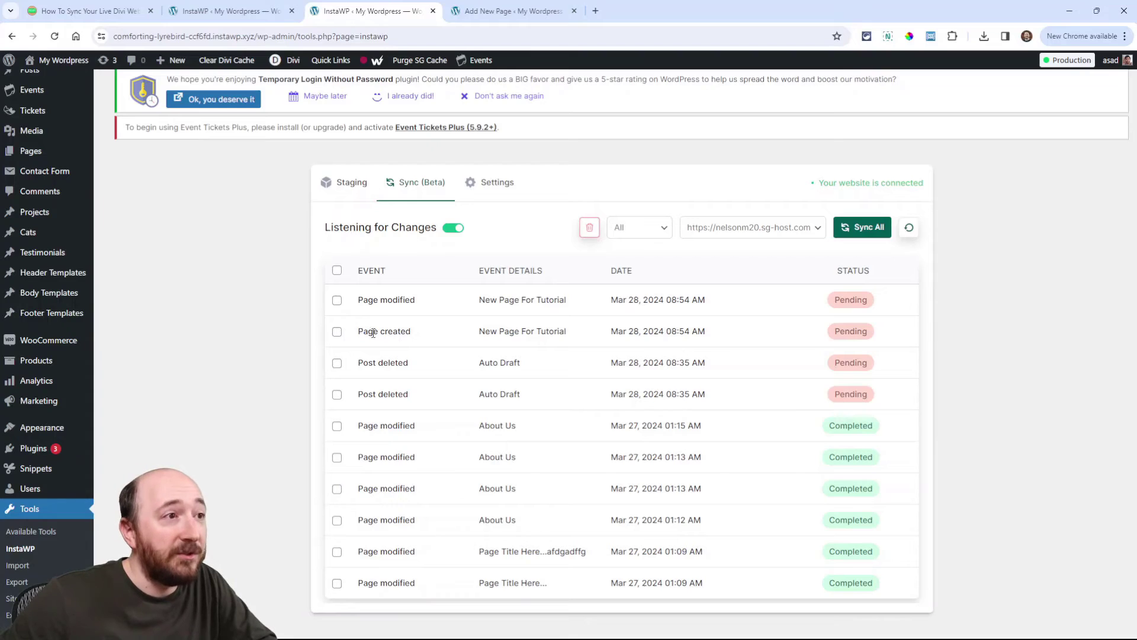
double_click(514, 331)
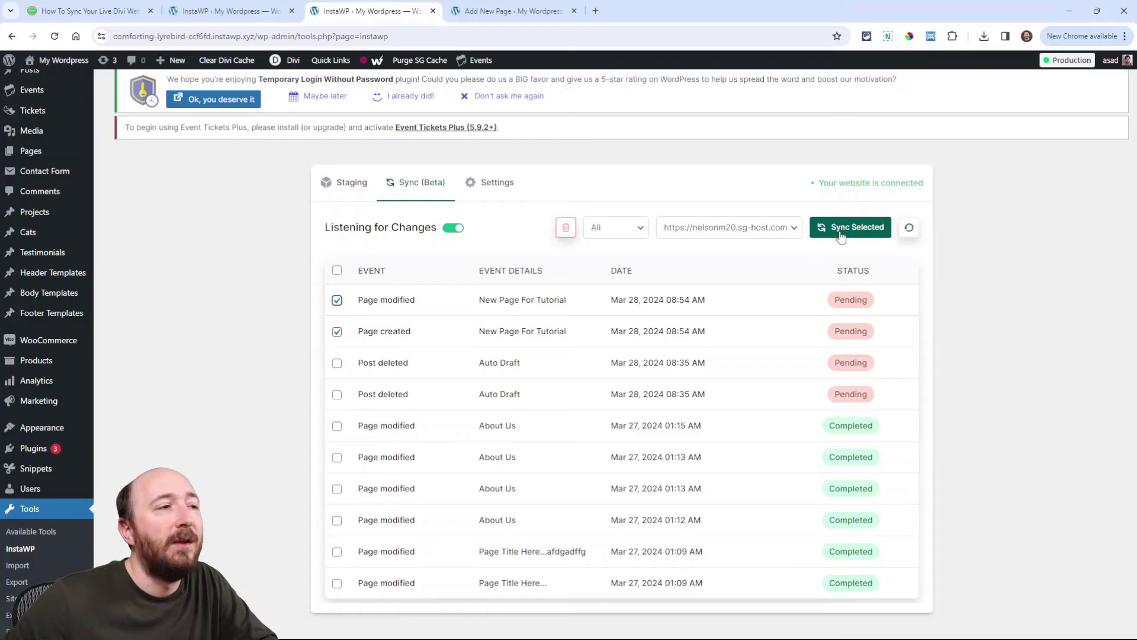
left_click(849, 227)
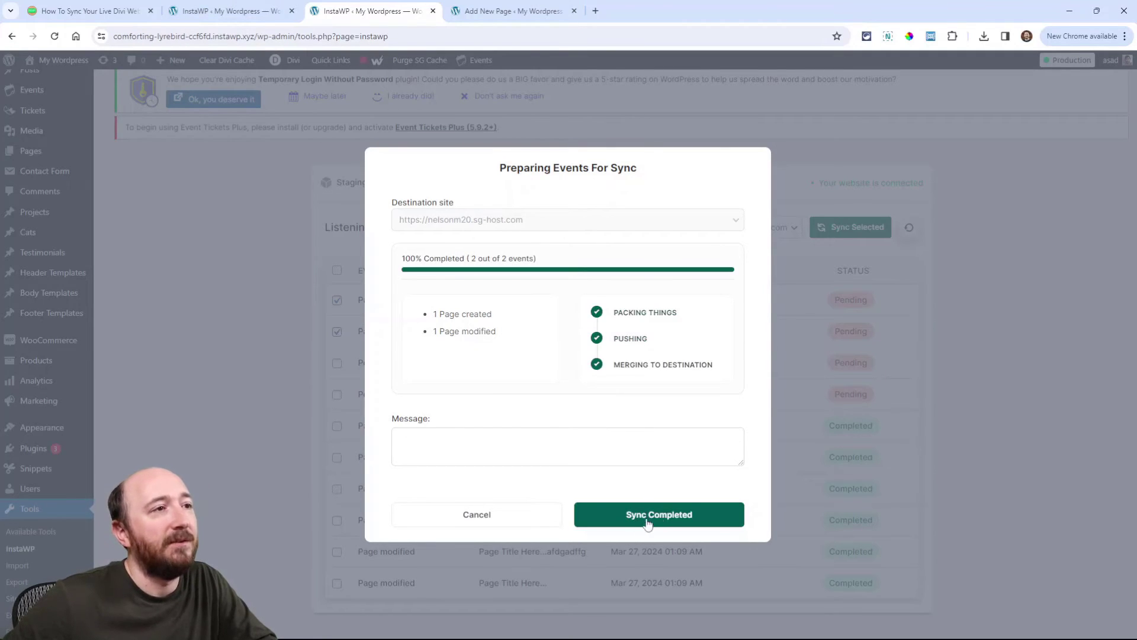
Close the sync report and confirm New Page For Tutorial appears in the live site's All Pages list
left_click(656, 514)
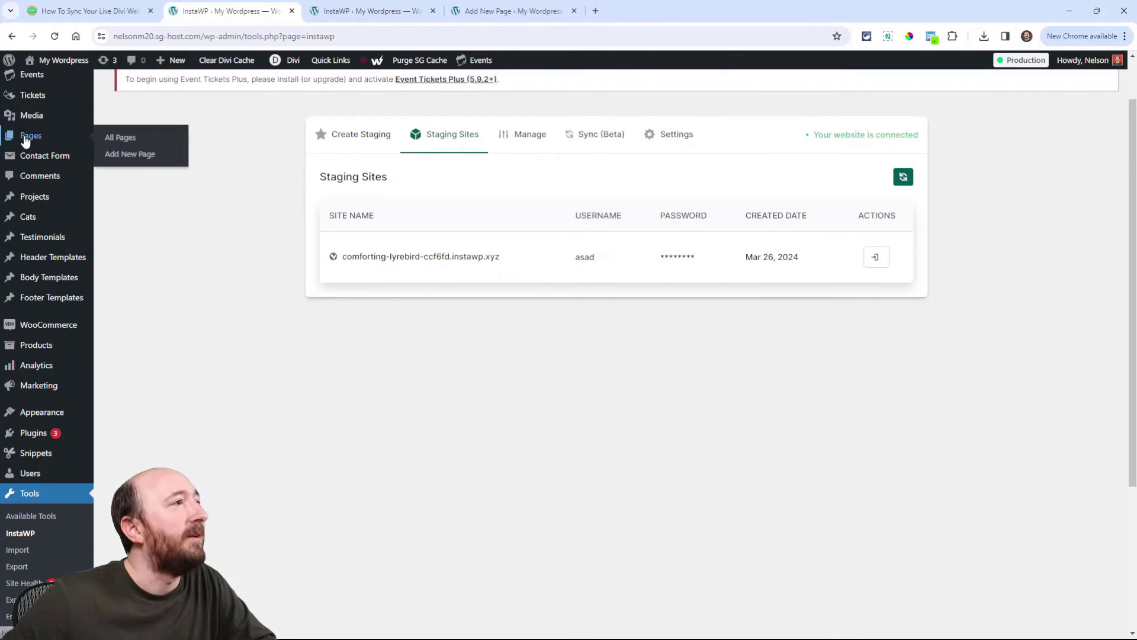
left_click(120, 137)
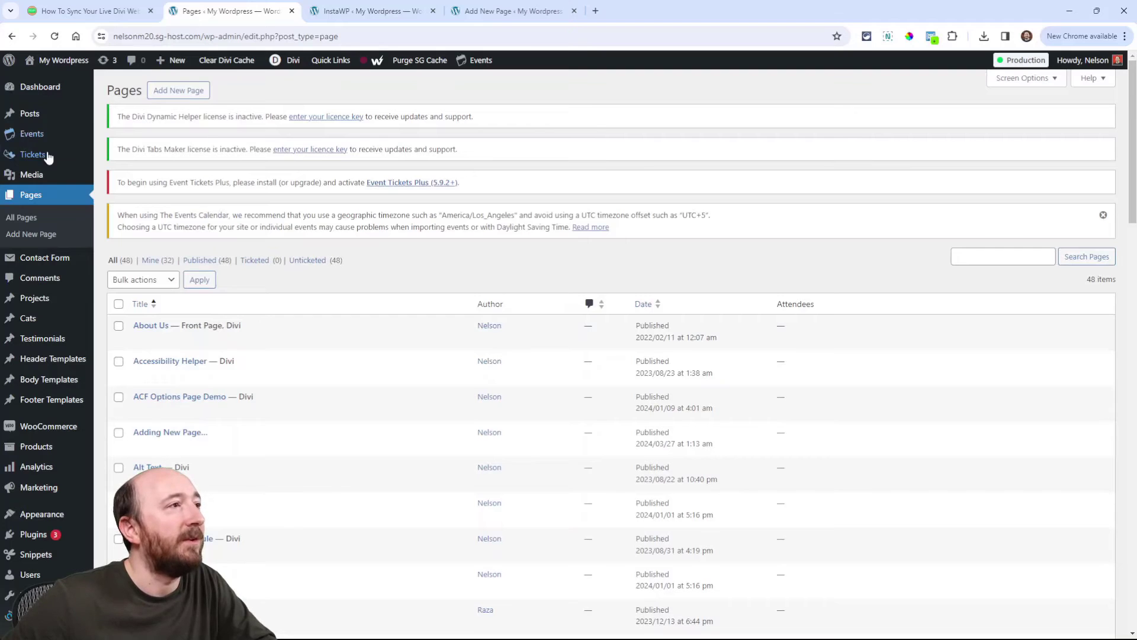
scroll("down", 3)
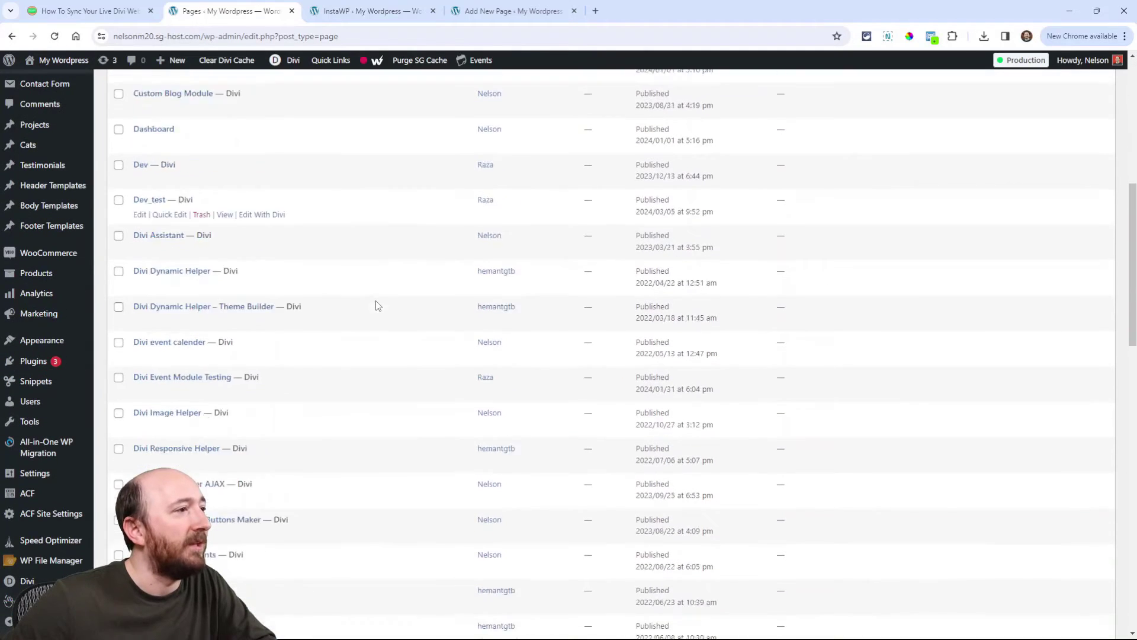
scroll("down", 3)
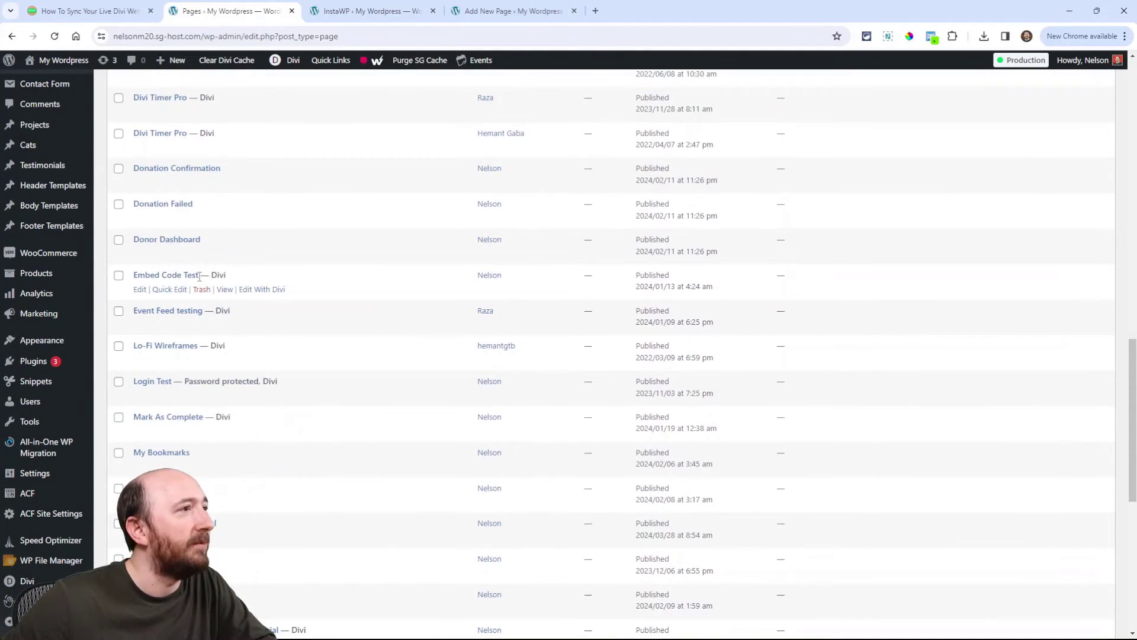
scroll("down", 3)
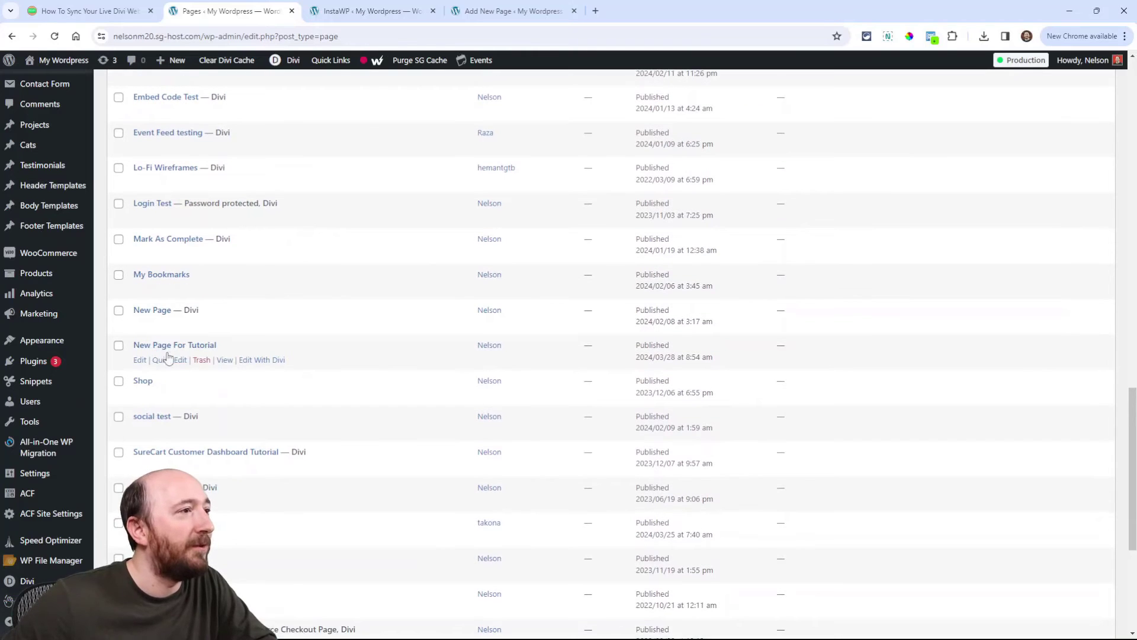
scroll("down", 3)
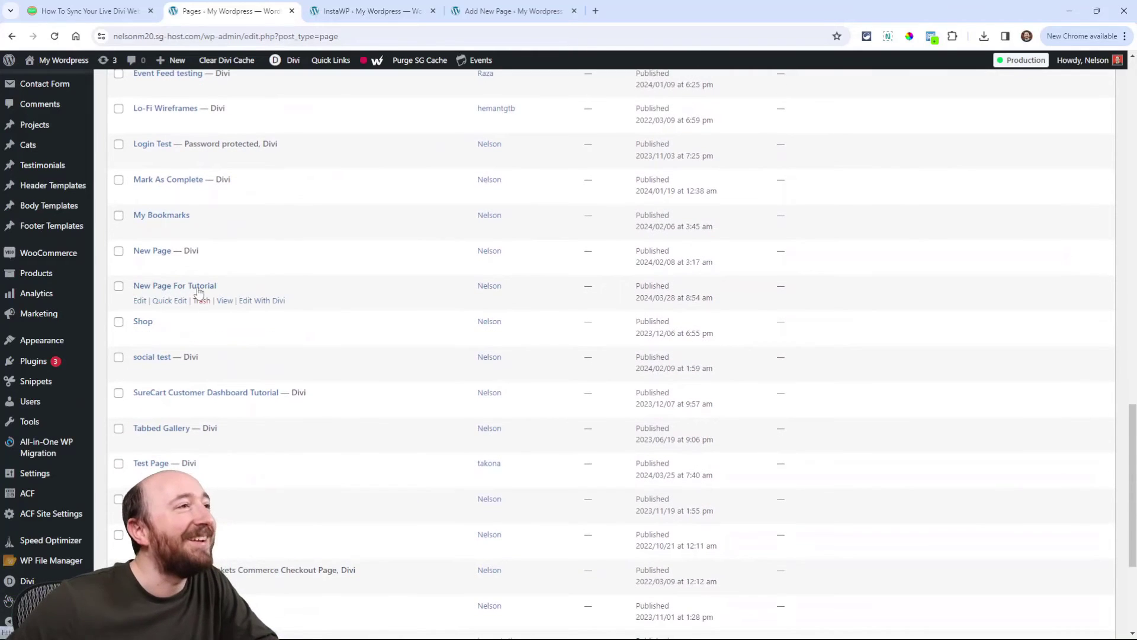
left_click(370, 10)
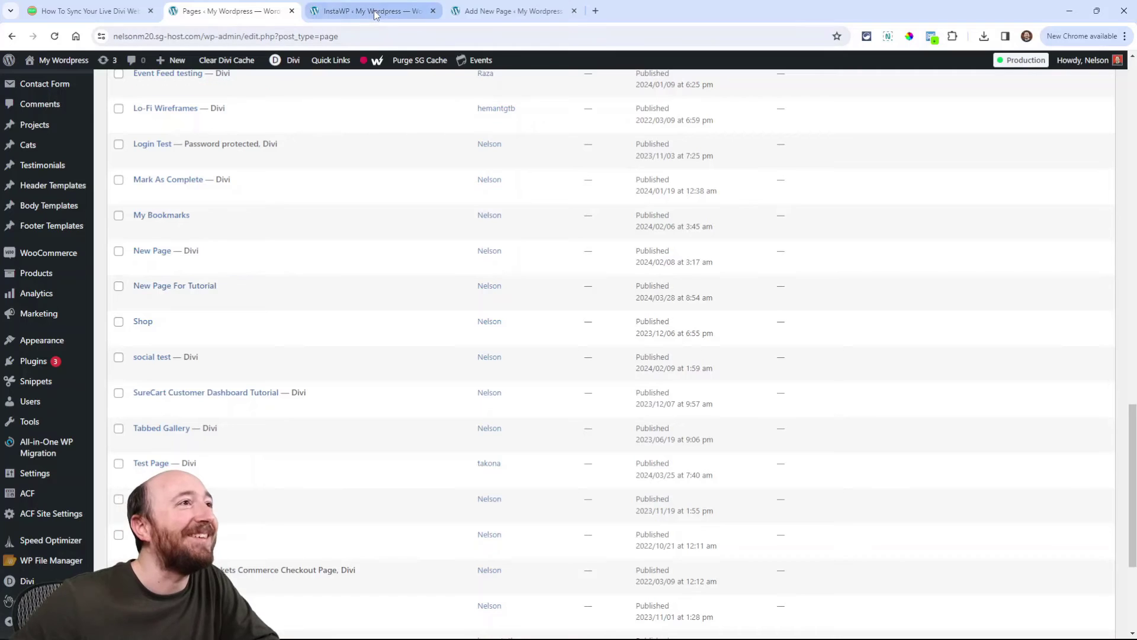
left_click(372, 11)
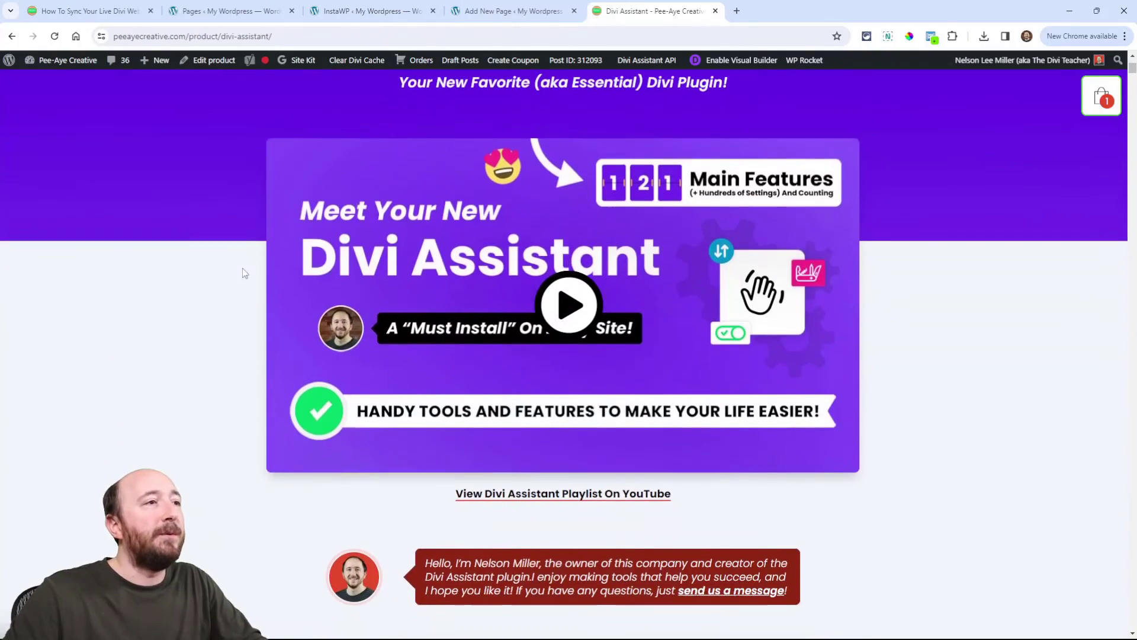
Scroll down the Divi Assistant product page to its features and $79.00/year pricing
scroll("down", 3)
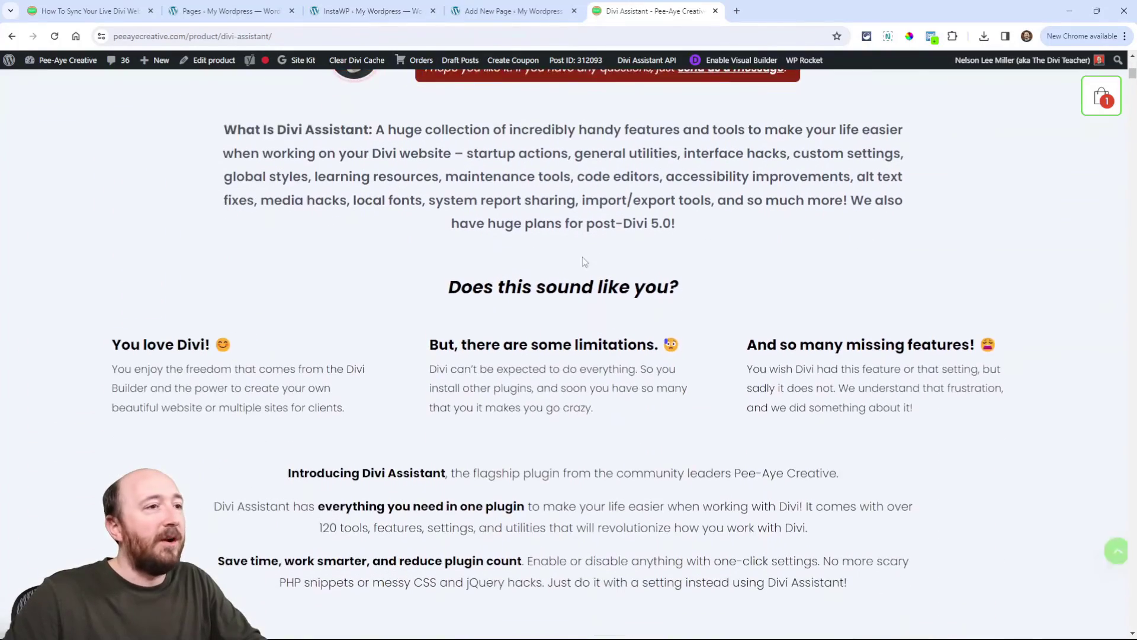
scroll("down", 3)
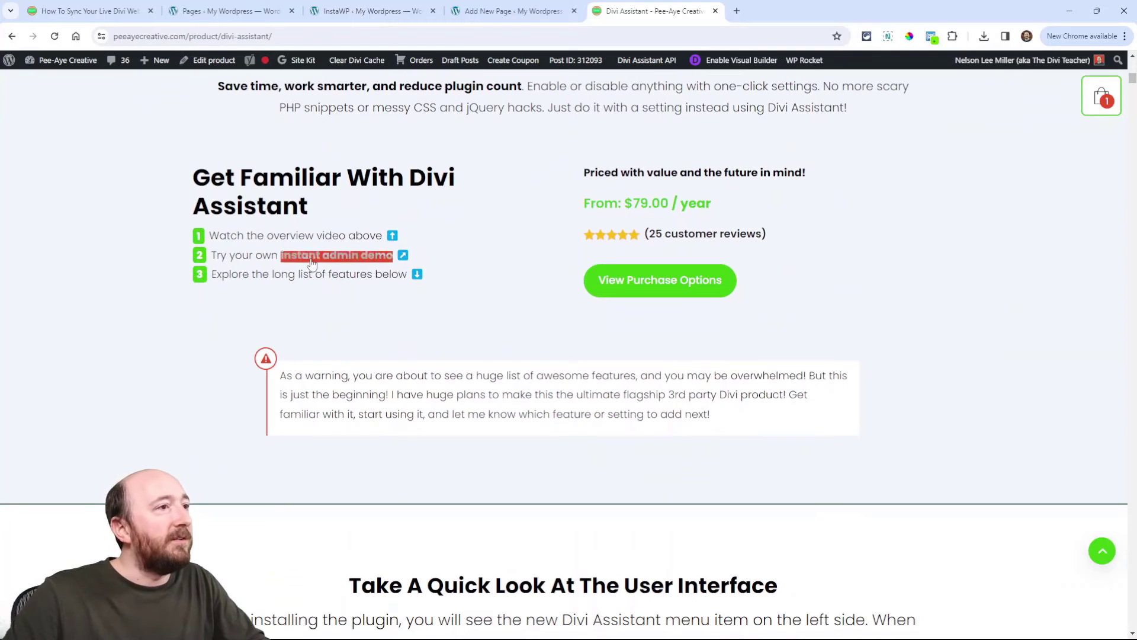